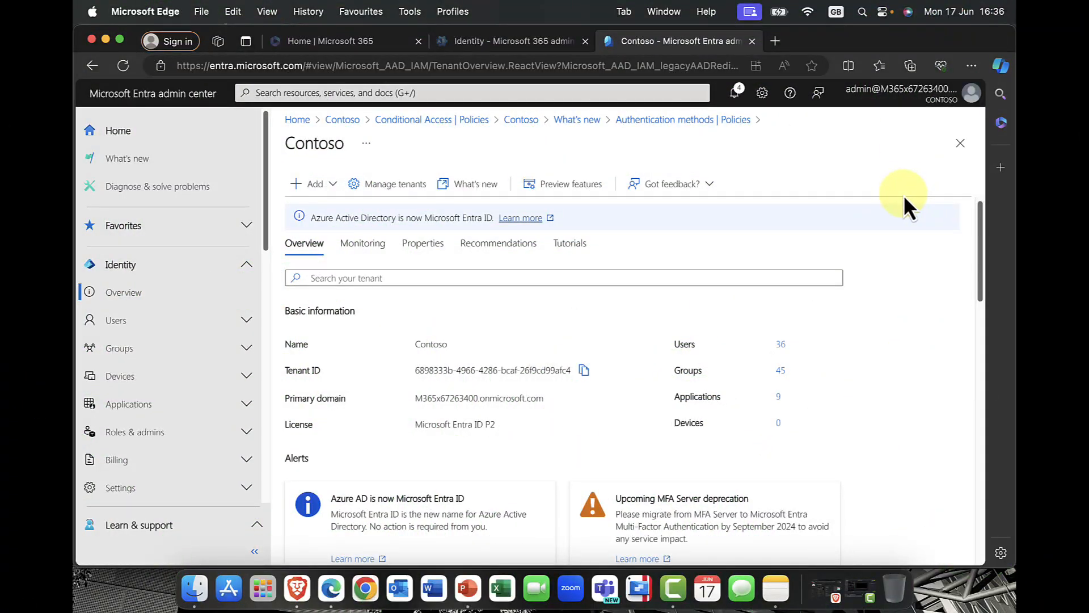
pyautogui.moveTo(745, 201)
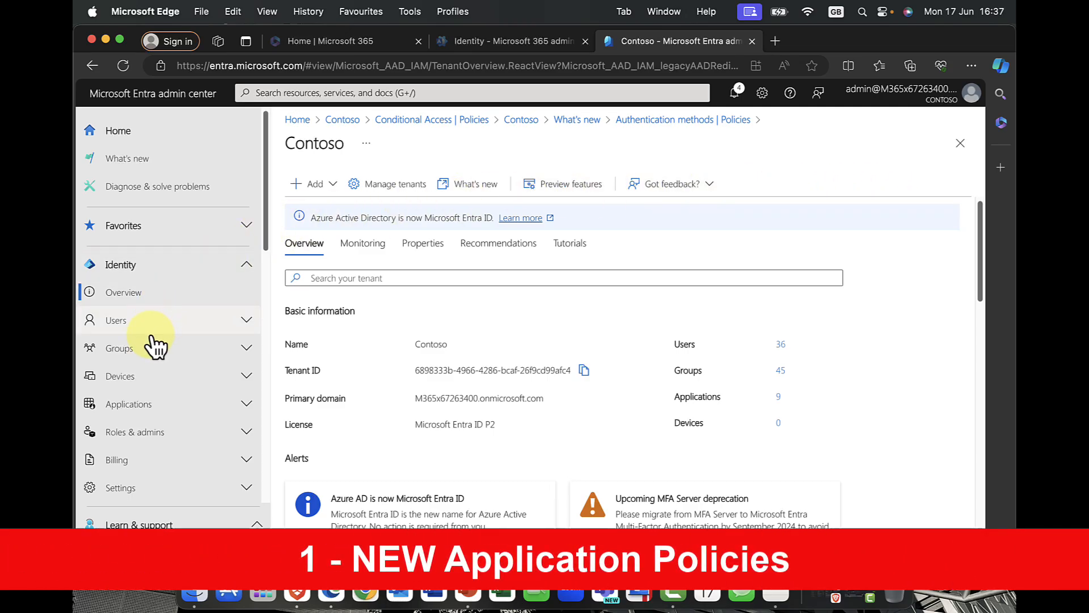
# Open Protection > Authentication methods to show the built-in method policies
pyautogui.scroll(-3)
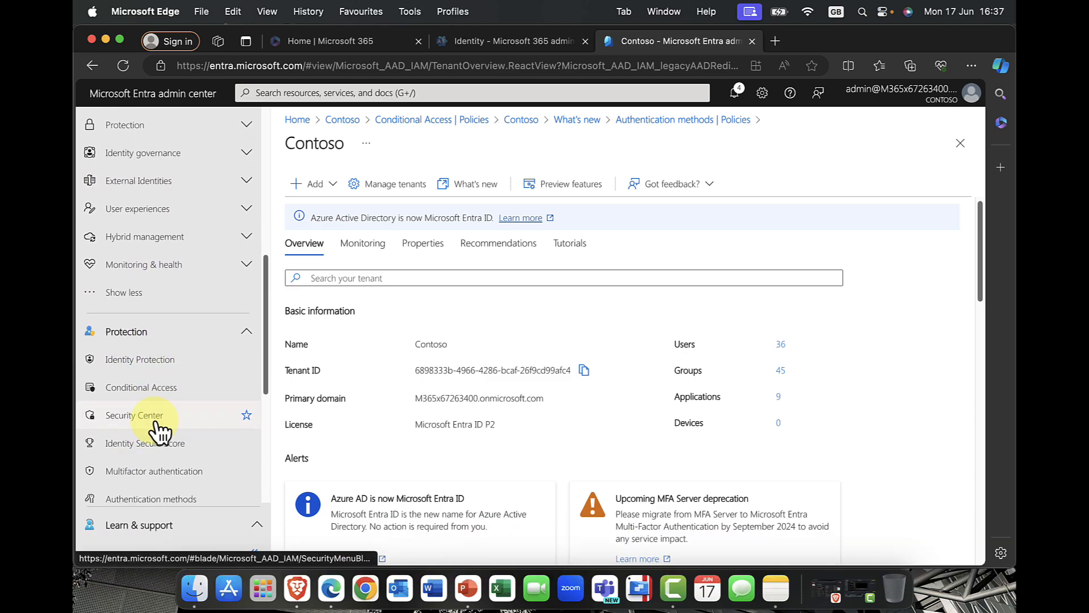
pyautogui.click(151, 499)
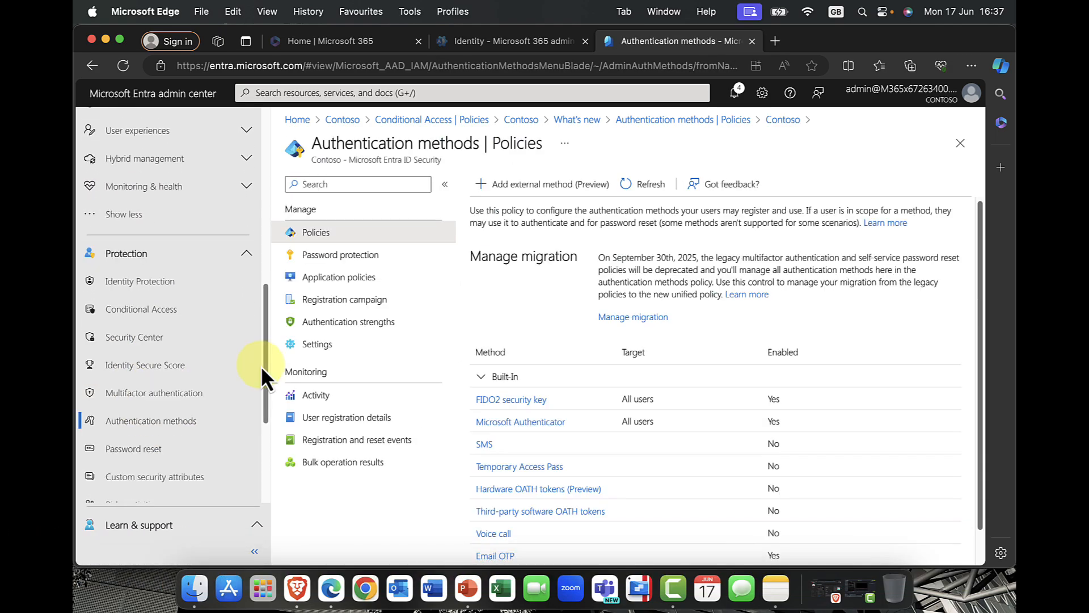
pyautogui.moveTo(328, 290)
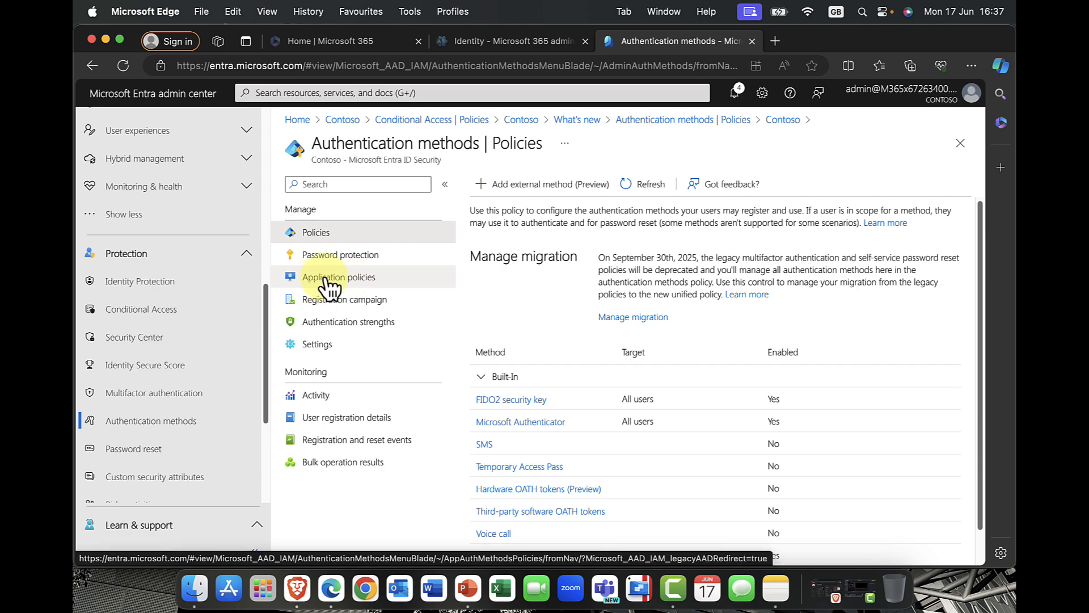
# Try enabling the default application policy; it fails for lack of license and stays disabled
pyautogui.click(338, 277)
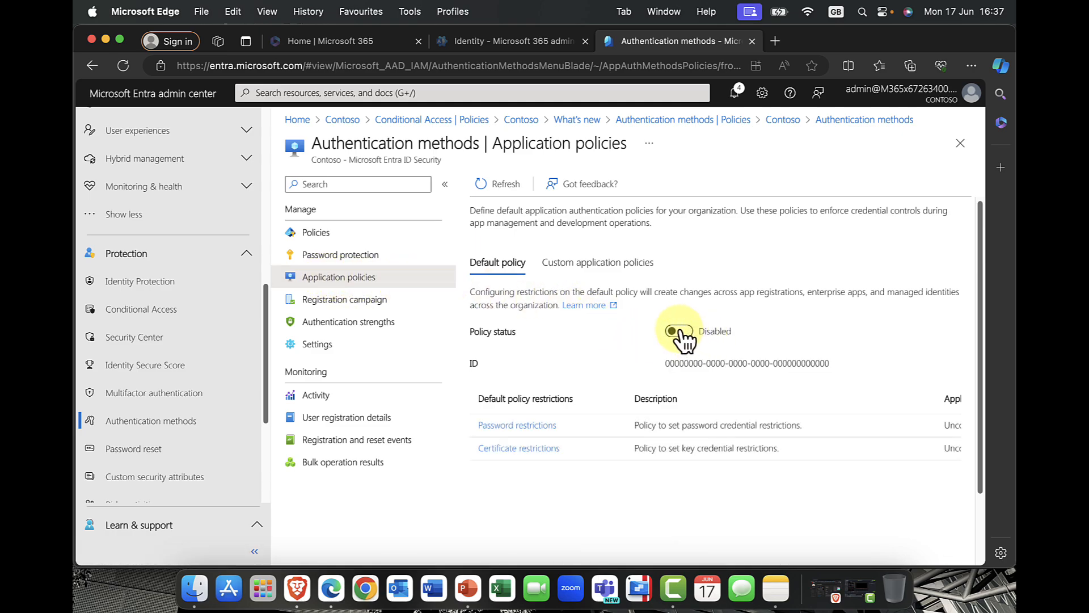
pyautogui.click(678, 331)
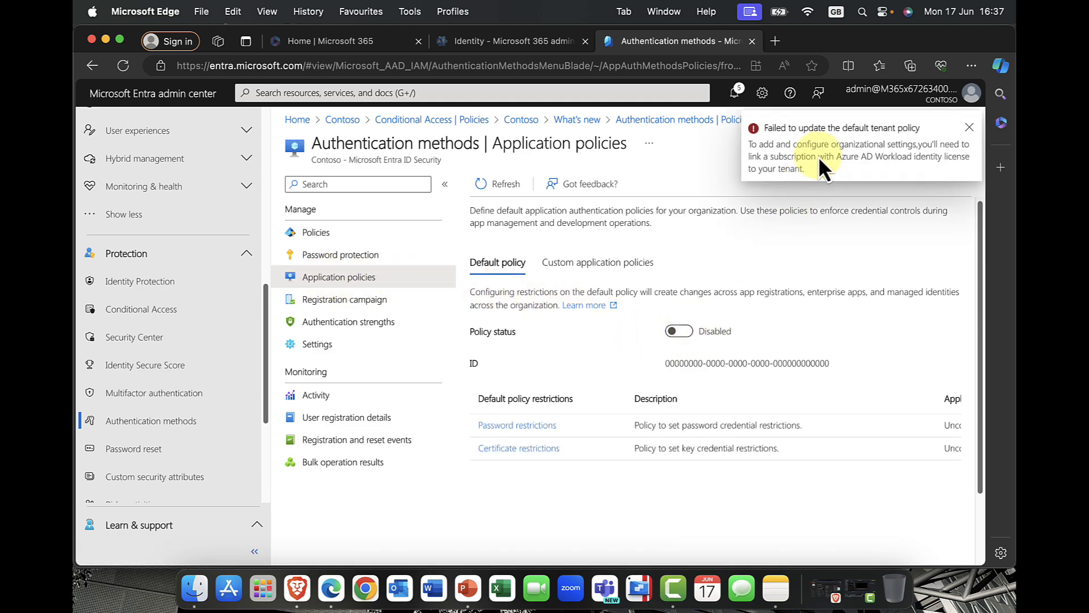
pyautogui.moveTo(839, 169)
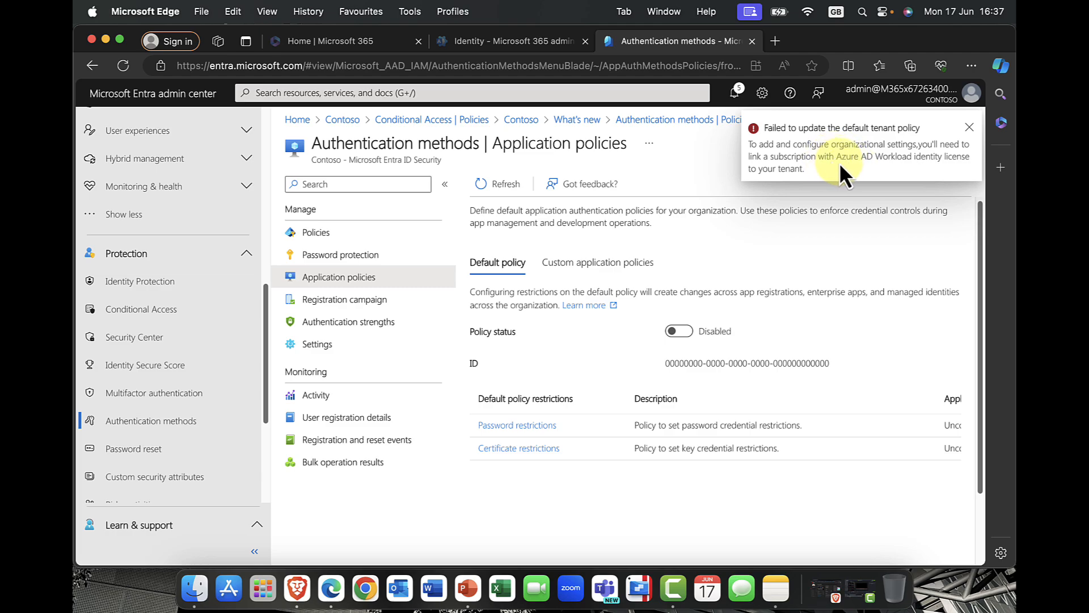
pyautogui.moveTo(867, 174)
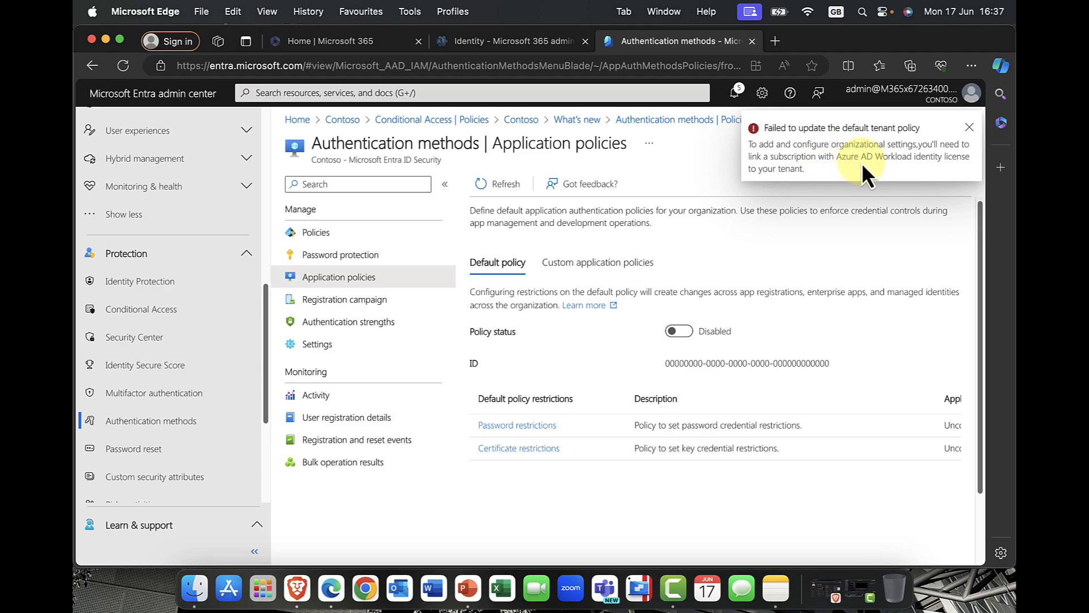
pyautogui.moveTo(921, 179)
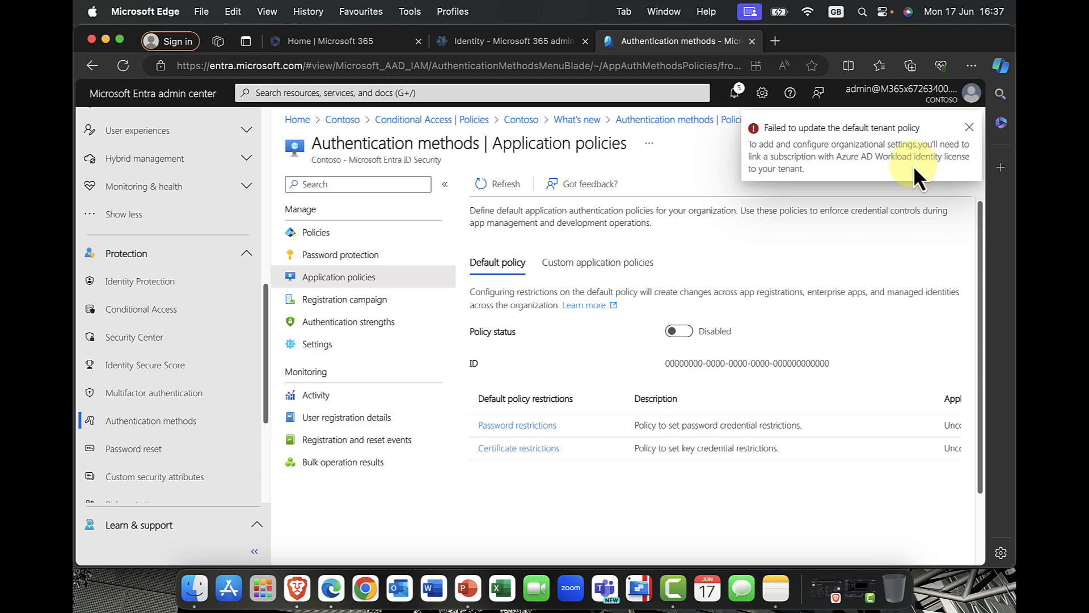
pyautogui.click(969, 126)
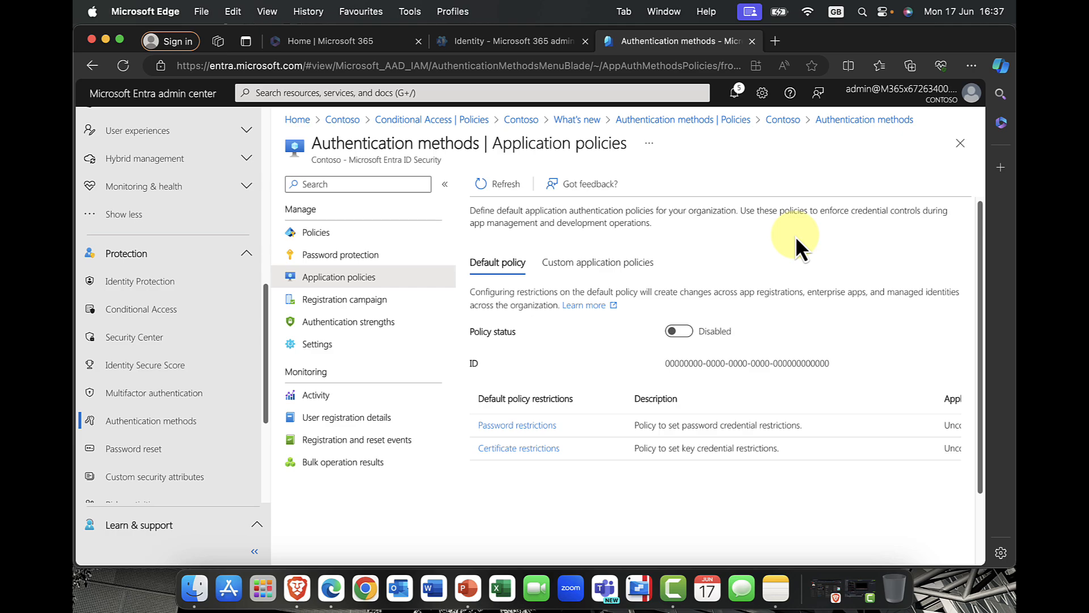
pyautogui.moveTo(463, 291)
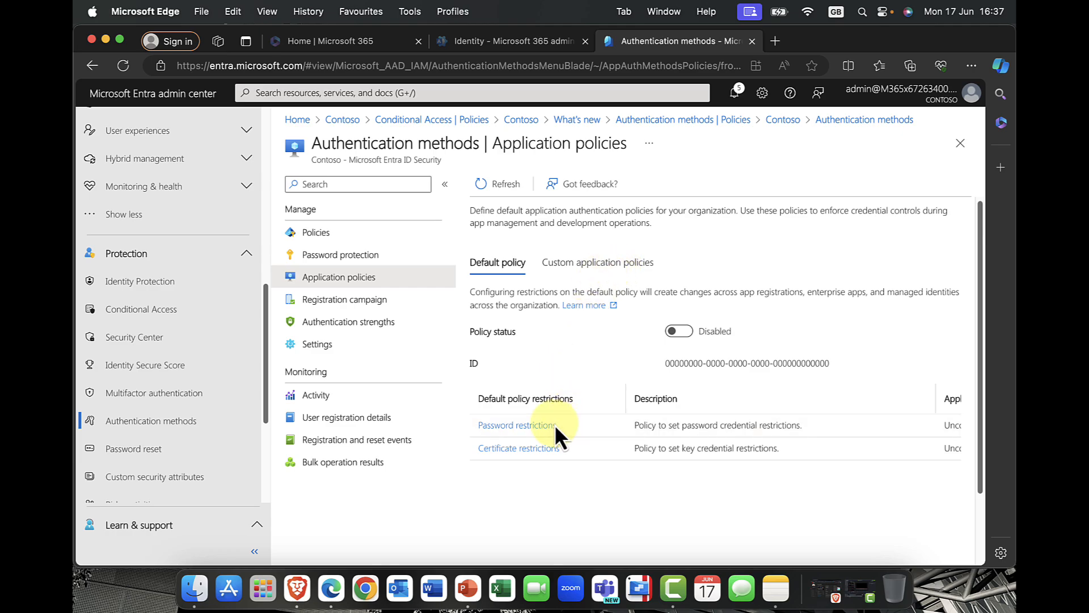
pyautogui.moveTo(668, 375)
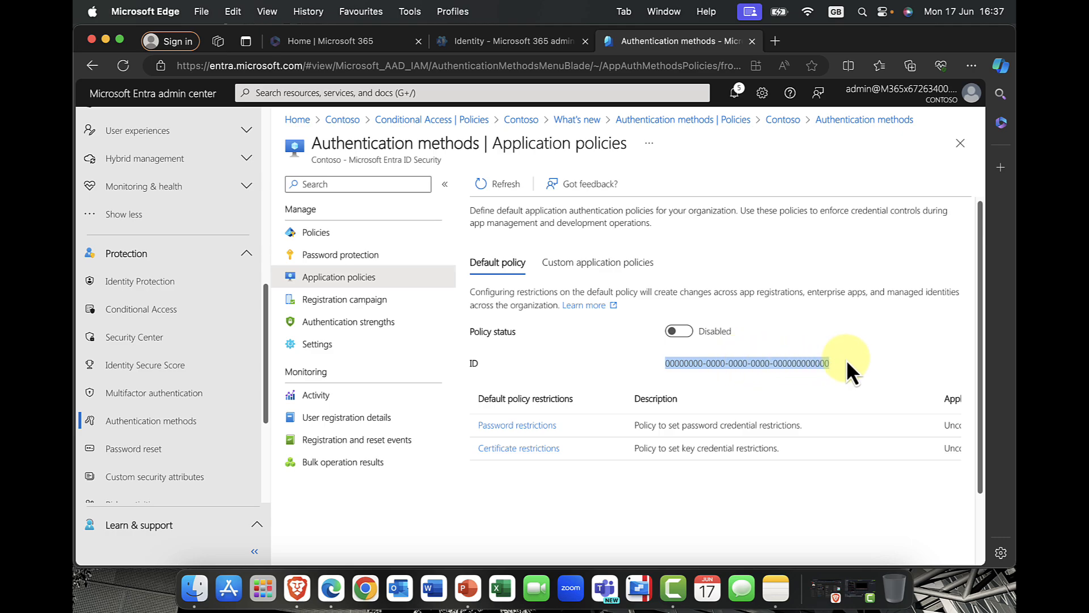
pyautogui.moveTo(735, 387)
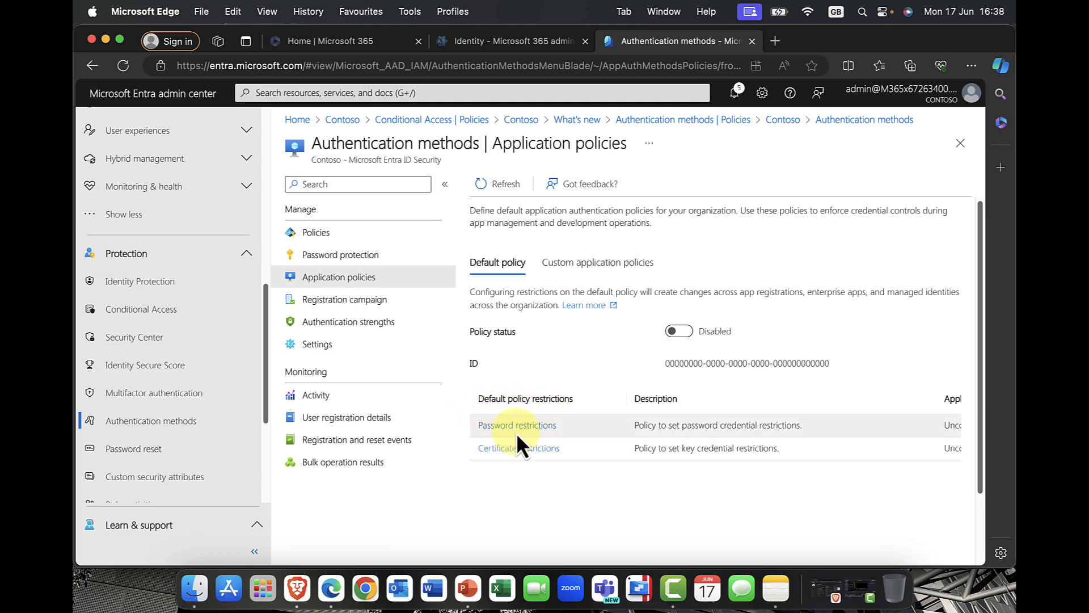
pyautogui.moveTo(512, 471)
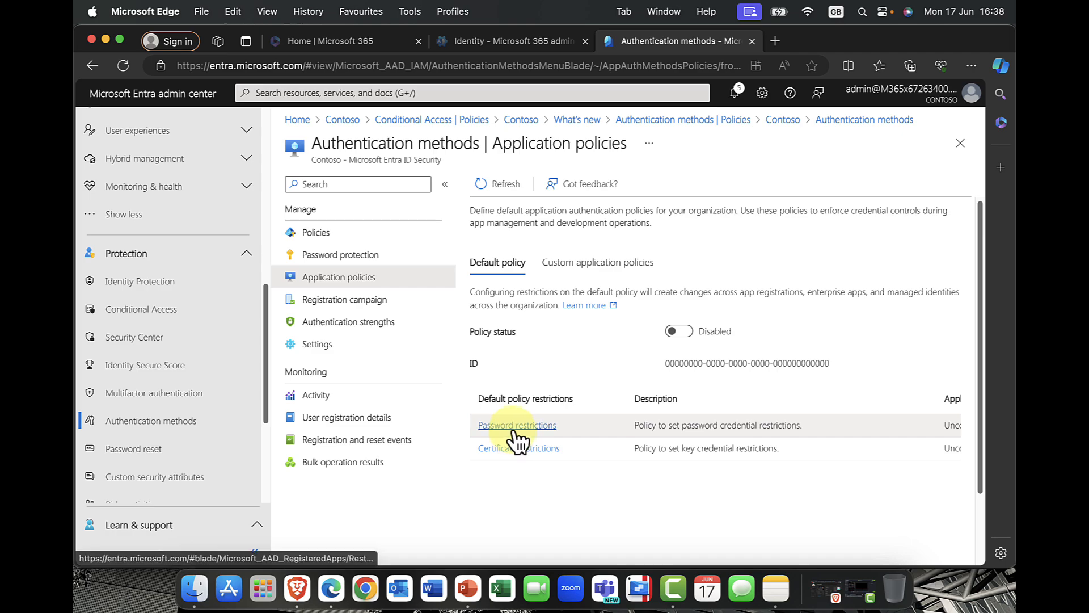
# Set the password addition cutoff date to 8/31/2024 under Password restrictions
pyautogui.click(516, 425)
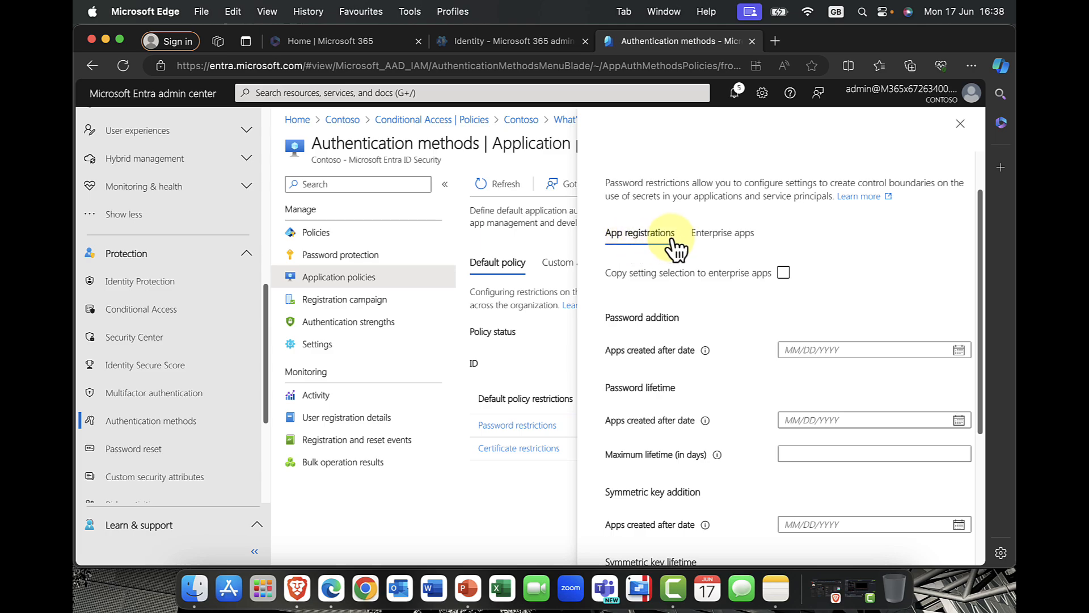
pyautogui.moveTo(590, 376)
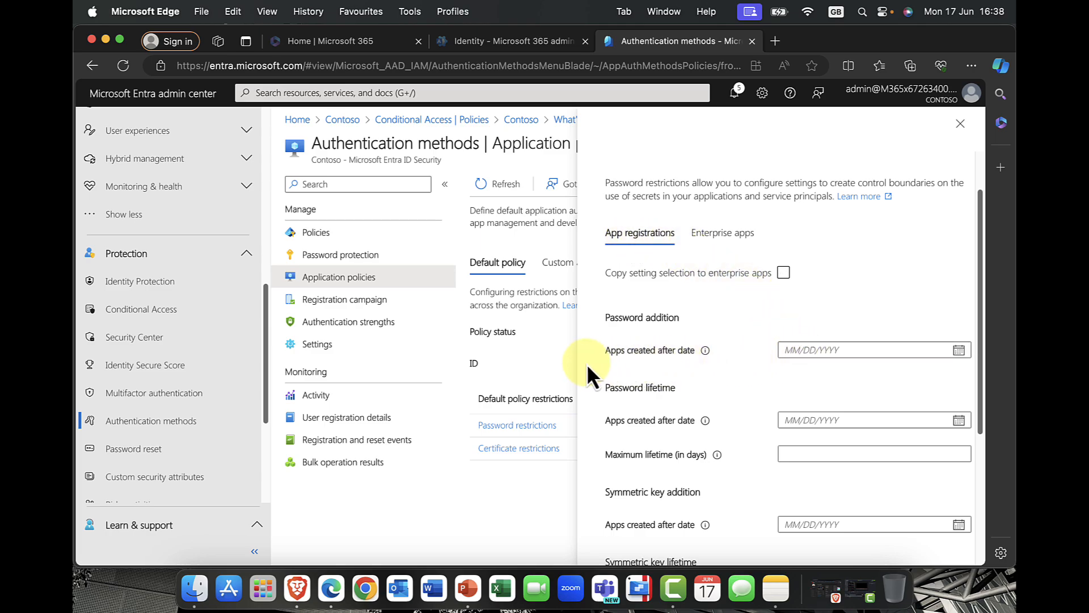
pyautogui.moveTo(677, 340)
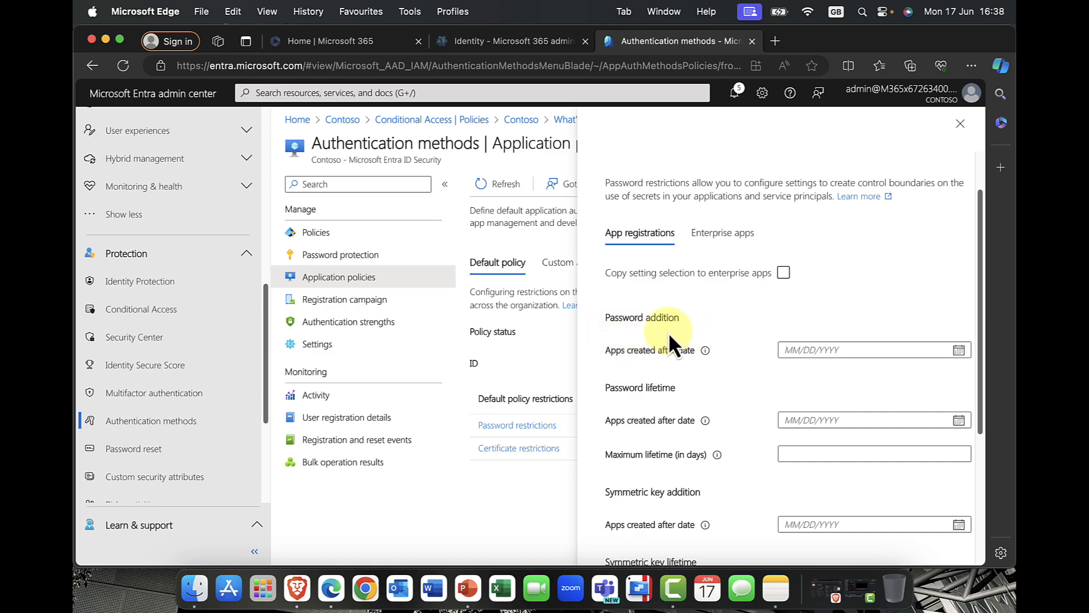
pyautogui.scroll(-3)
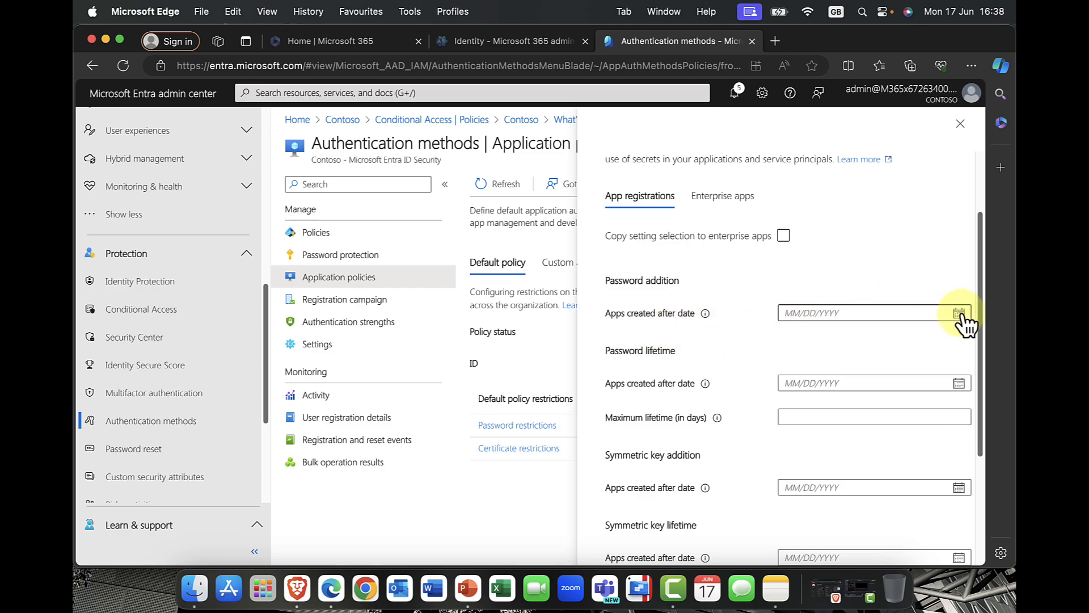
pyautogui.click(959, 313)
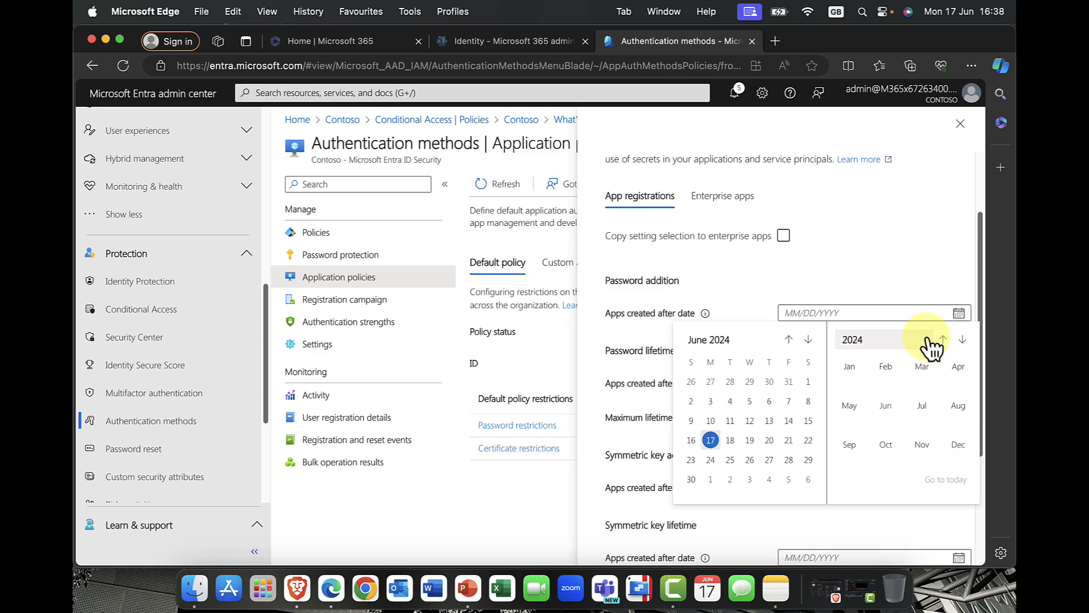
pyautogui.moveTo(848, 444)
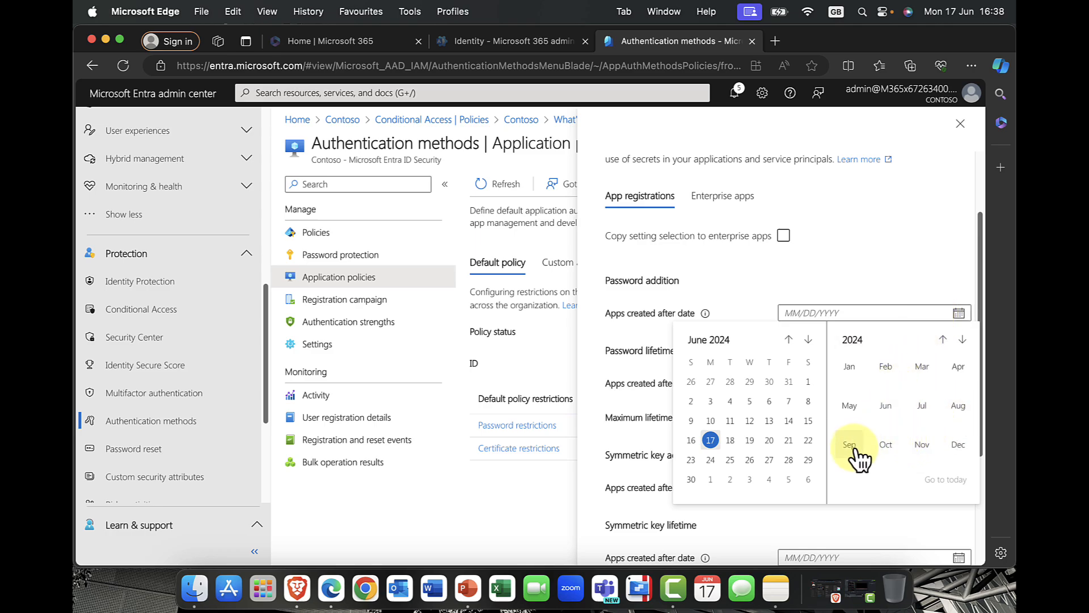
pyautogui.click(849, 444)
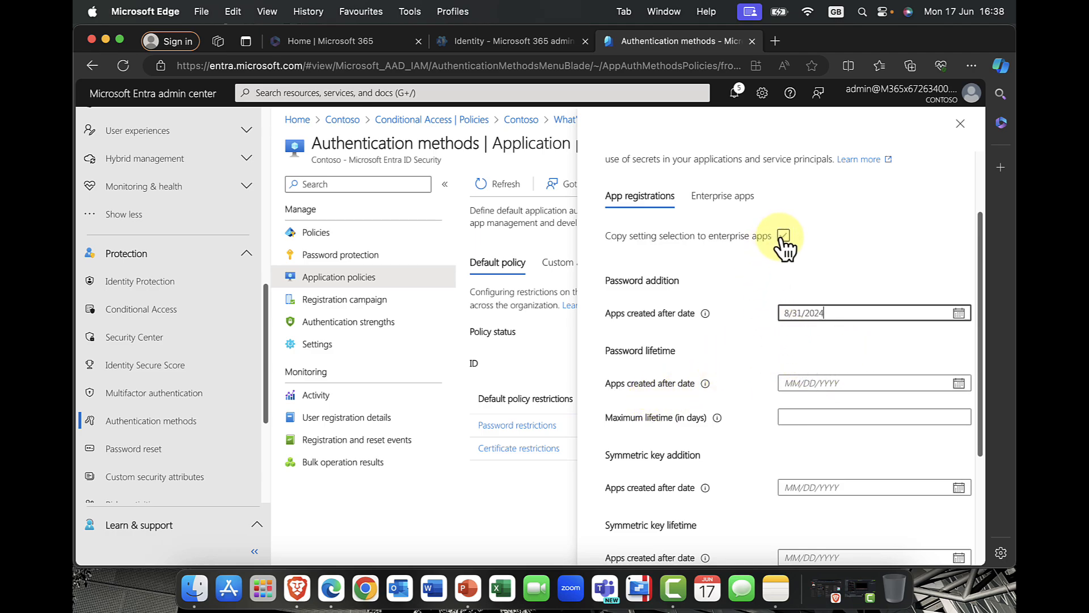
# Leave 'Copy setting selection to enterprise apps' unchecked after toggling it
pyautogui.click(783, 235)
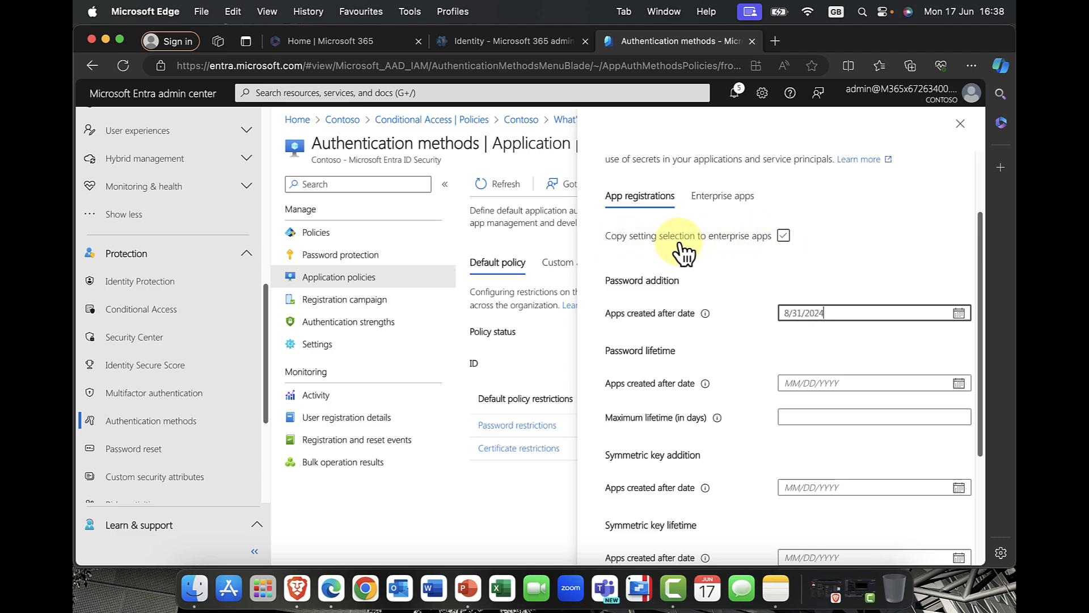
pyautogui.moveTo(739, 247)
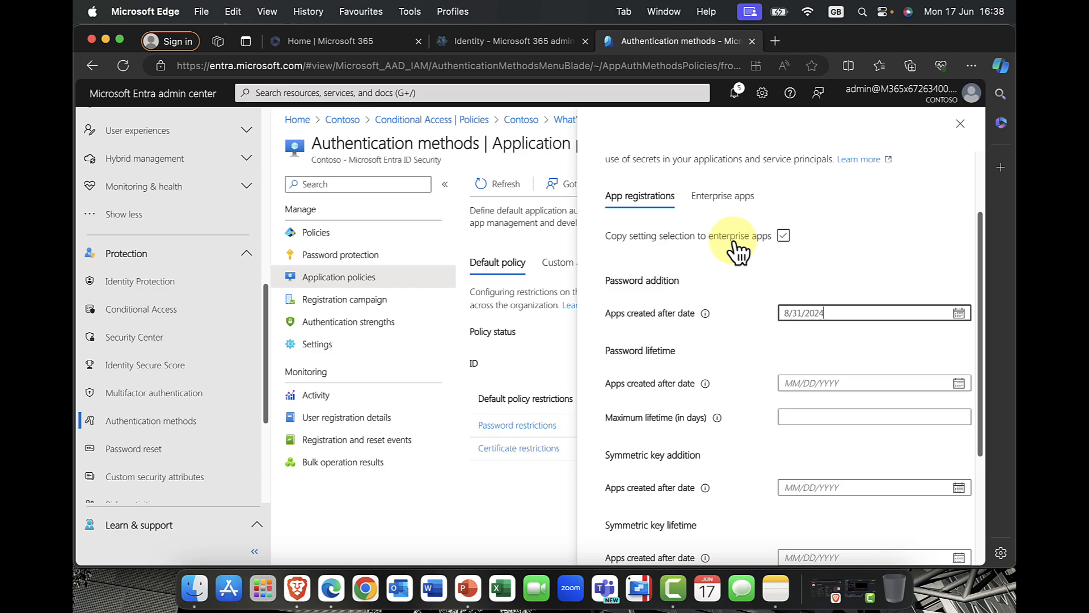
pyautogui.click(783, 236)
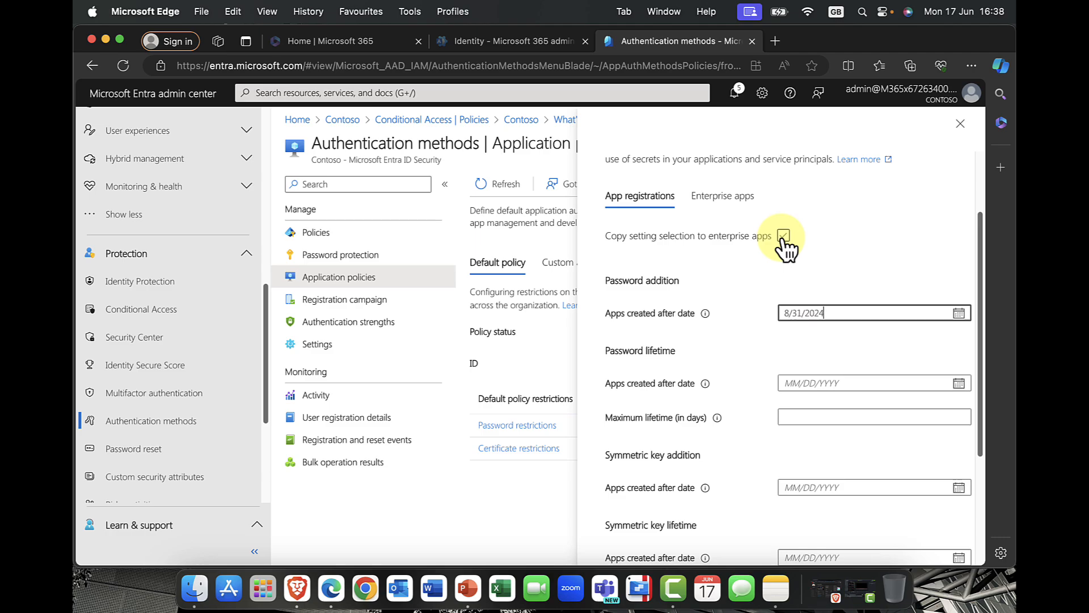
pyautogui.click(784, 235)
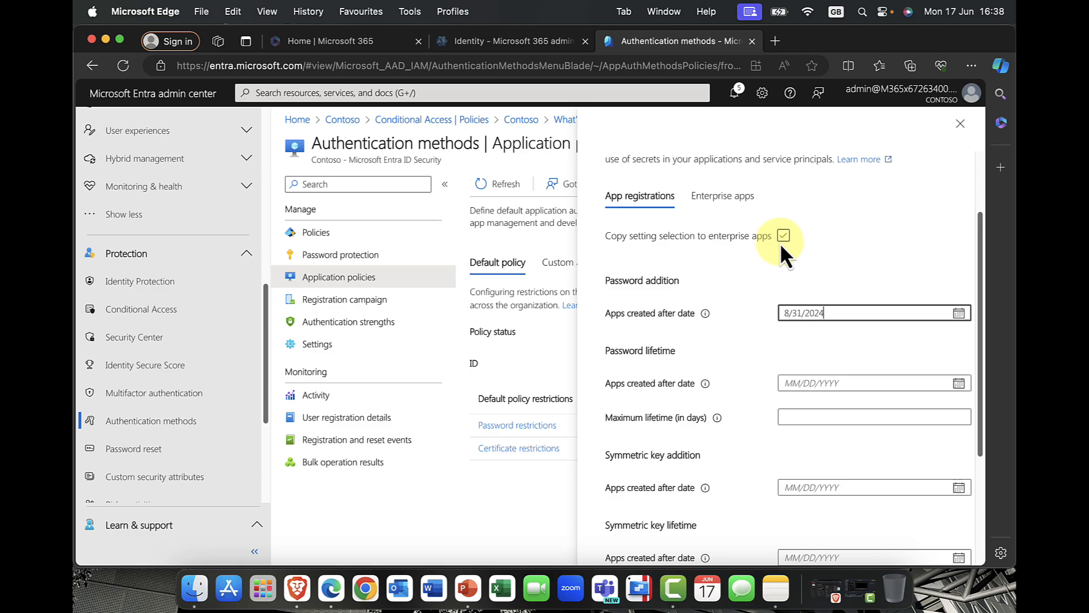
pyautogui.click(783, 236)
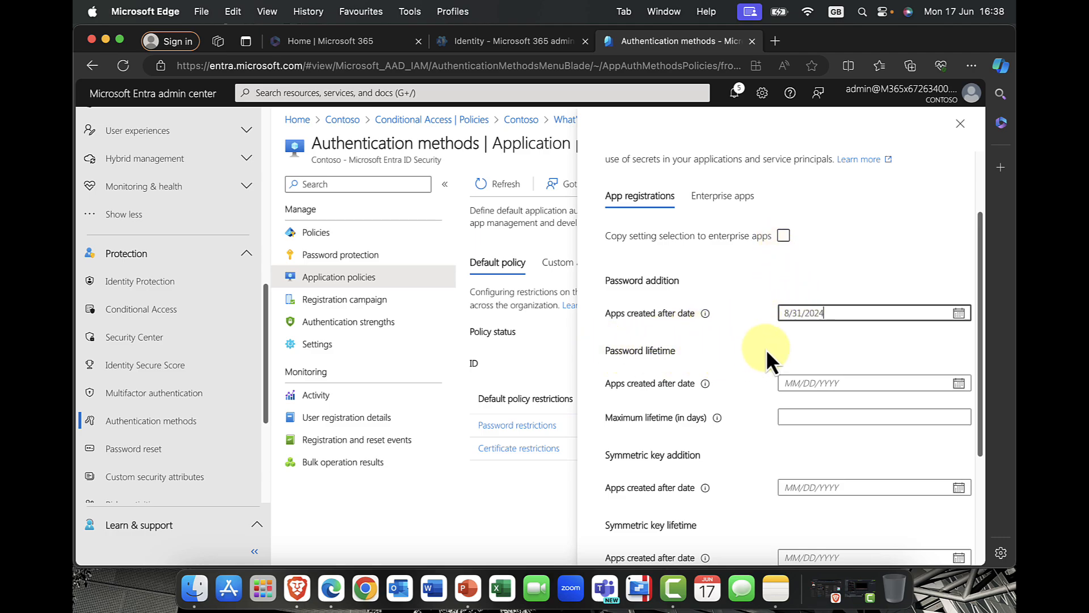
# Enter a 90-day maximum password lifetime and save, then dismiss the invalid-value error
pyautogui.scroll(-3)
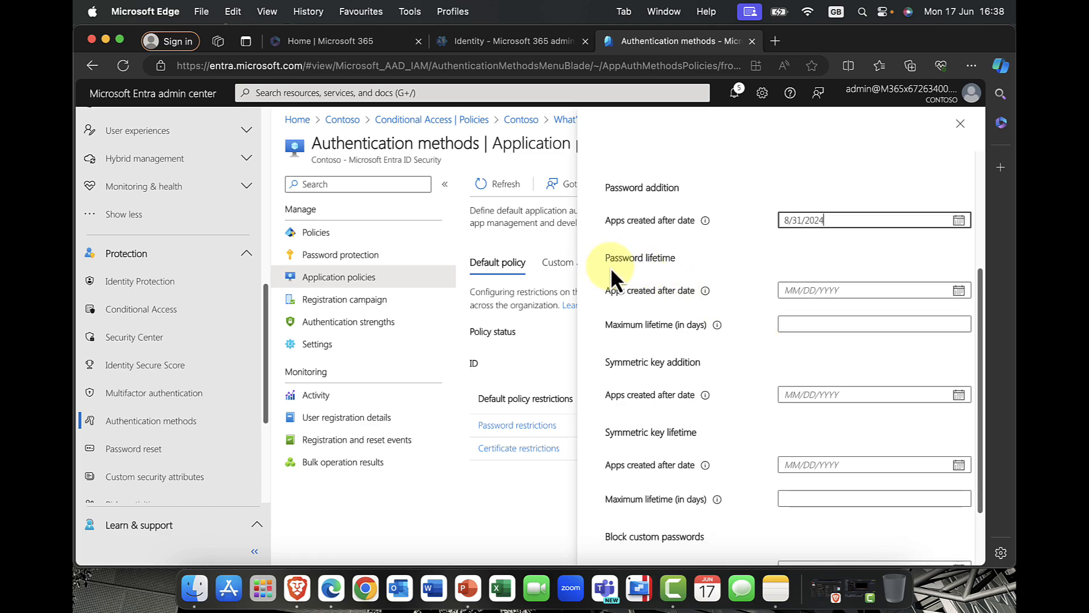
pyautogui.moveTo(763, 298)
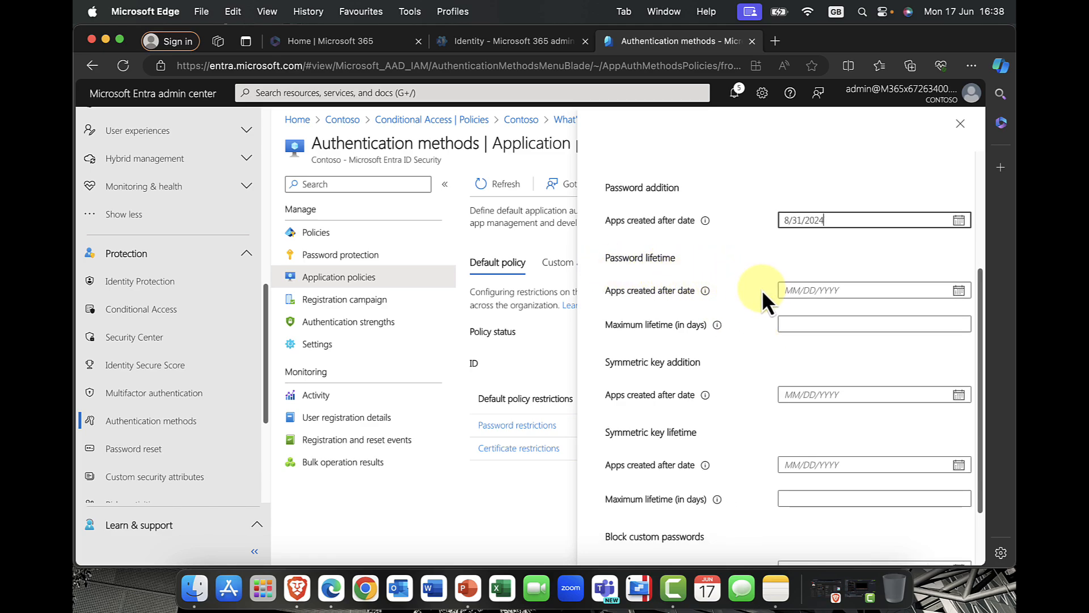
pyautogui.moveTo(621, 321)
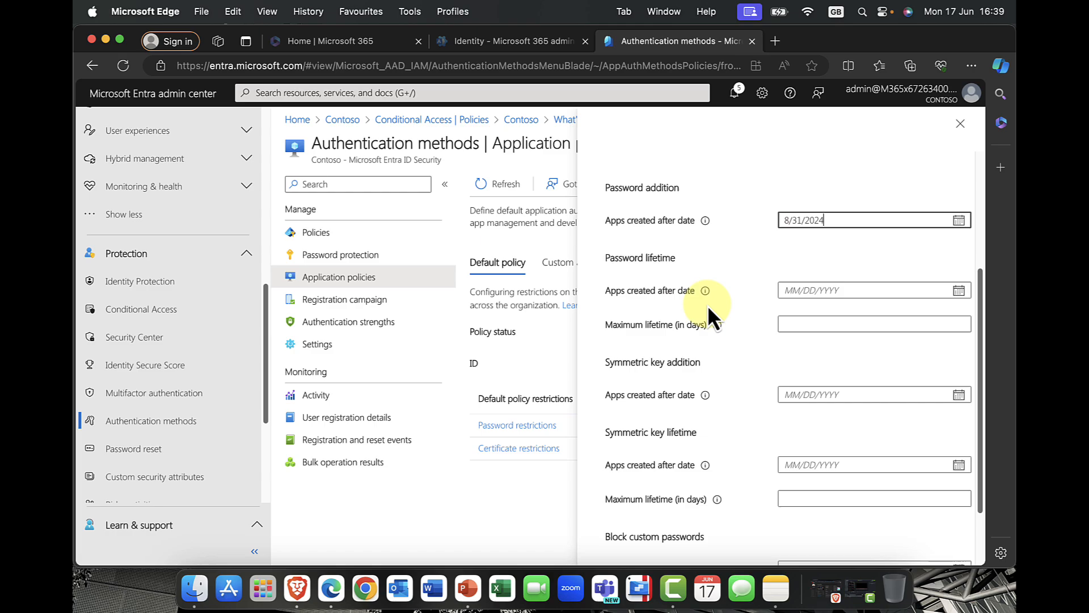
pyautogui.moveTo(664, 346)
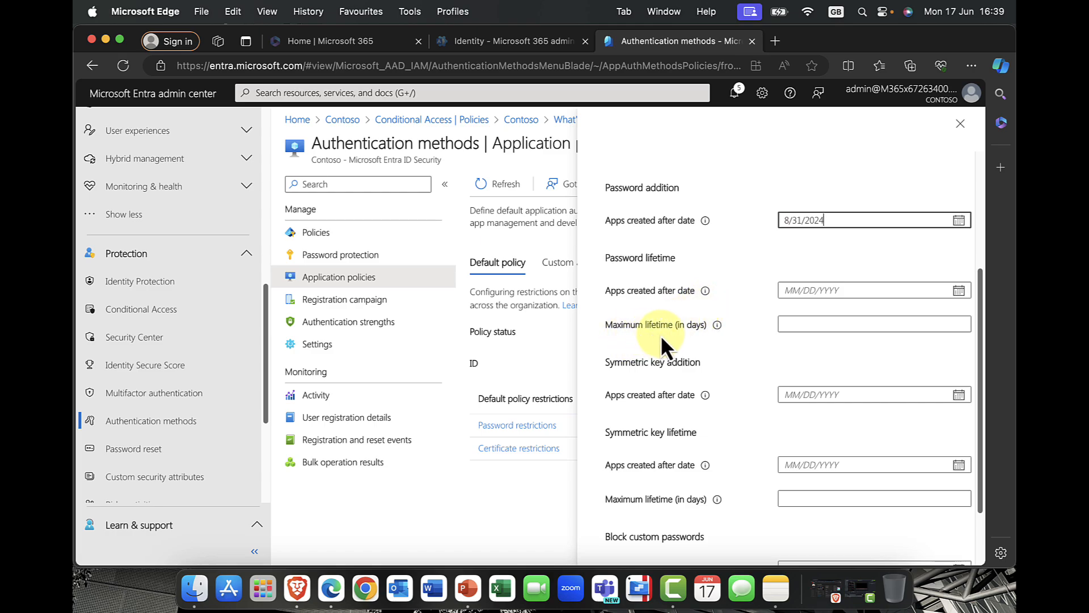
pyautogui.moveTo(789, 351)
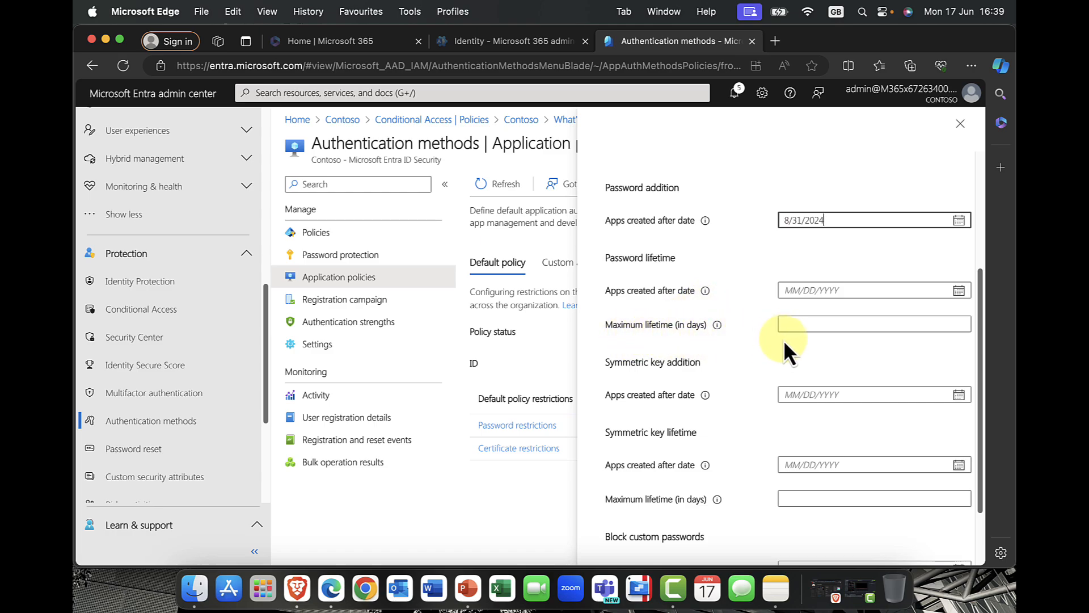
pyautogui.click(874, 324)
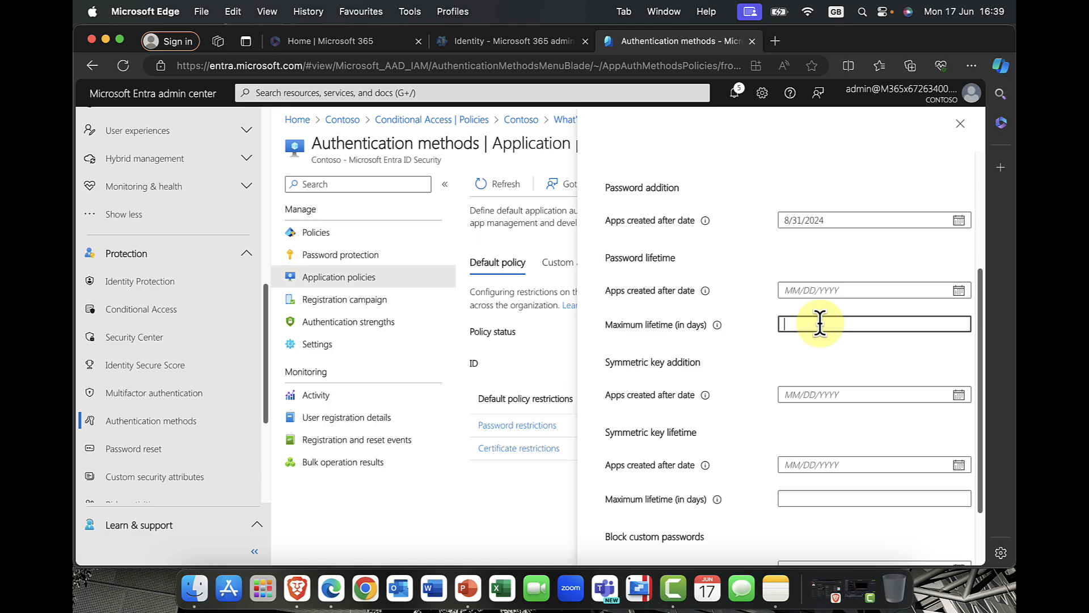
pyautogui.write('90')
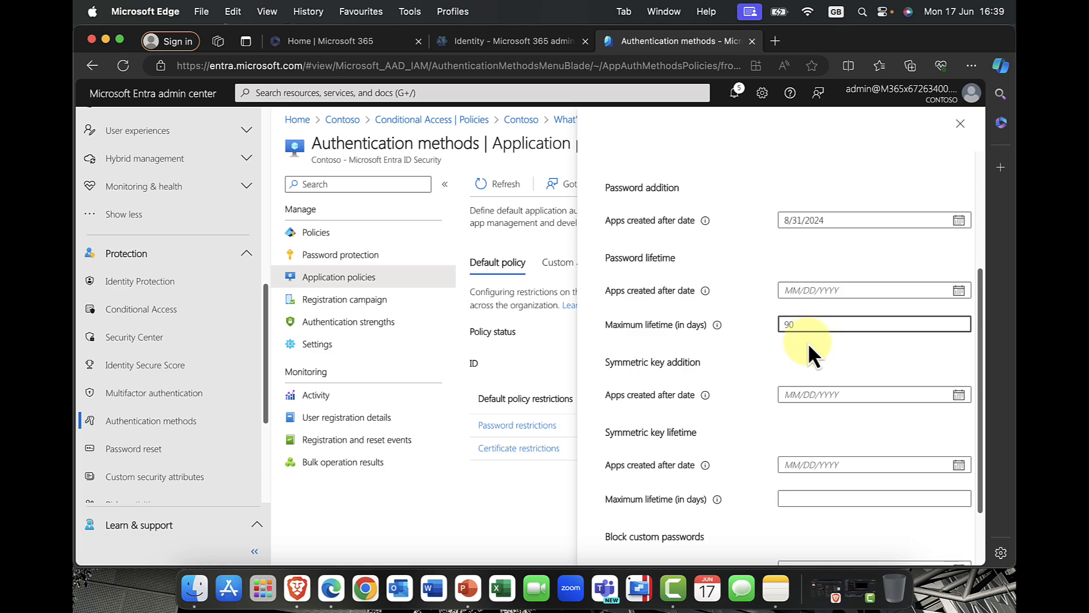
pyautogui.moveTo(737, 369)
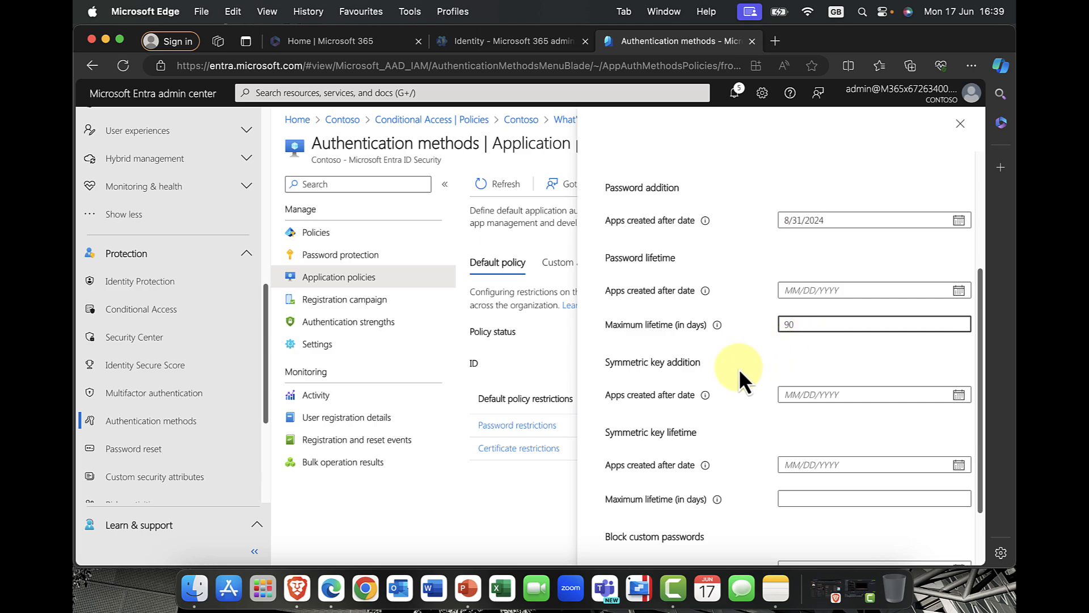
pyautogui.moveTo(767, 388)
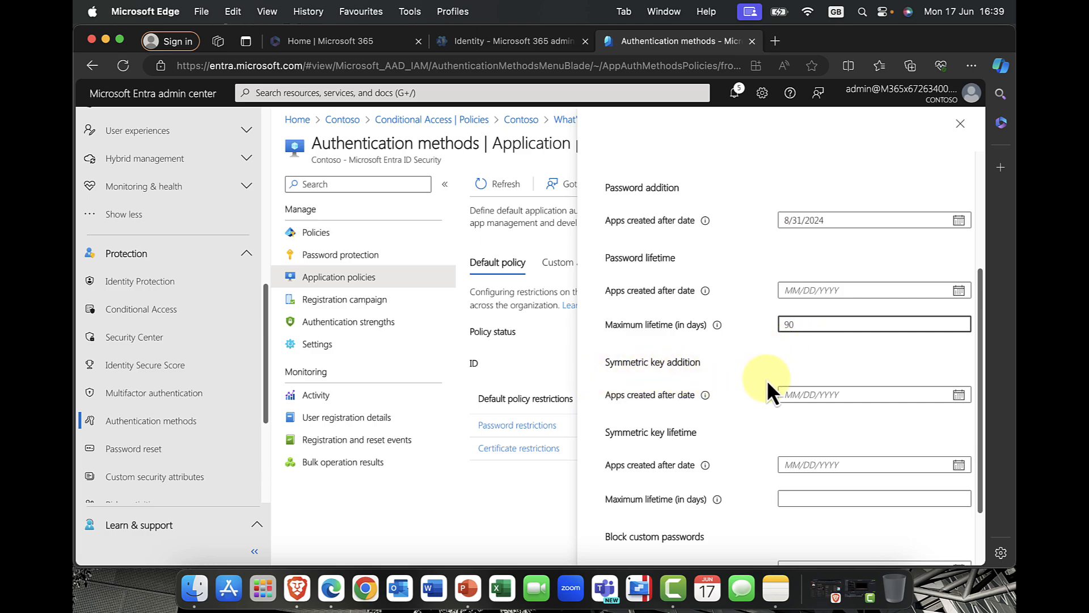
pyautogui.moveTo(768, 394)
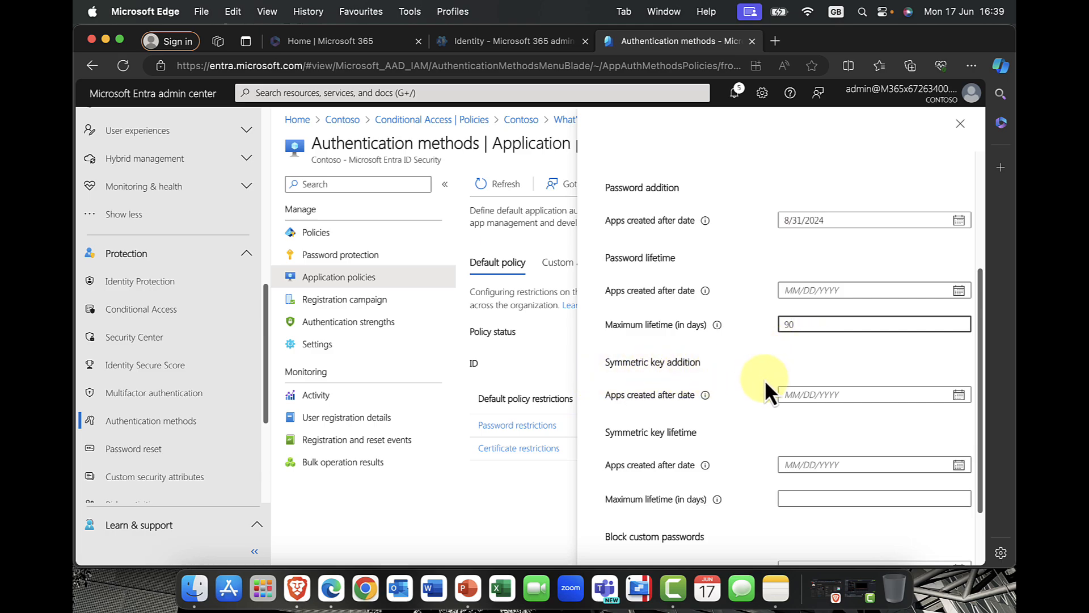
pyautogui.moveTo(746, 414)
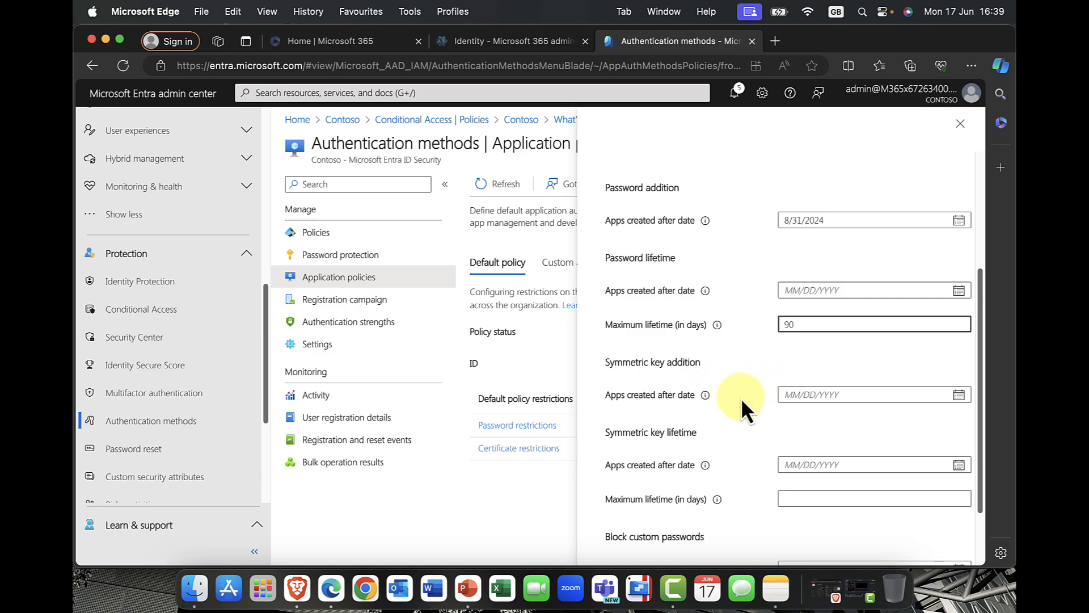
pyautogui.scroll(-3)
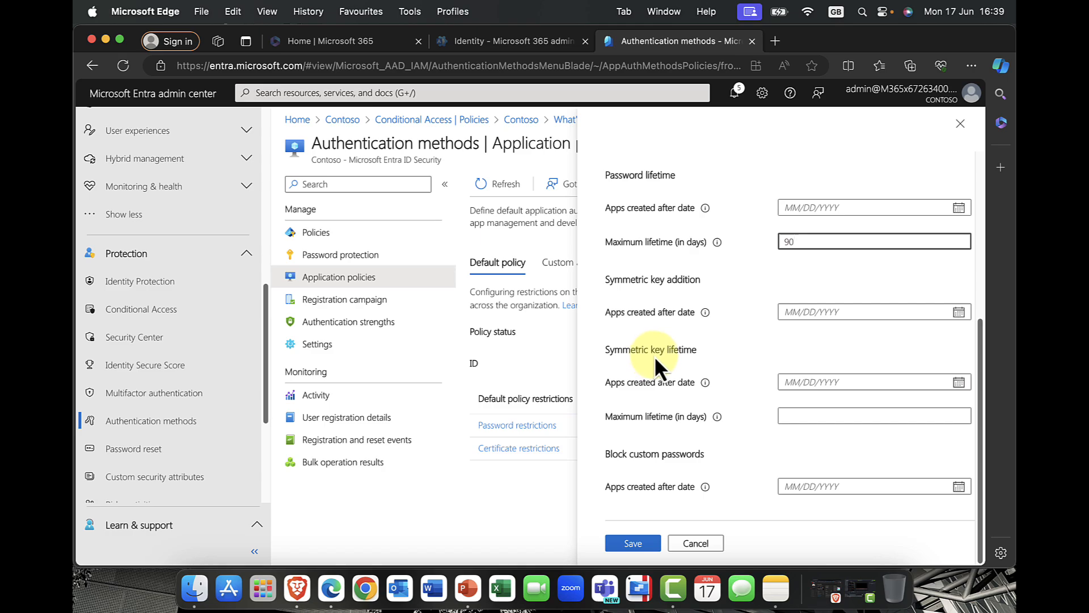
pyautogui.moveTo(662, 370)
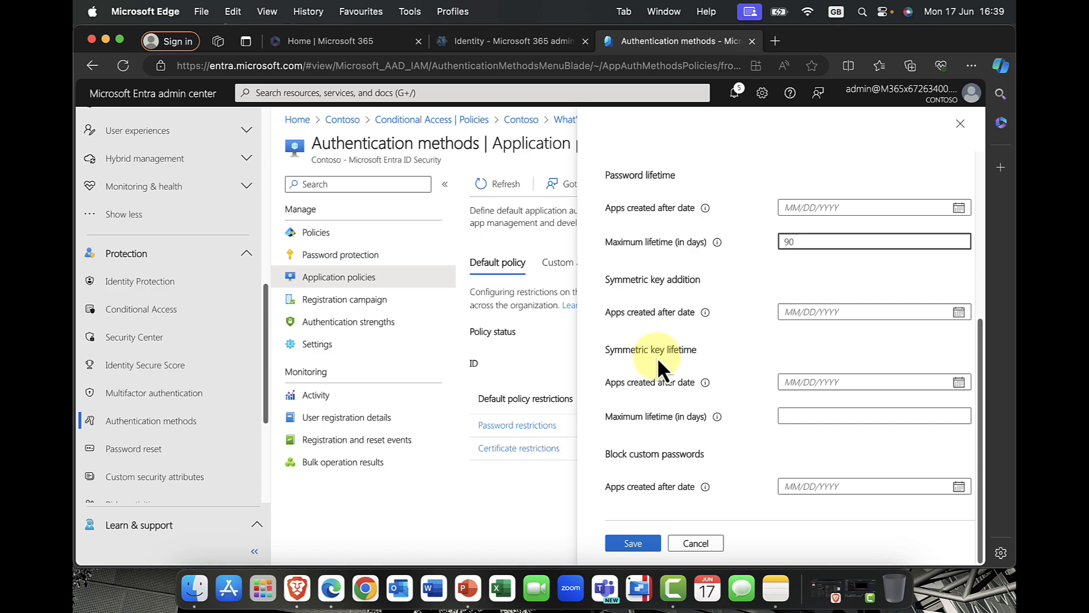
pyautogui.moveTo(684, 433)
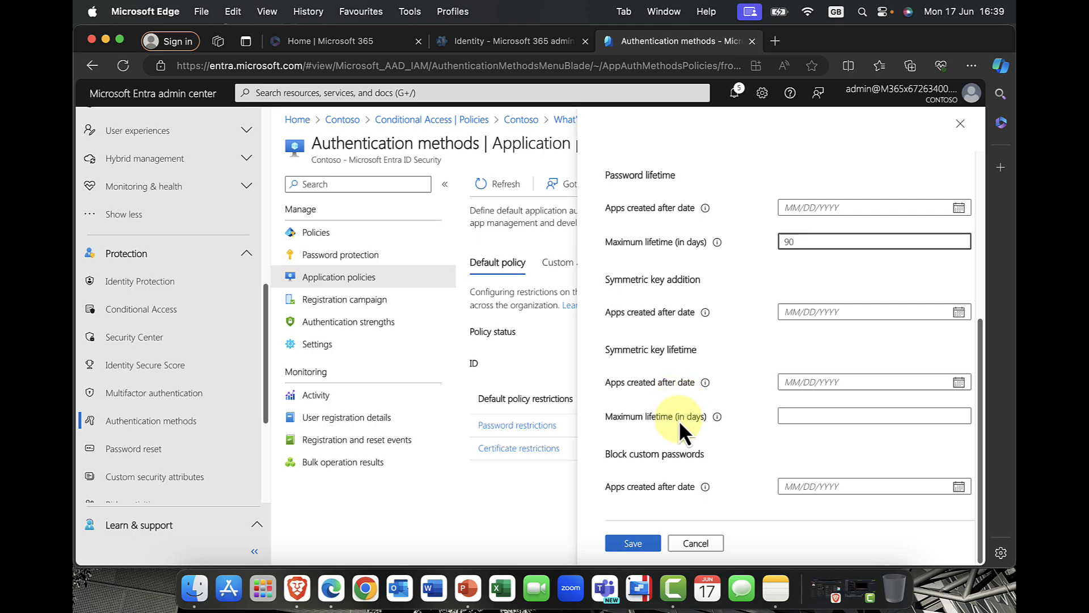
pyautogui.moveTo(604, 472)
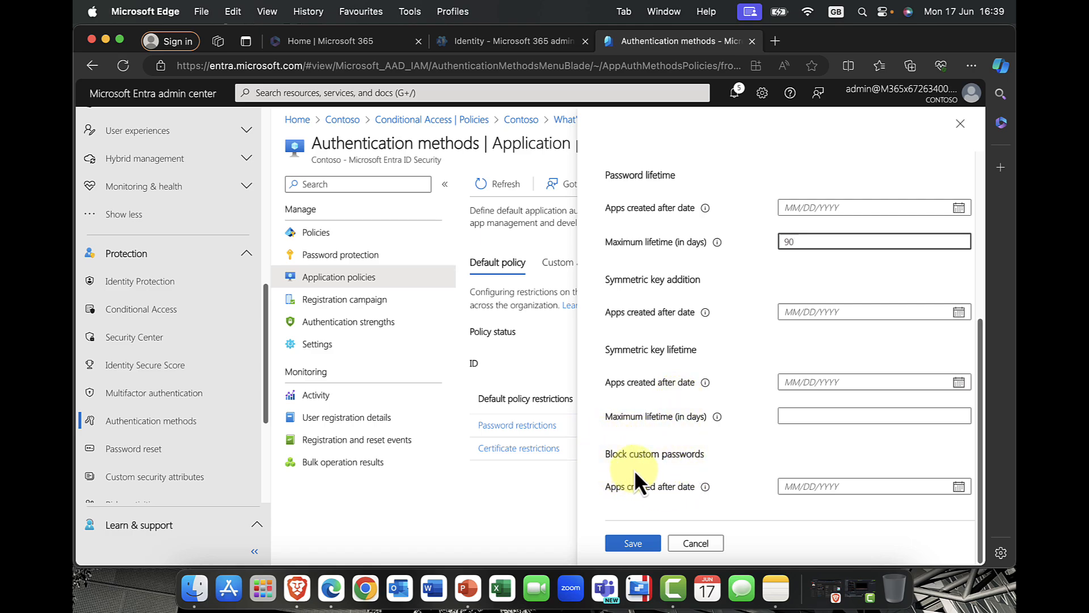
pyautogui.moveTo(688, 548)
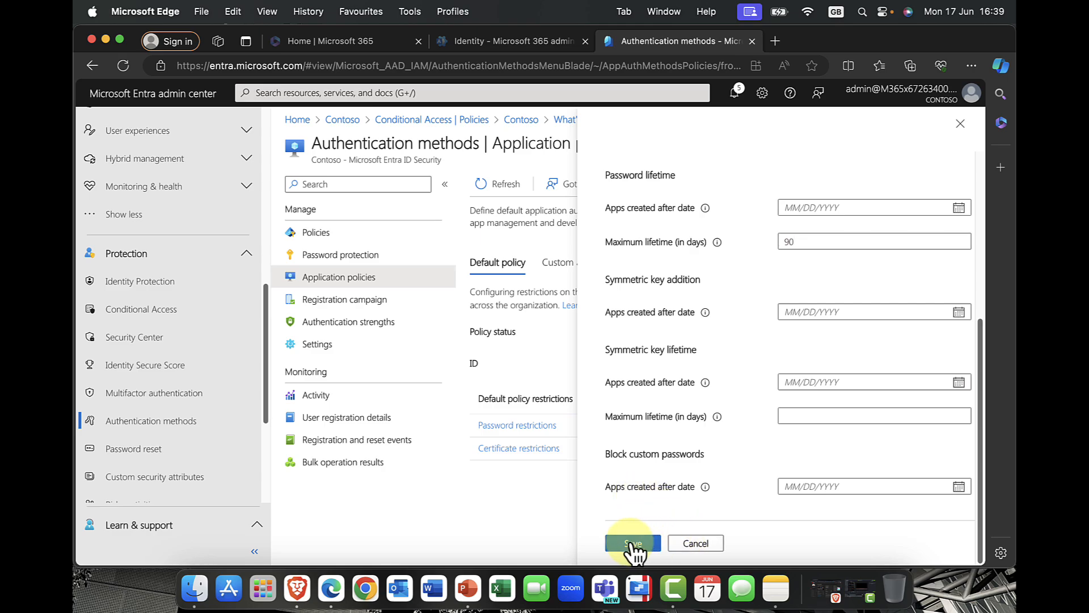
pyautogui.click(632, 543)
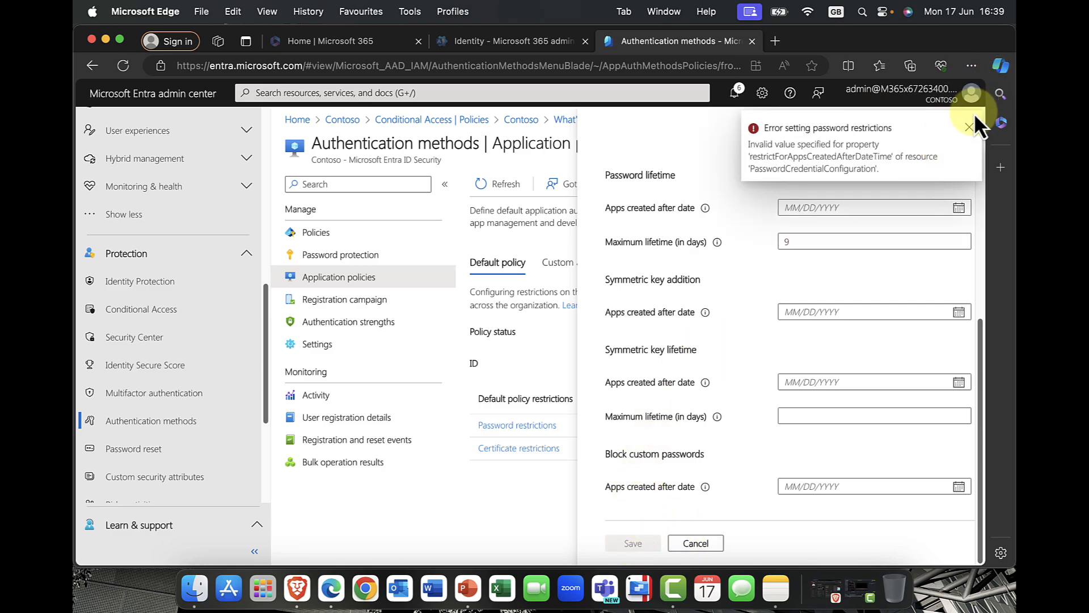
pyautogui.click(968, 127)
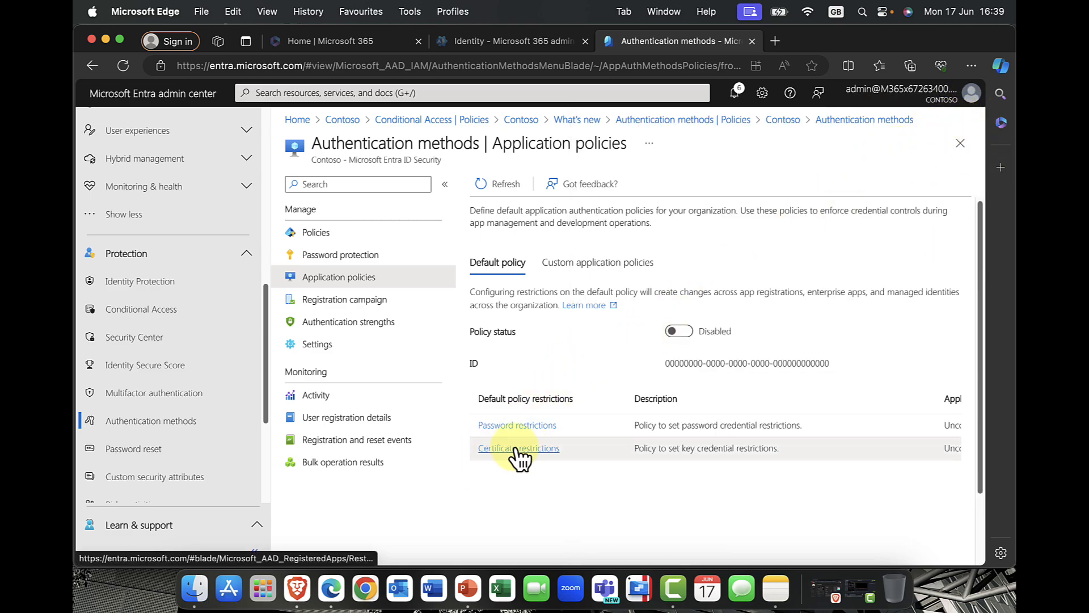
# Enter 90 days as the maximum certificate lifetime for app registrations
pyautogui.click(519, 448)
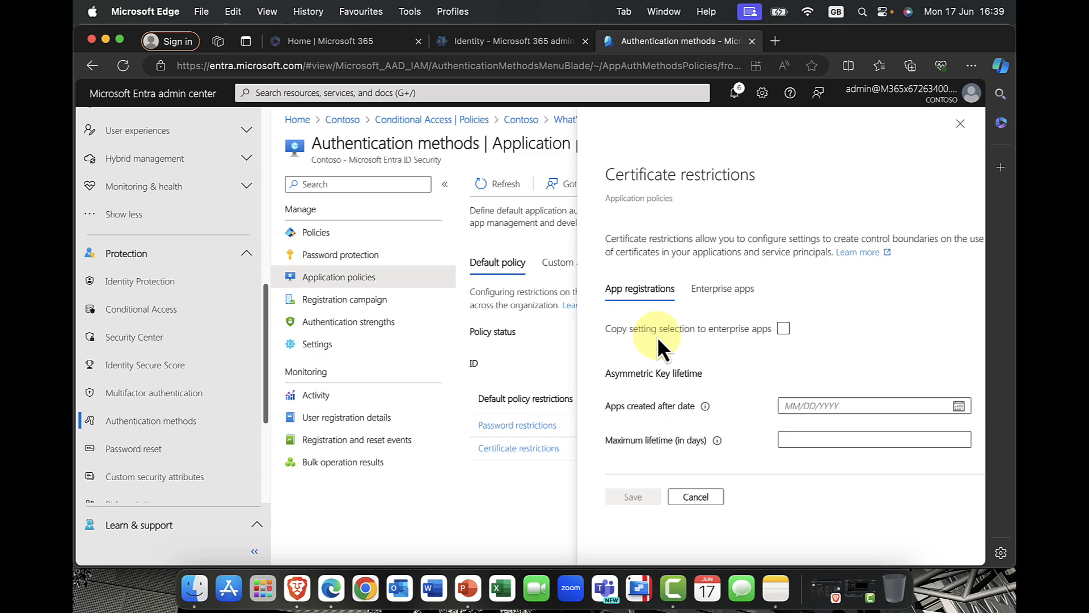
pyautogui.moveTo(670, 187)
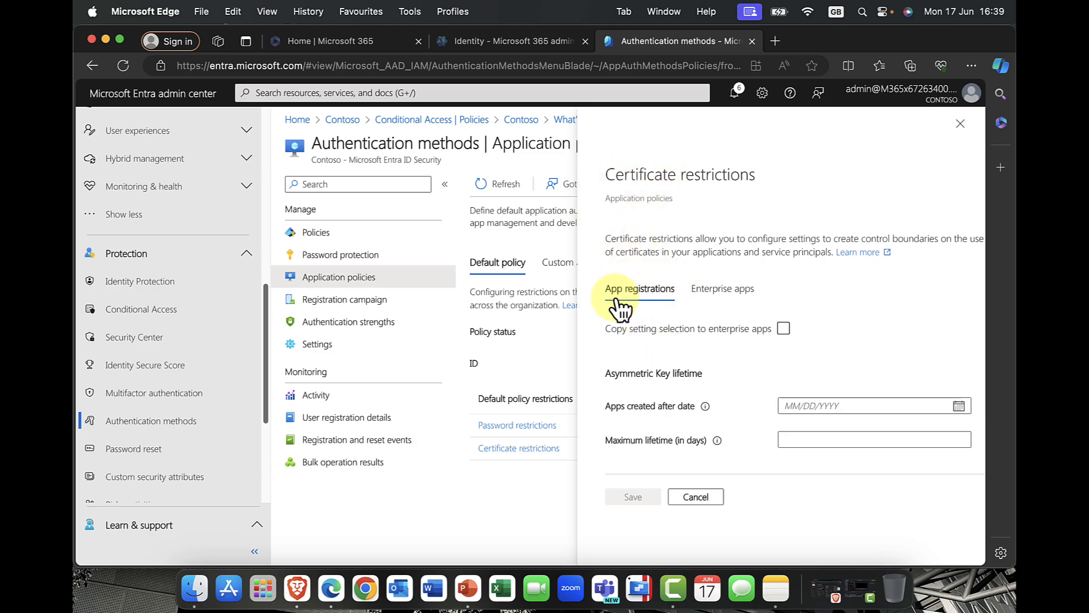
pyautogui.moveTo(698, 297)
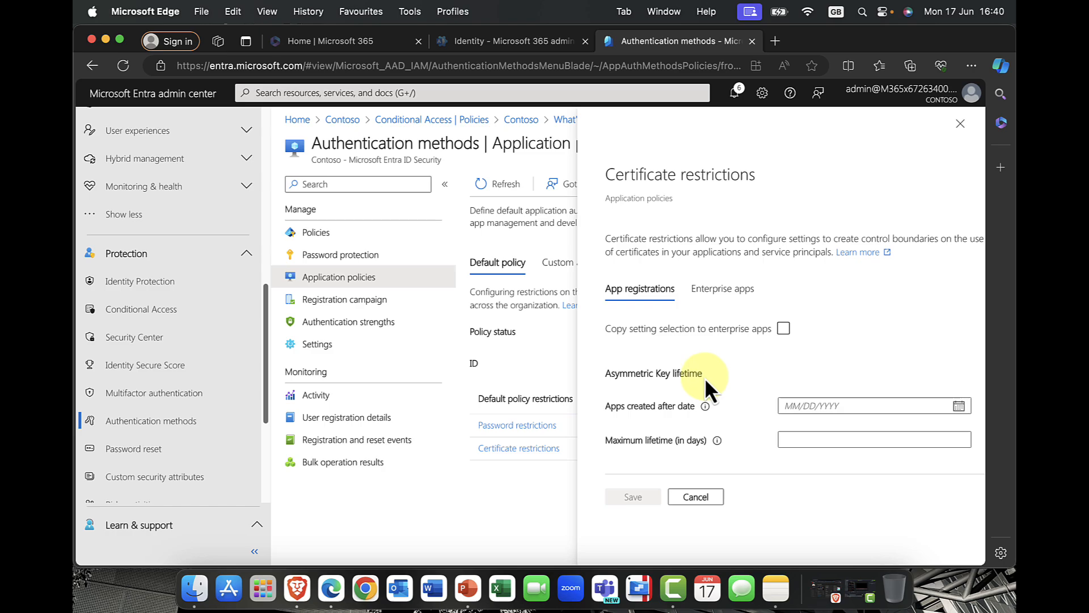
pyautogui.moveTo(730, 432)
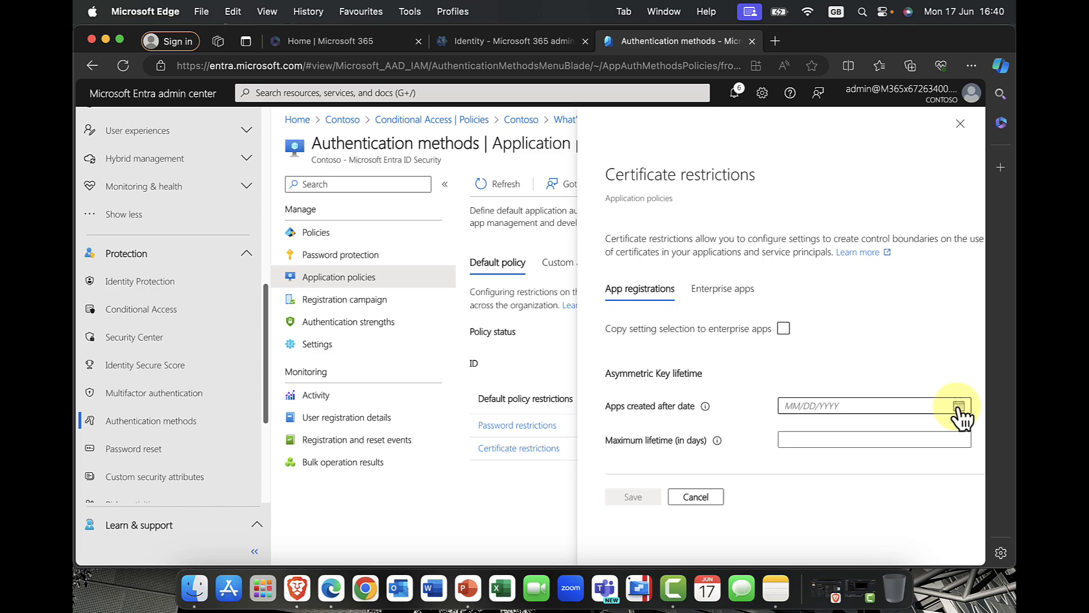
pyautogui.moveTo(864, 431)
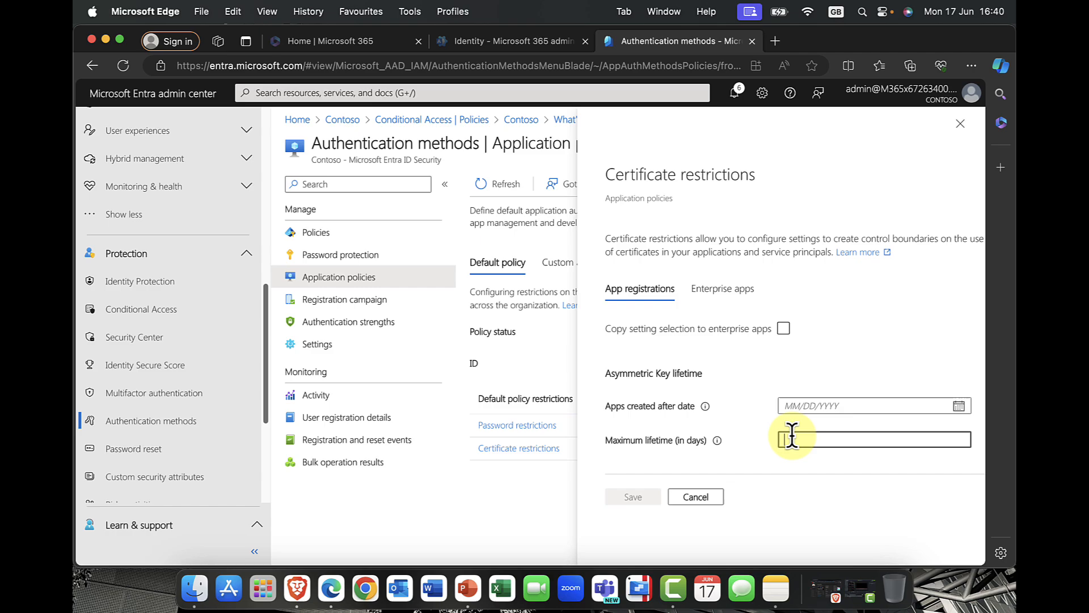
pyautogui.write('90')
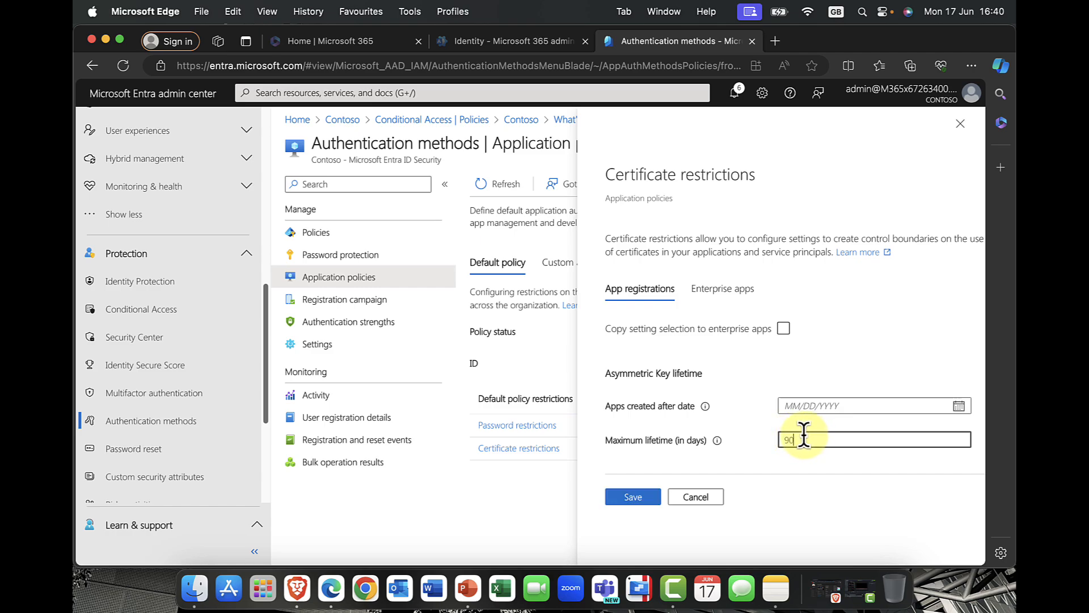
pyautogui.moveTo(664, 308)
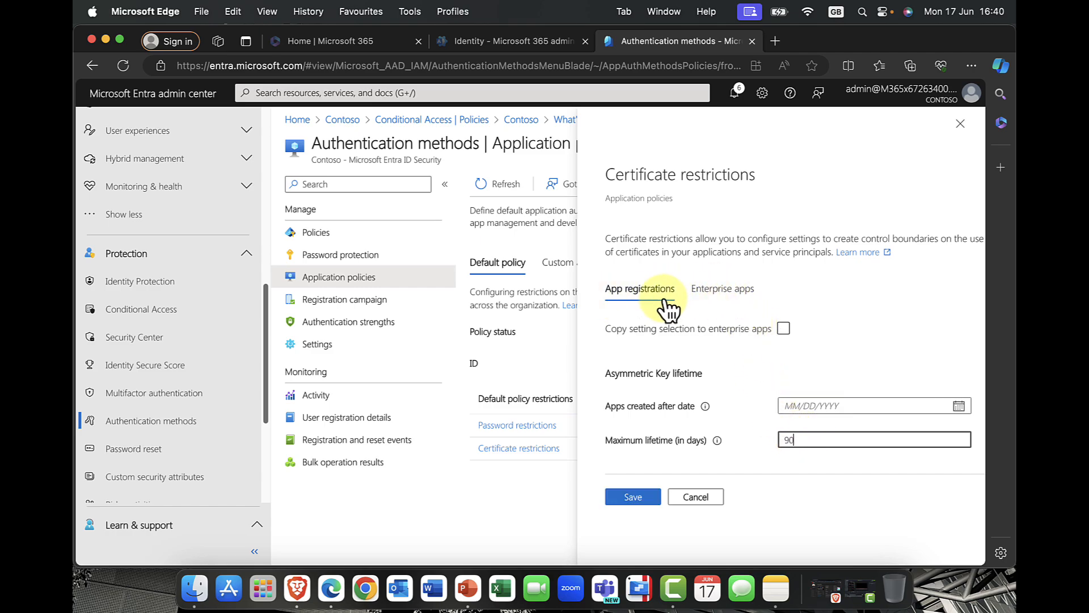
# View the Enterprise apps tab, then cancel and discard the unsaved 90-day certificate edit
pyautogui.click(722, 288)
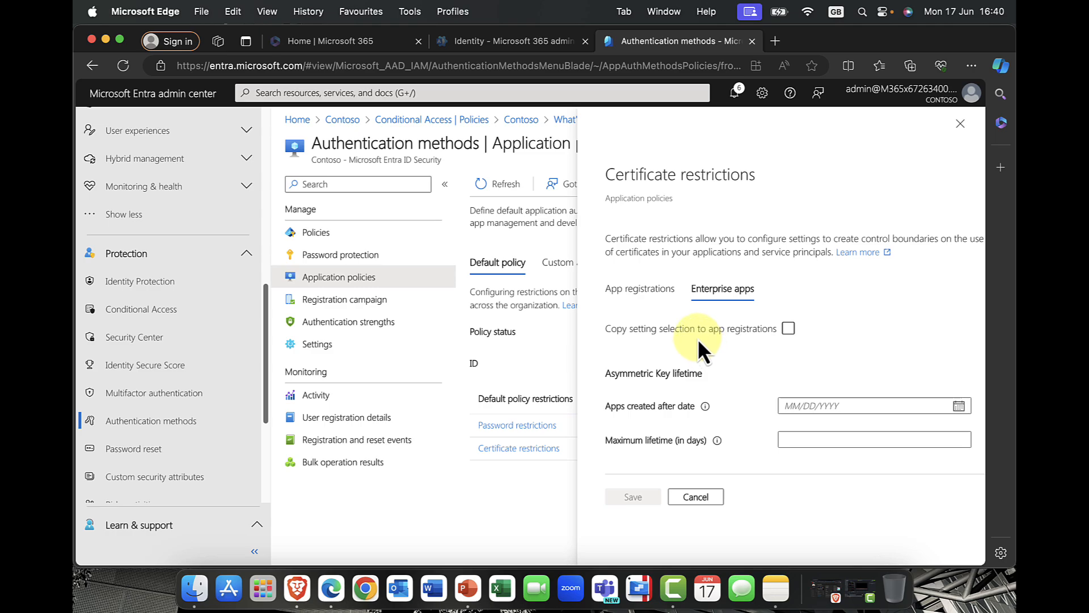
pyautogui.moveTo(666, 356)
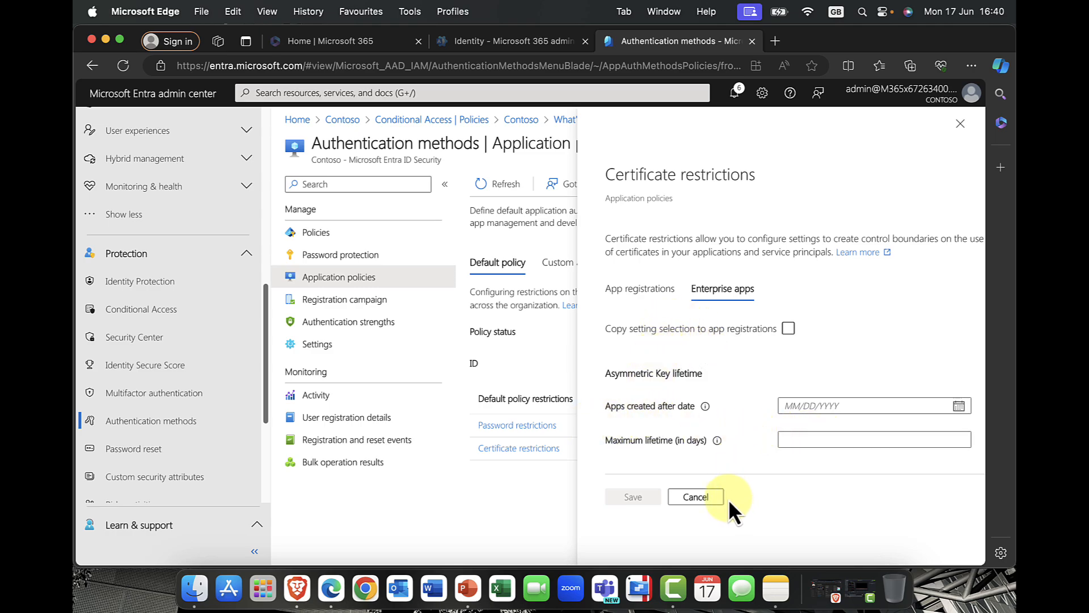
pyautogui.click(696, 497)
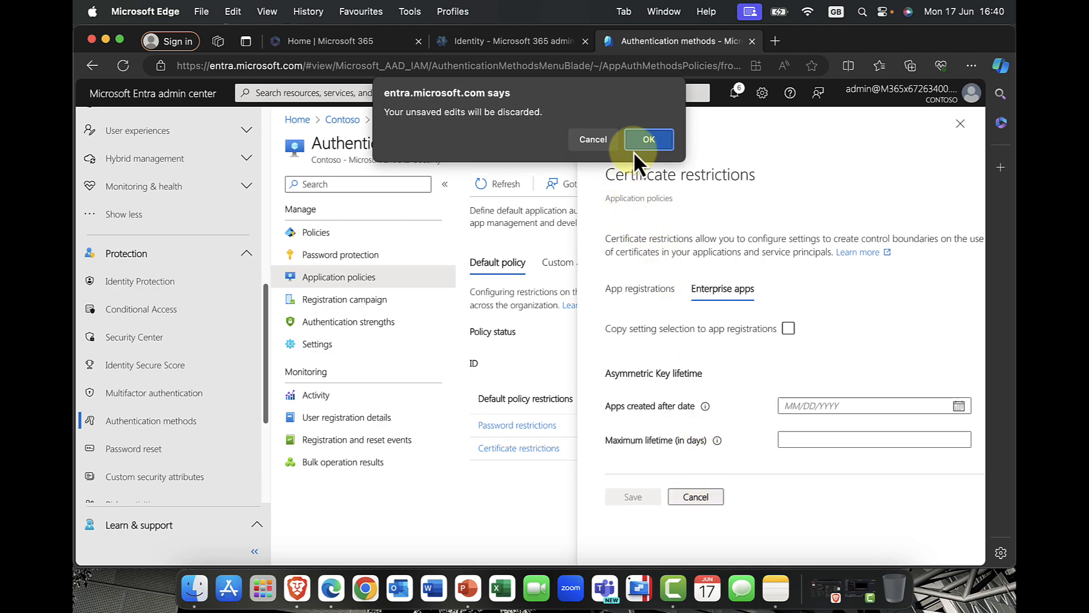
pyautogui.click(649, 139)
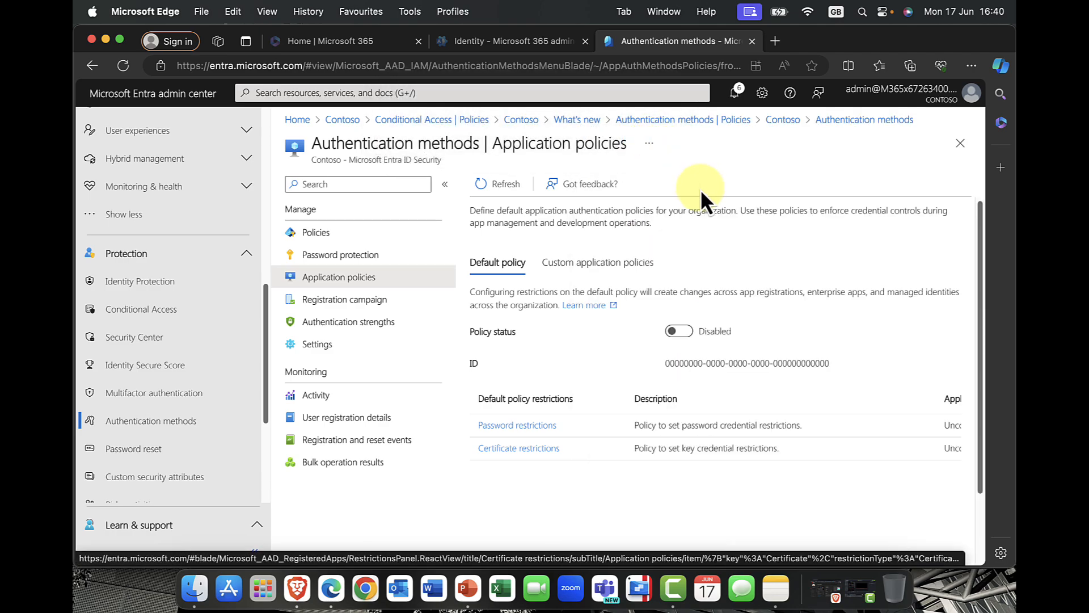
pyautogui.moveTo(721, 219)
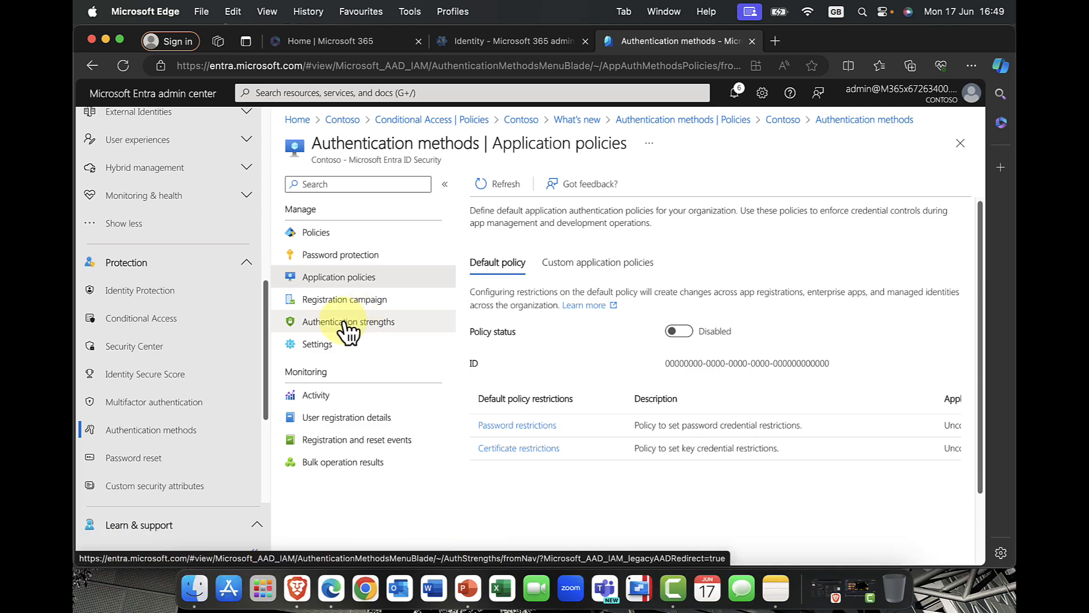
# Open Authentication methods Settings and view the suspicious activity reporting state options
pyautogui.click(316, 343)
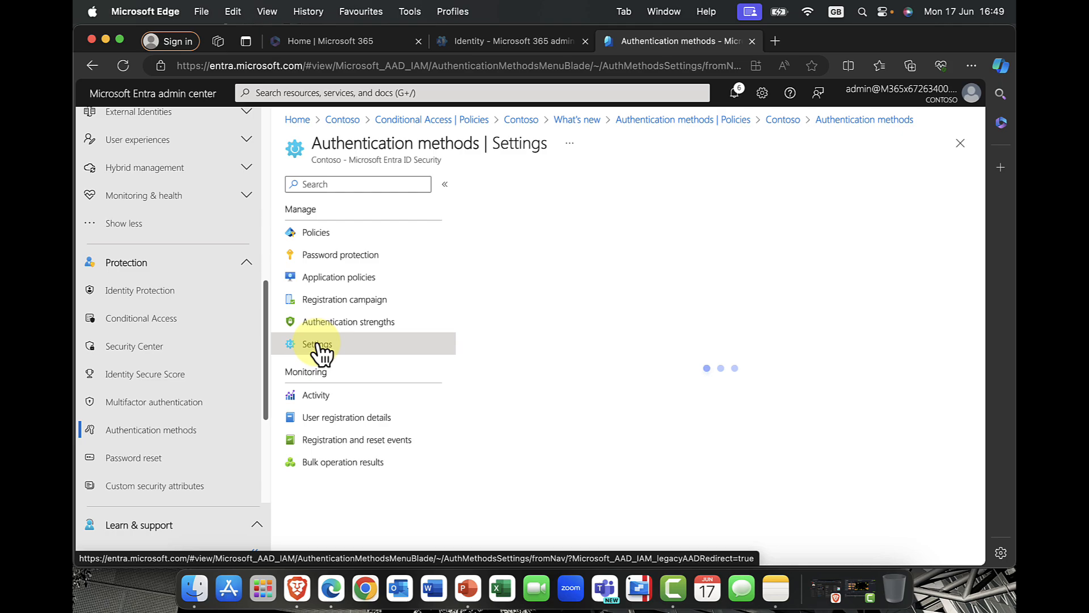
pyautogui.click(317, 344)
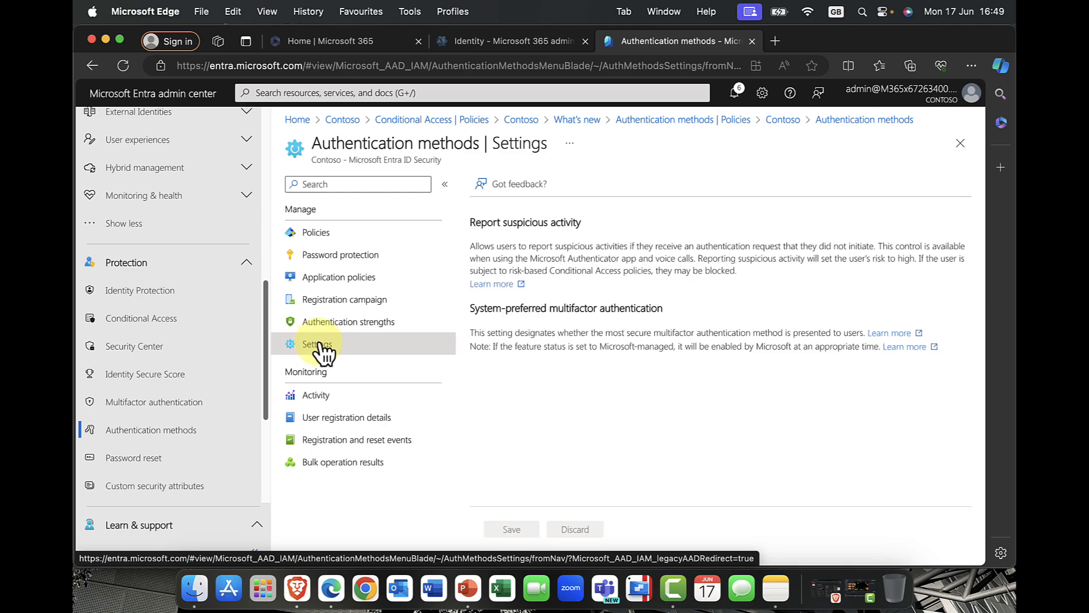
pyautogui.click(317, 344)
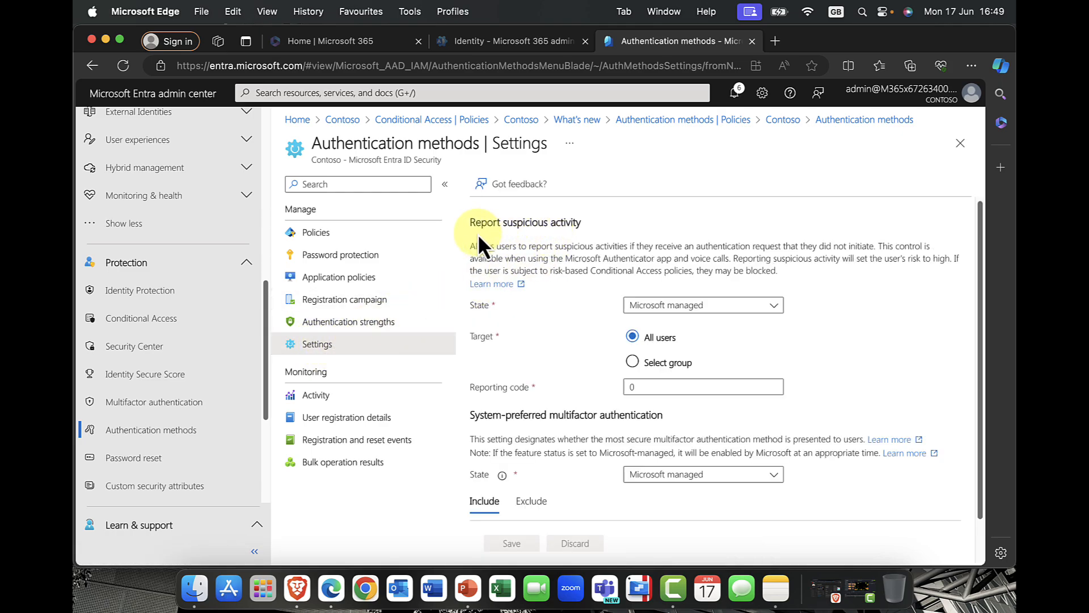
pyautogui.moveTo(549, 240)
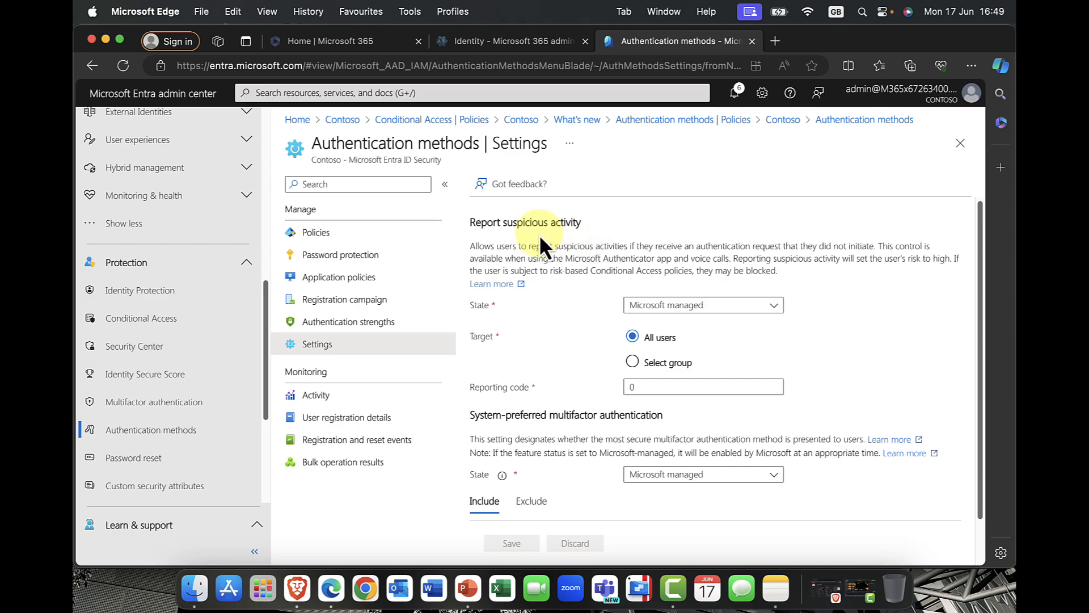
pyautogui.moveTo(538, 268)
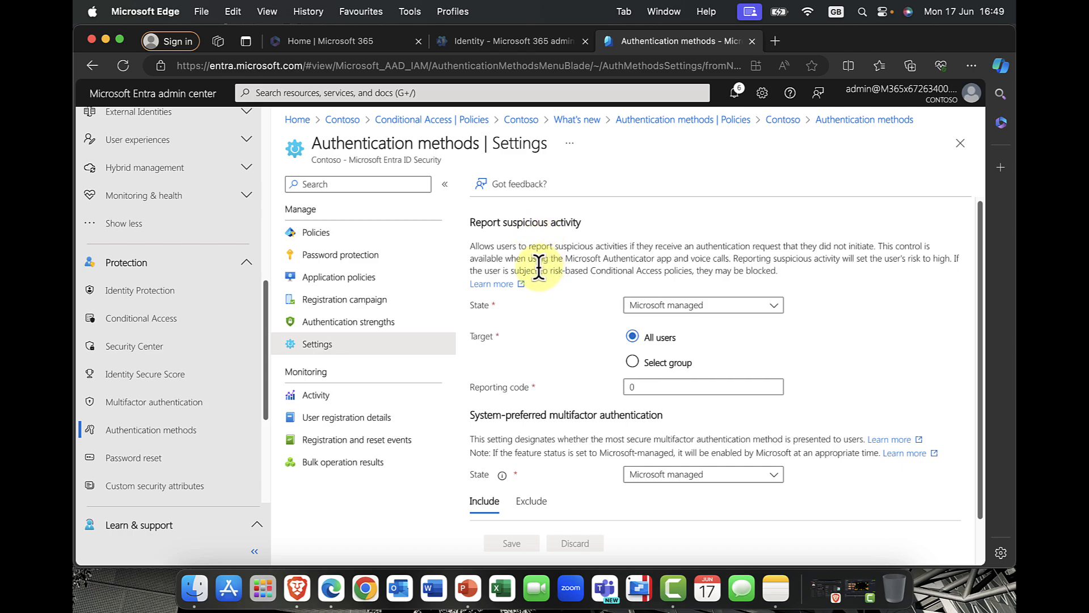
pyautogui.moveTo(836, 340)
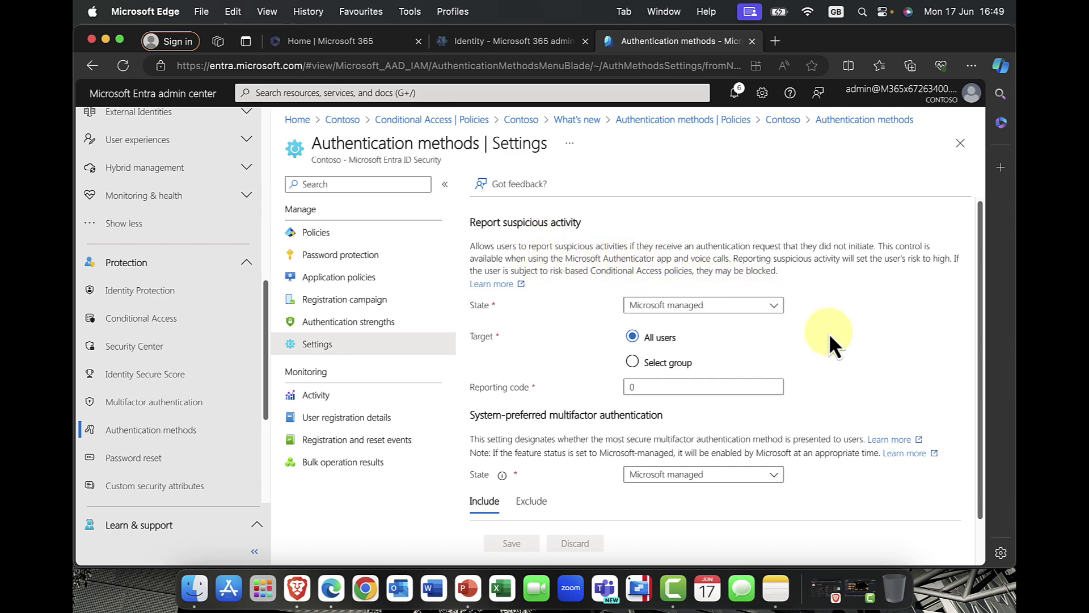
pyautogui.moveTo(854, 349)
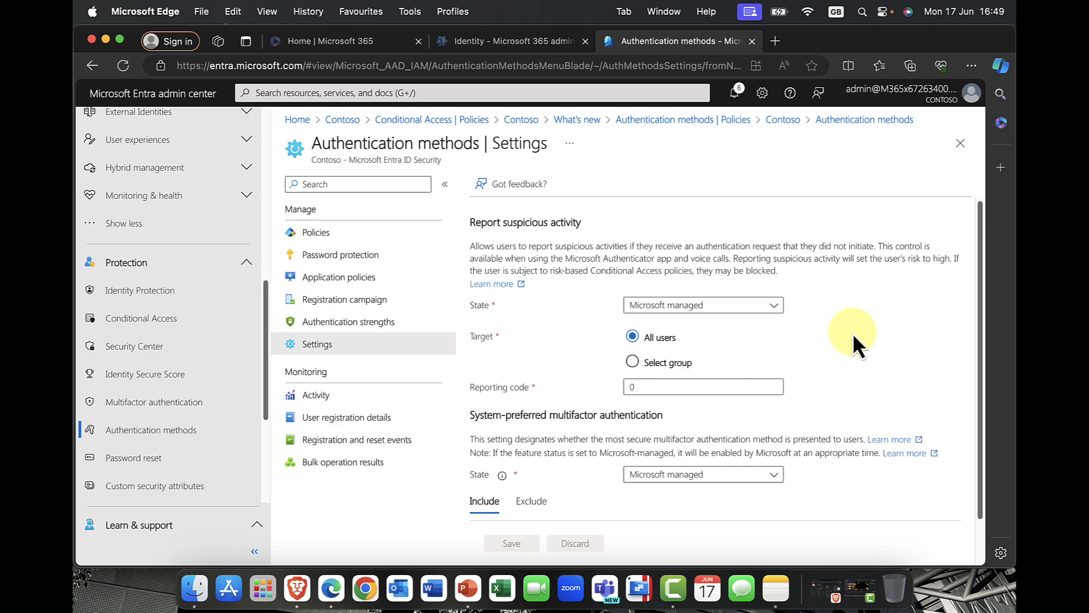
pyautogui.moveTo(880, 351)
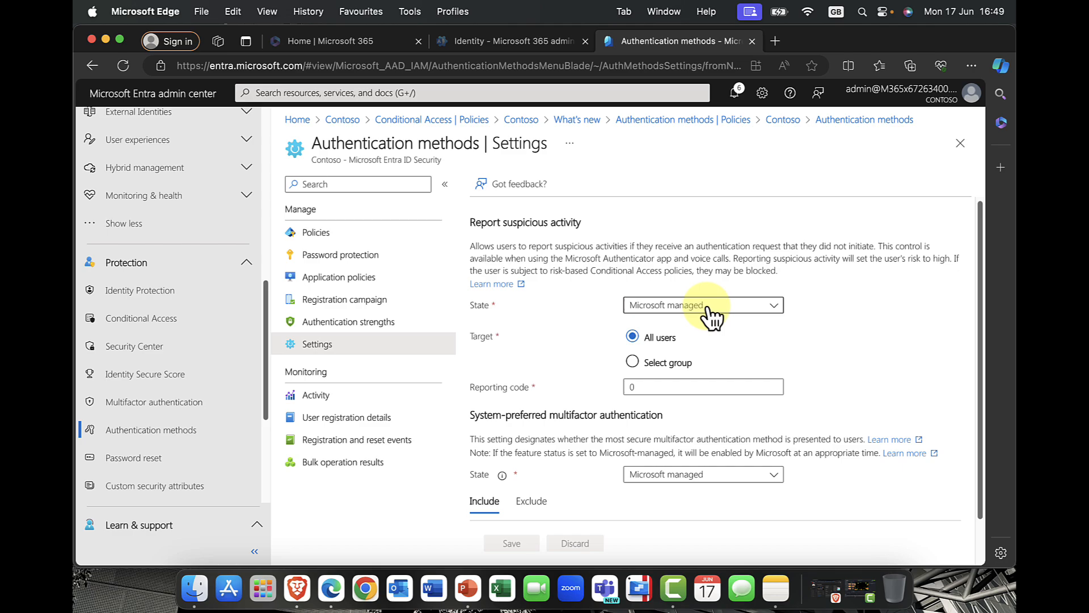
pyautogui.moveTo(780, 311)
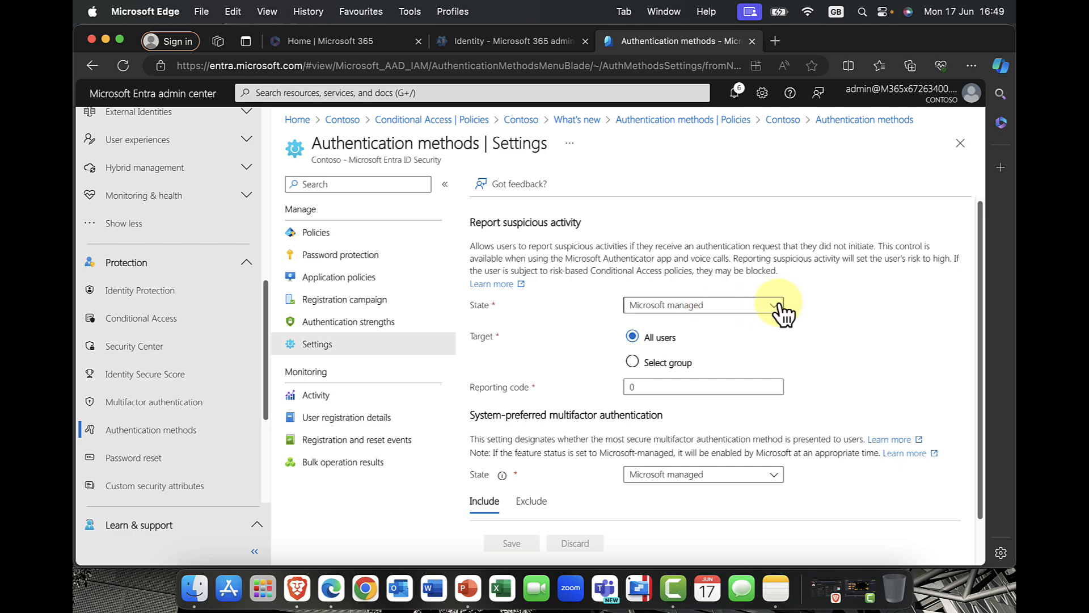
pyautogui.click(772, 305)
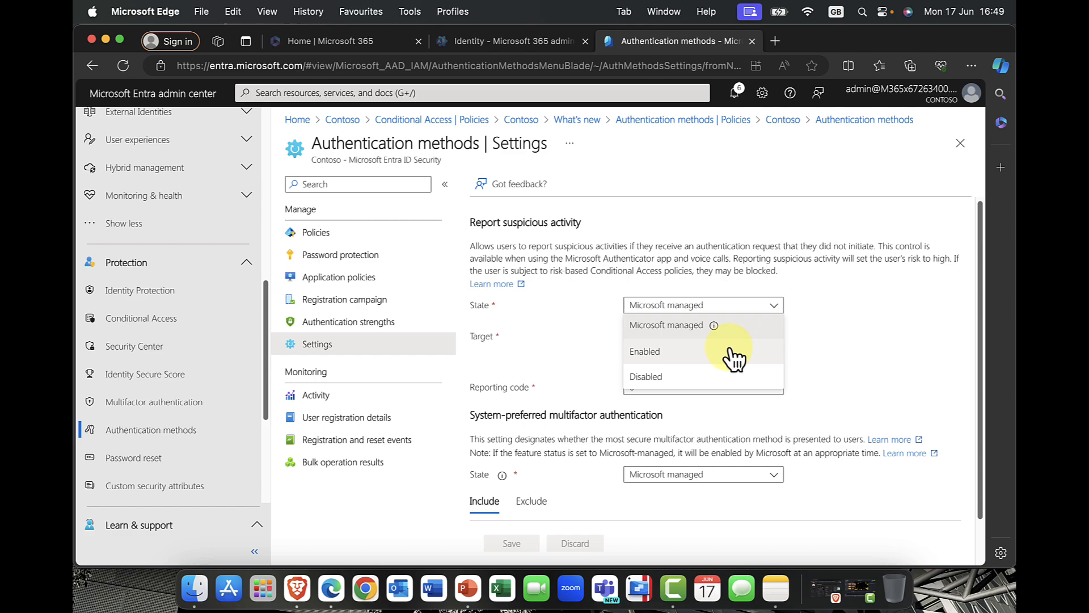
pyautogui.moveTo(762, 372)
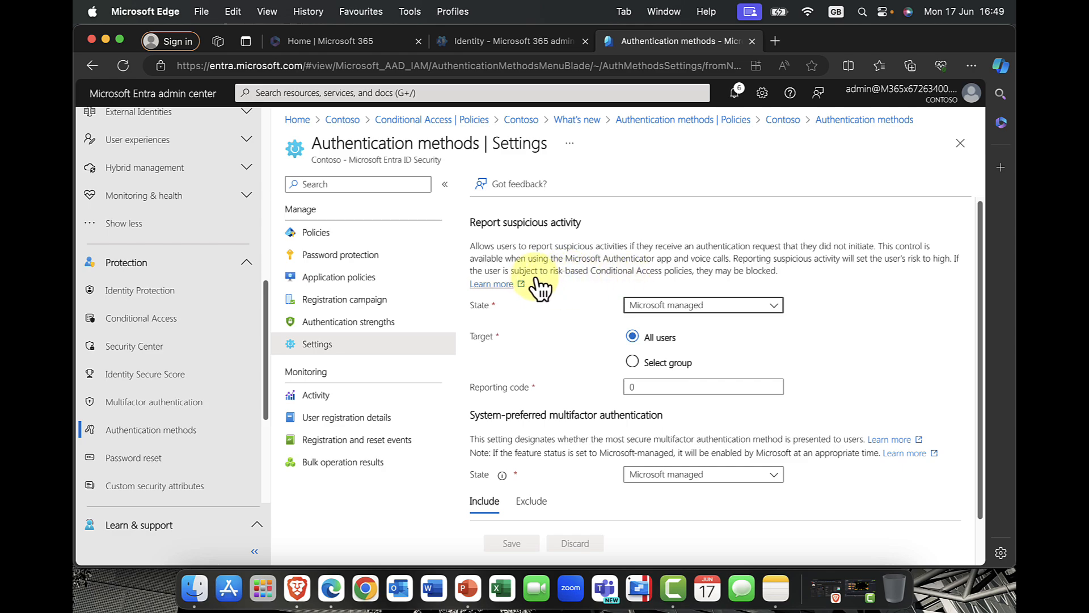
pyautogui.moveTo(602, 304)
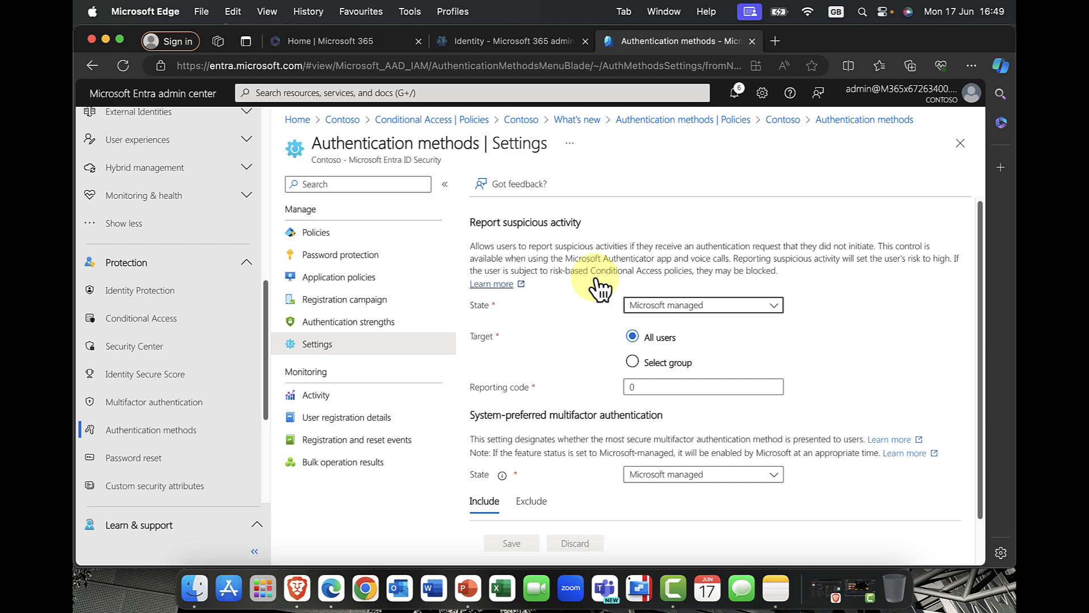
pyautogui.moveTo(590, 297)
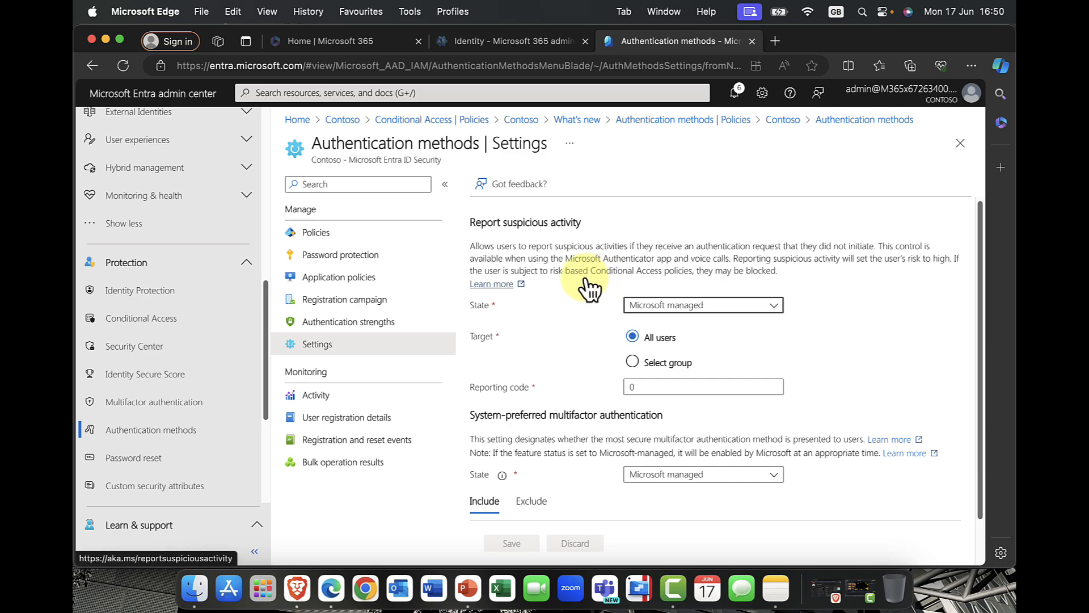
pyautogui.moveTo(305, 290)
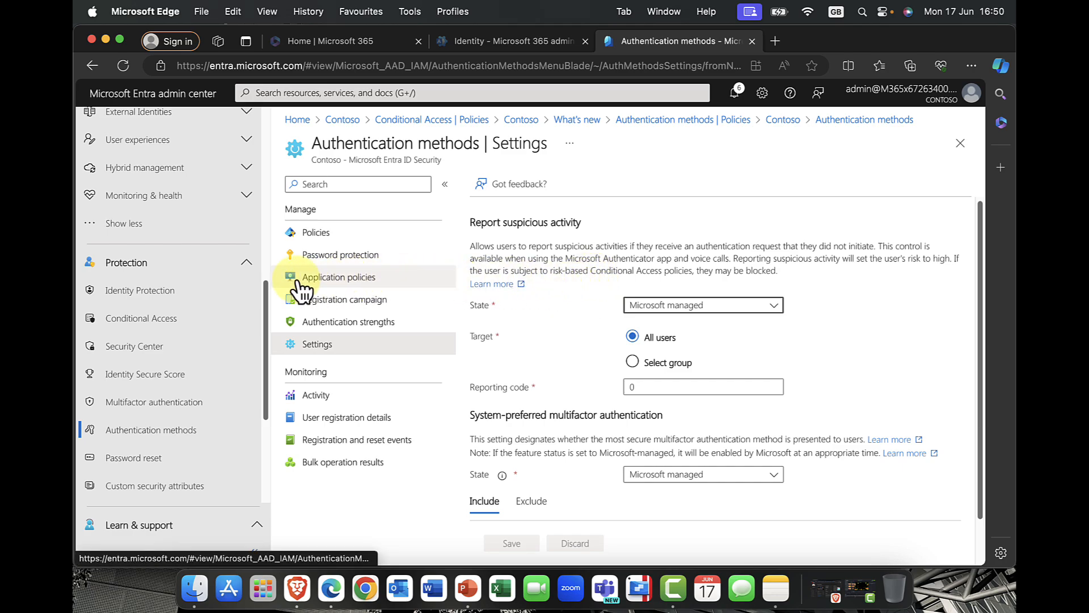
pyautogui.moveTo(133, 305)
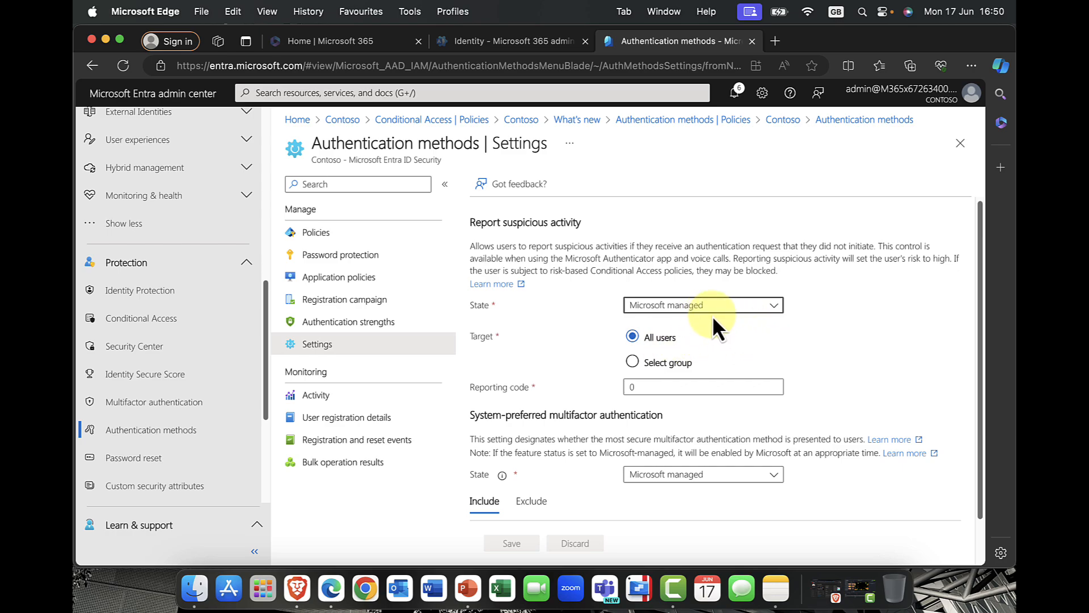
pyautogui.moveTo(668, 372)
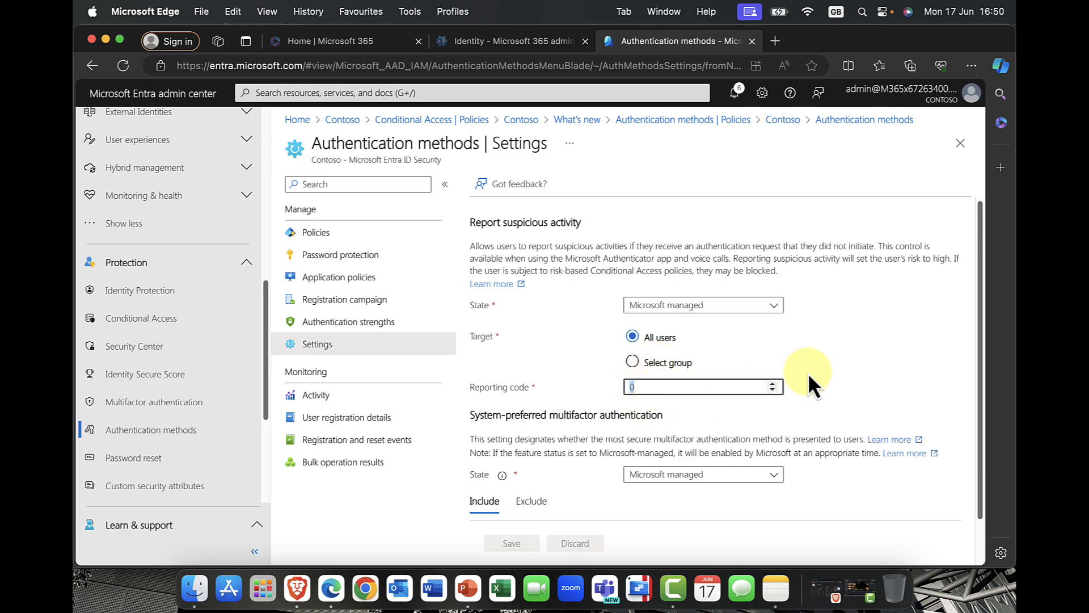
# View the system-preferred MFA state options without changing them, then return to Policies
pyautogui.scroll(-3)
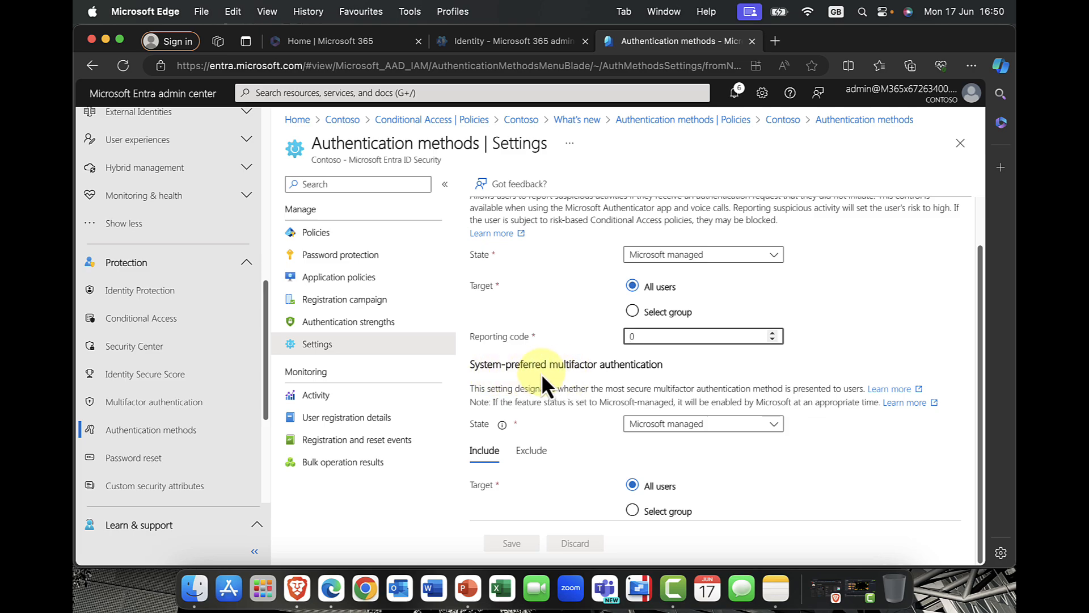
pyautogui.moveTo(586, 391)
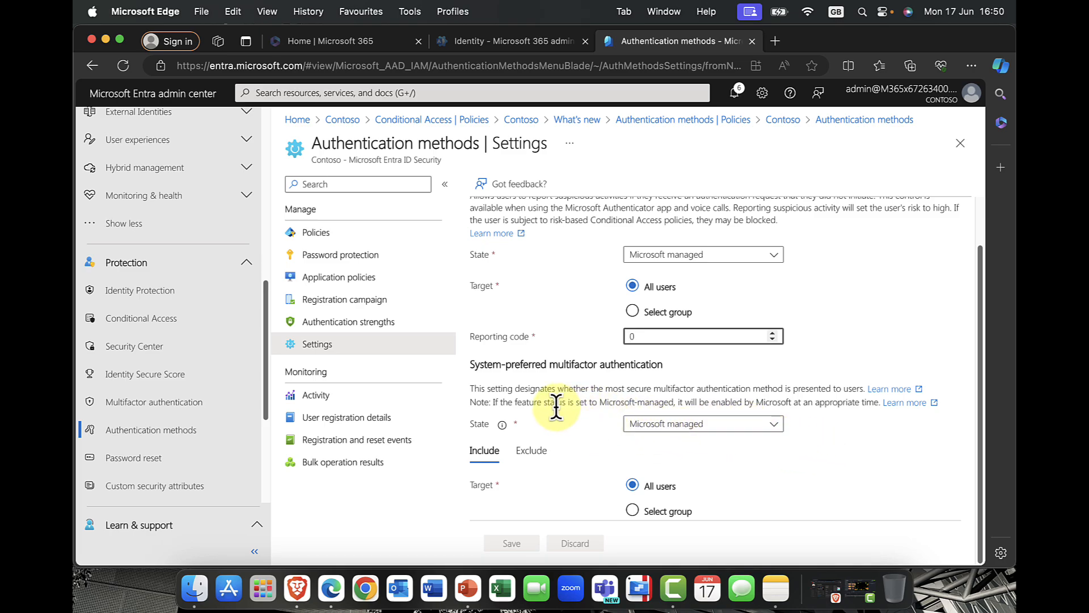
pyautogui.moveTo(962, 434)
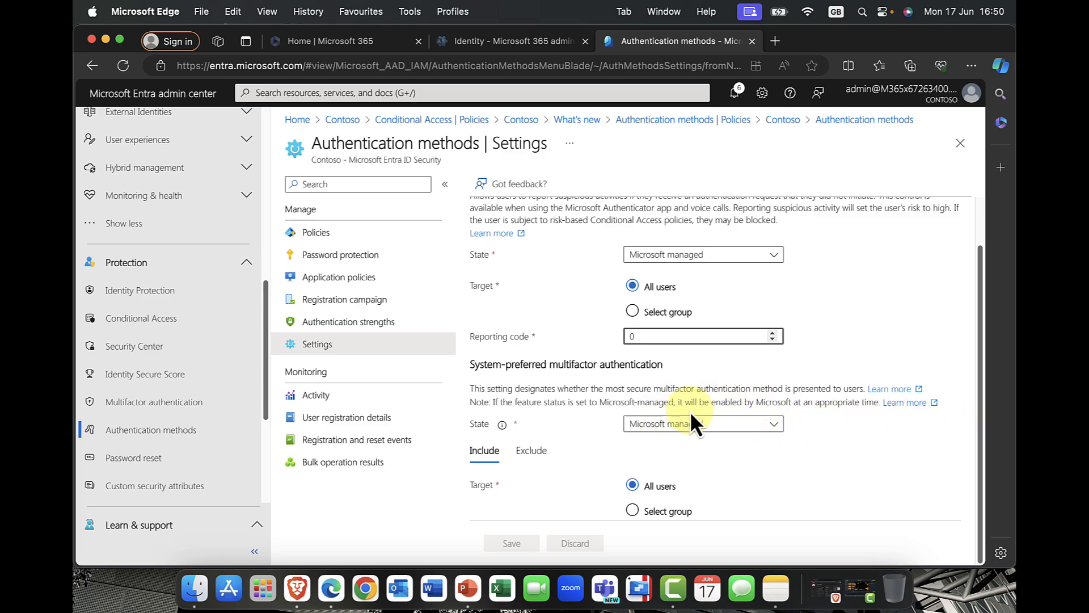
pyautogui.moveTo(861, 441)
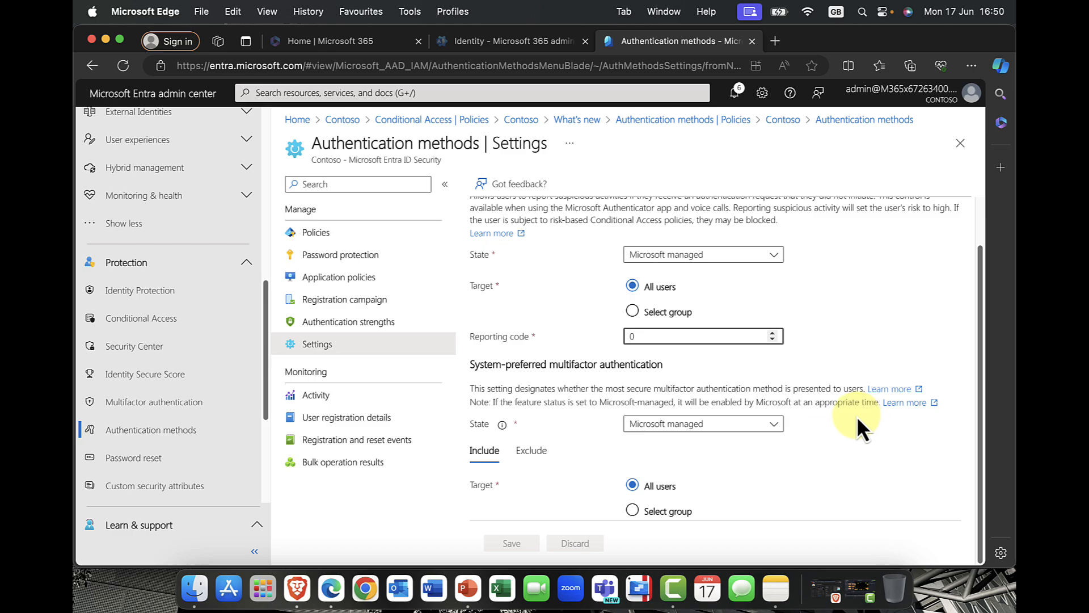
pyautogui.moveTo(526, 428)
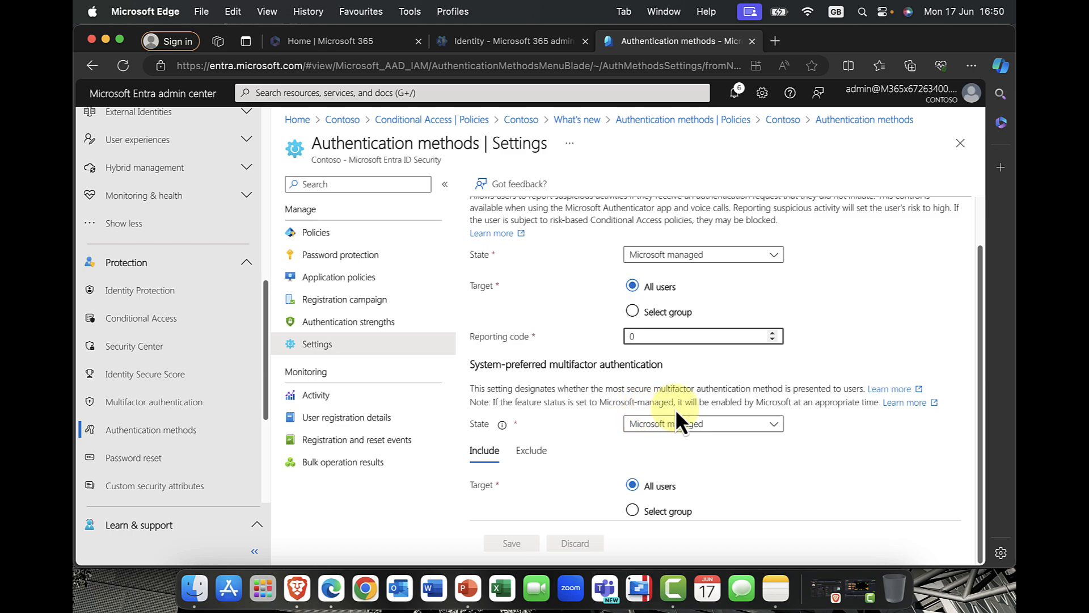
pyautogui.moveTo(822, 430)
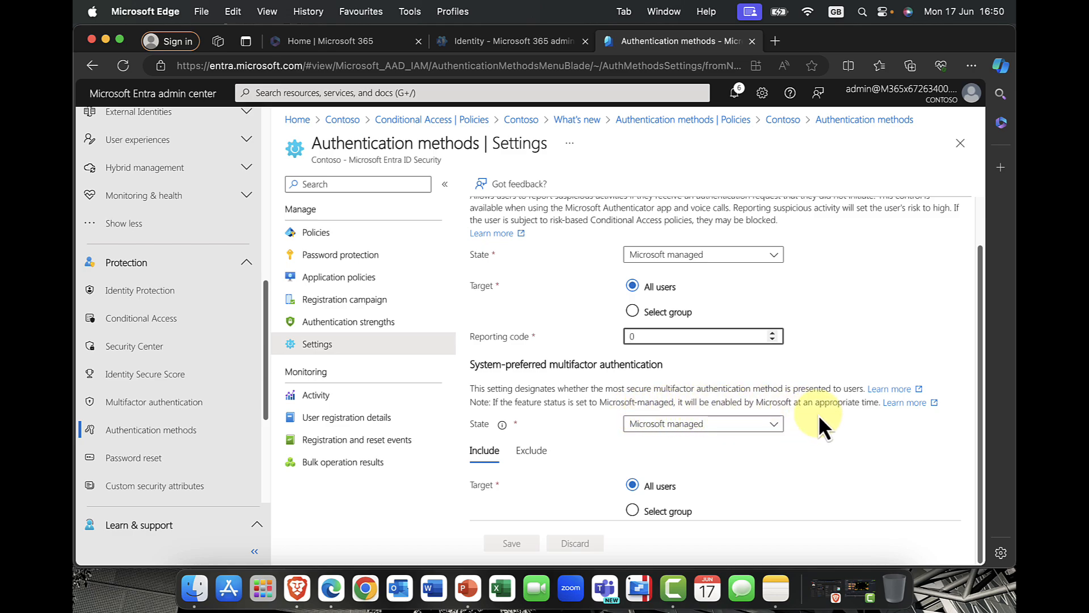
pyautogui.moveTo(820, 431)
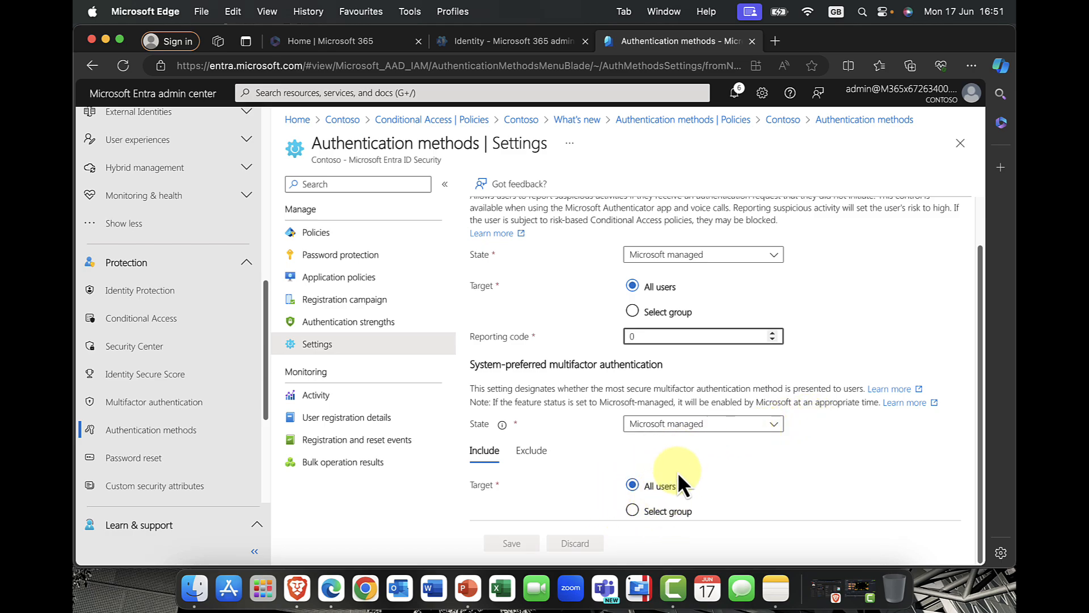
pyautogui.moveTo(531, 451)
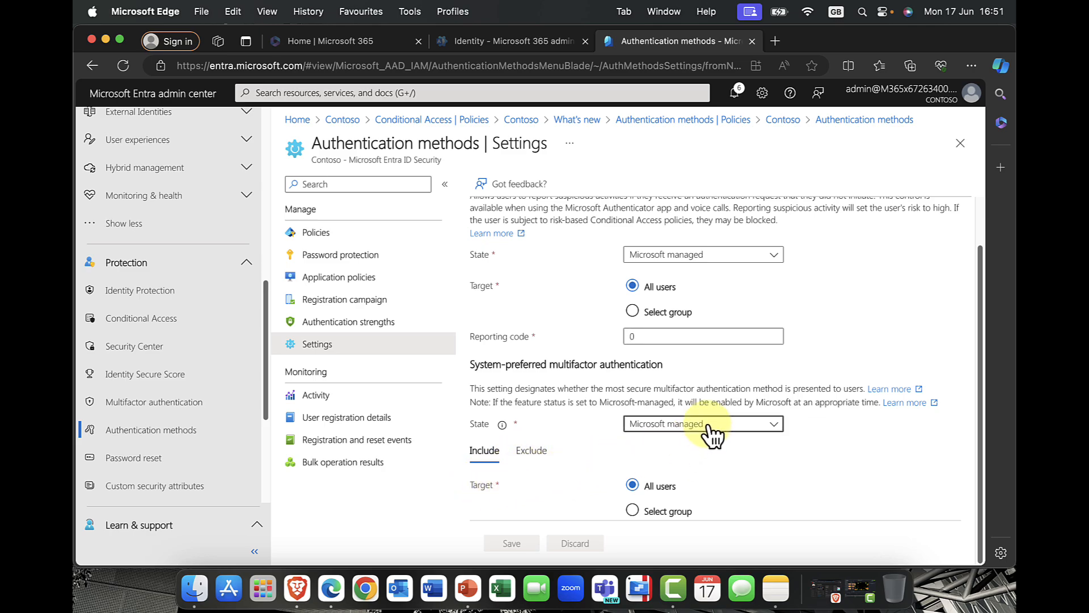
pyautogui.click(704, 424)
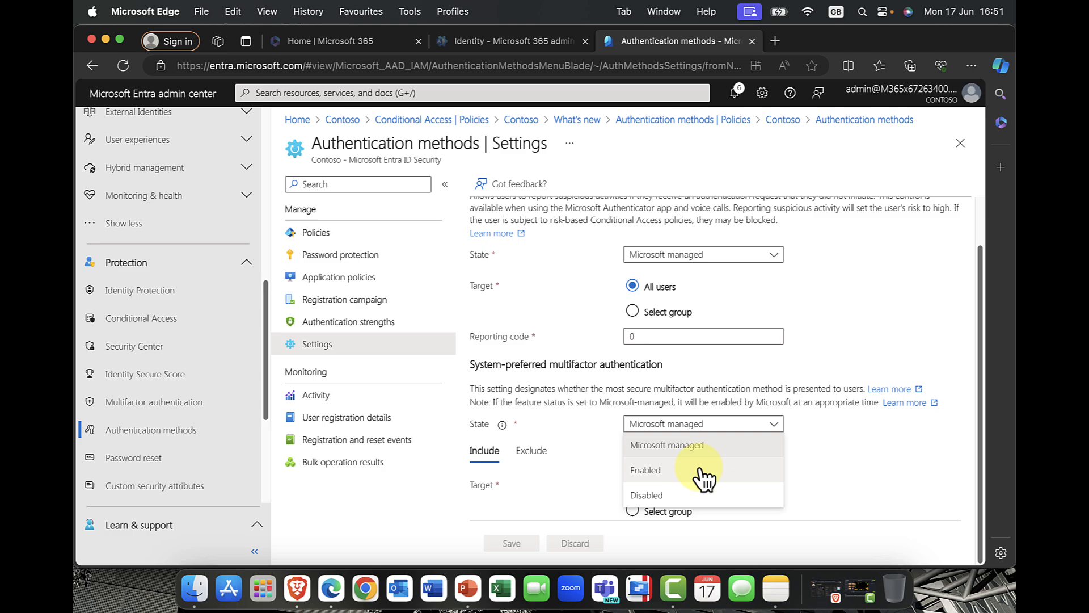
pyautogui.moveTo(871, 462)
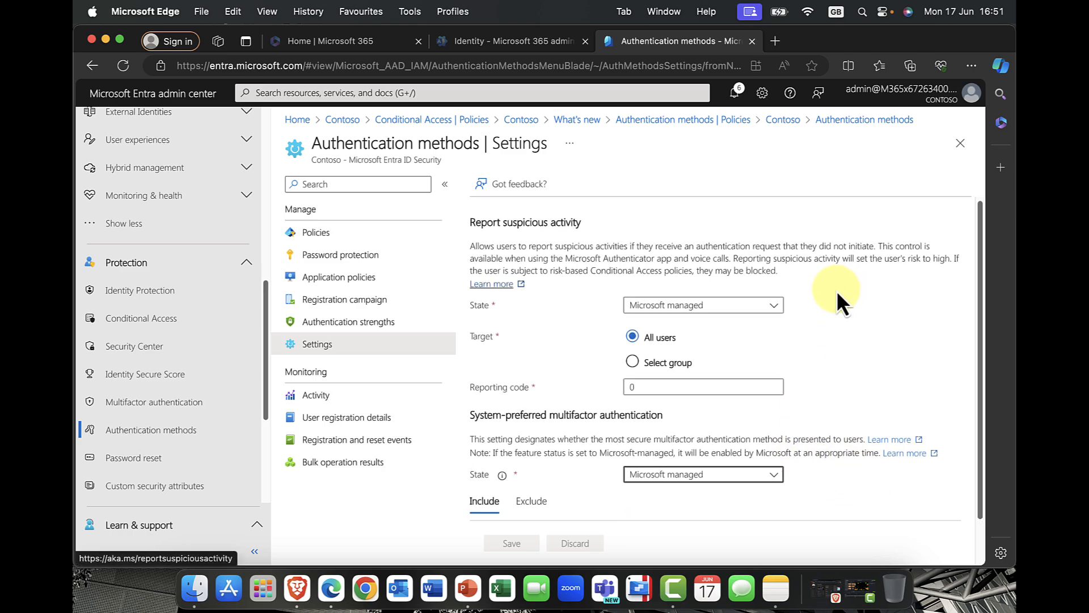
pyautogui.moveTo(560, 204)
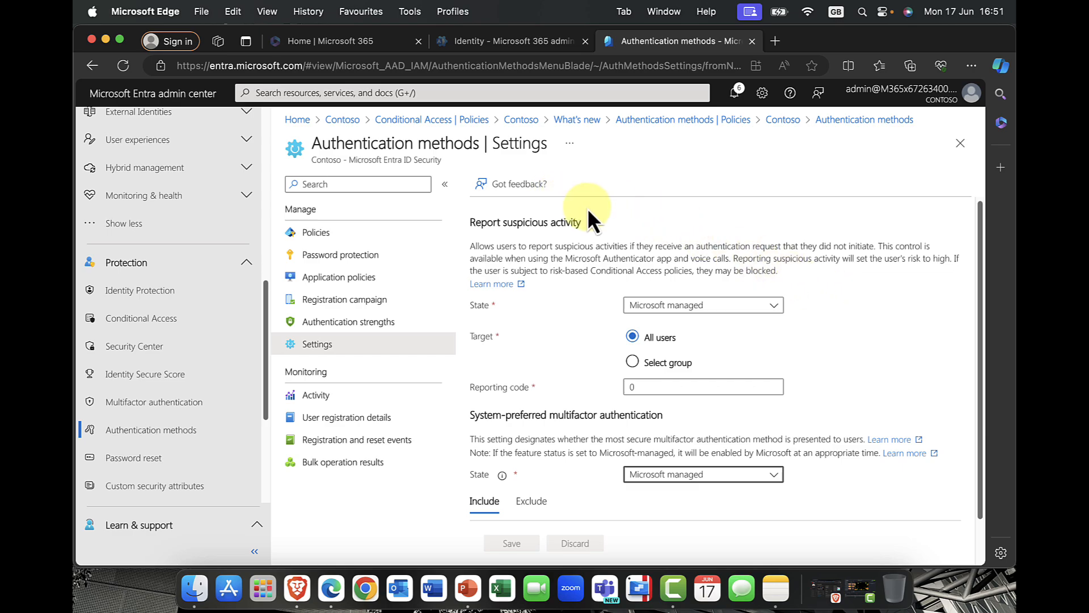
pyautogui.moveTo(506, 294)
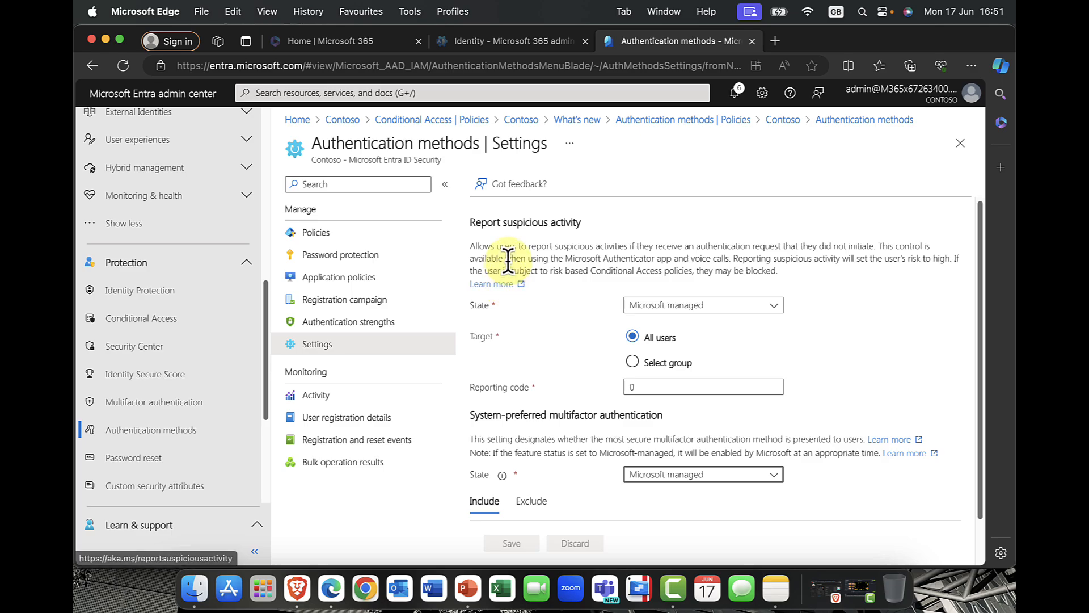
pyautogui.click(315, 232)
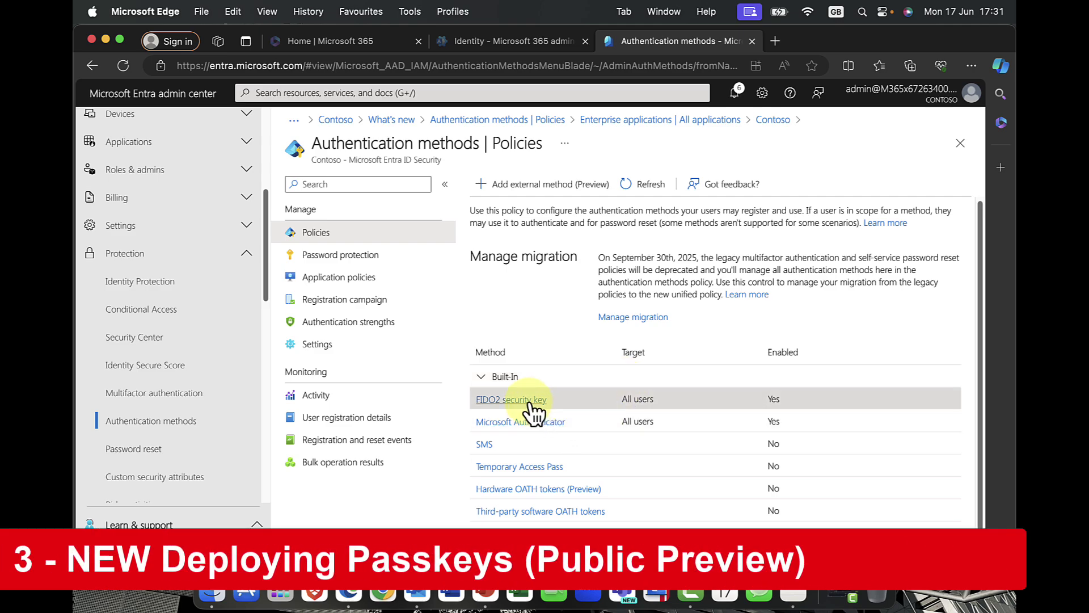
# Open the FIDO2 security key policy, enabled for all users with optional registration
pyautogui.click(511, 399)
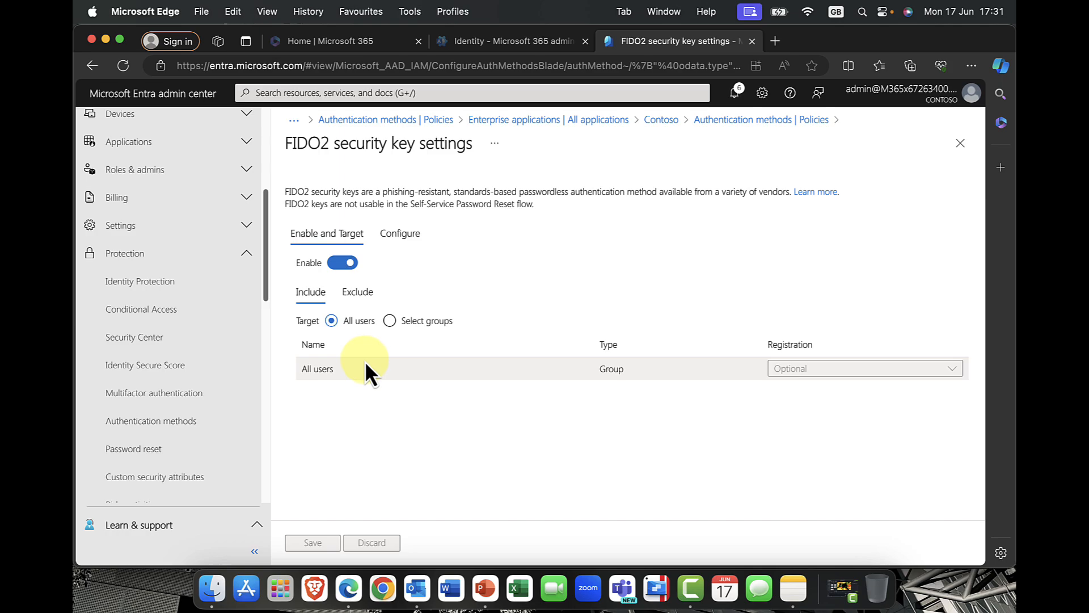
pyautogui.moveTo(410, 402)
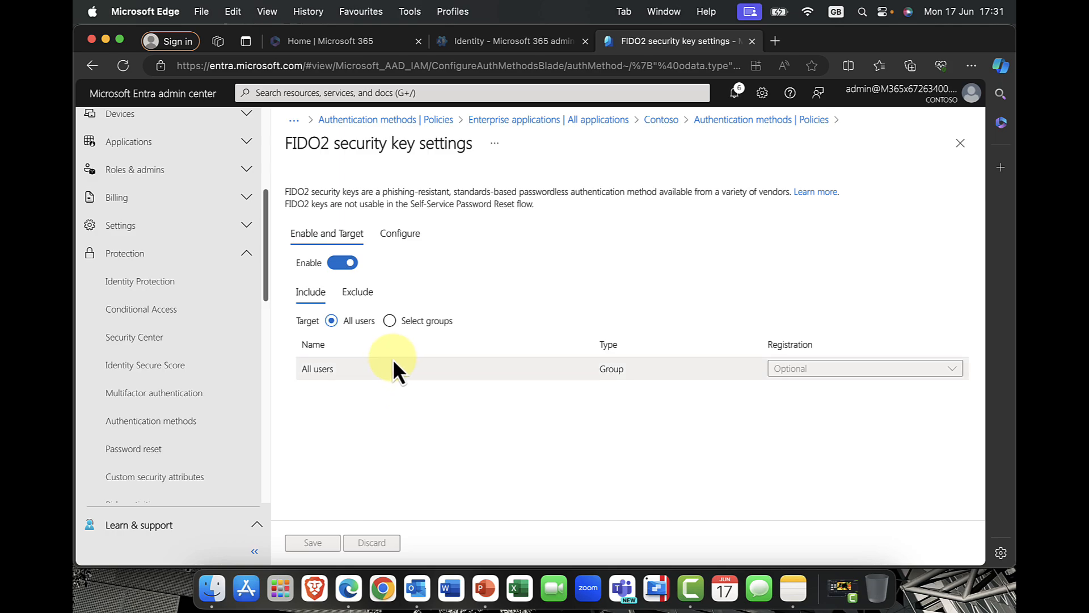
pyautogui.moveTo(405, 267)
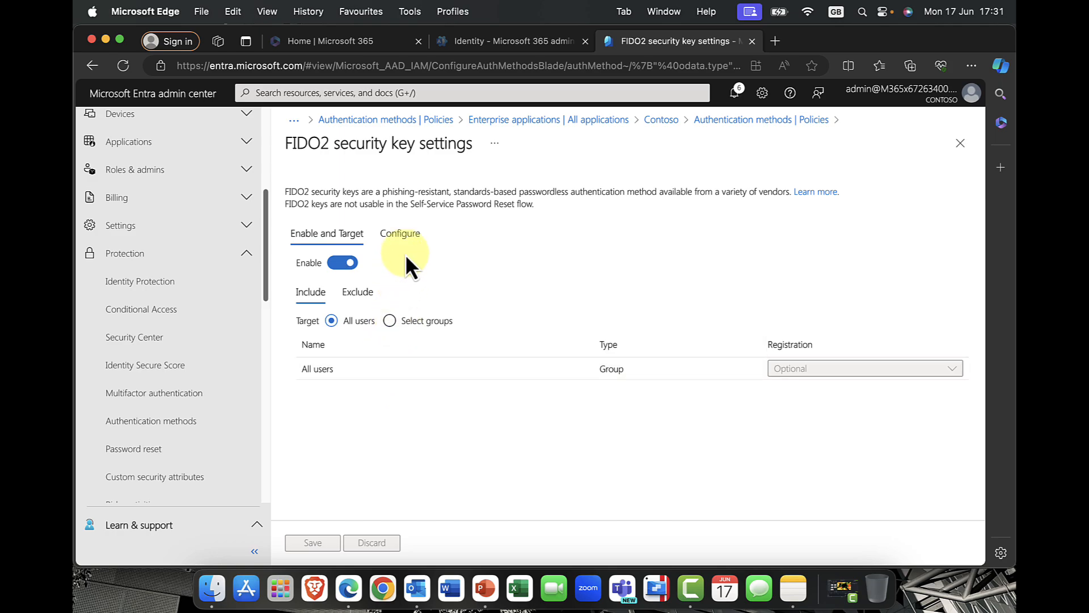
# Add Microsoft Authenticator (Preview) to the FIDO2 key restriction policy
pyautogui.click(399, 233)
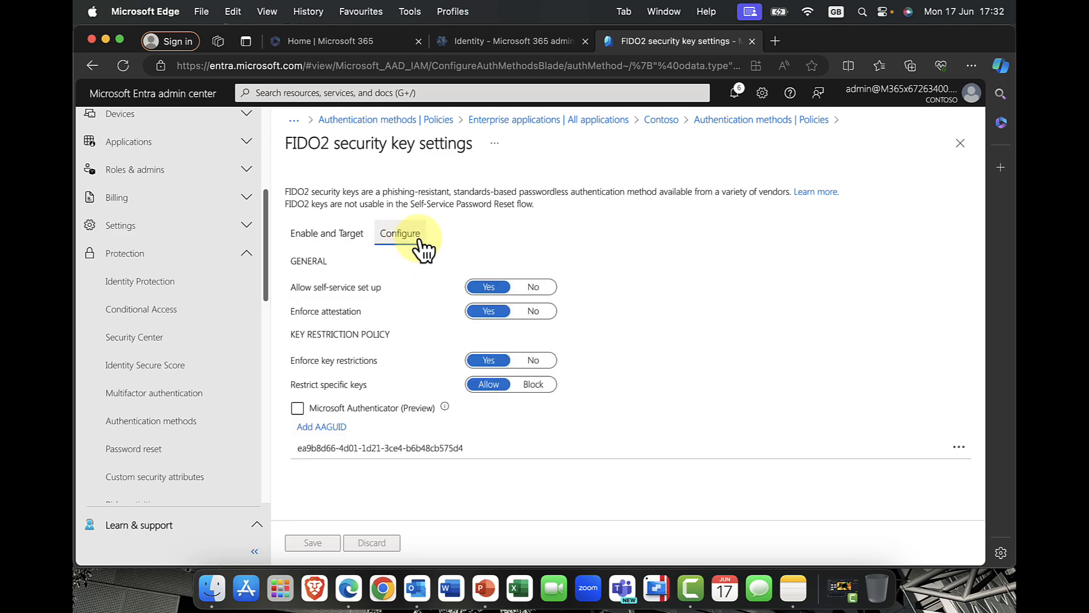
pyautogui.click(296, 408)
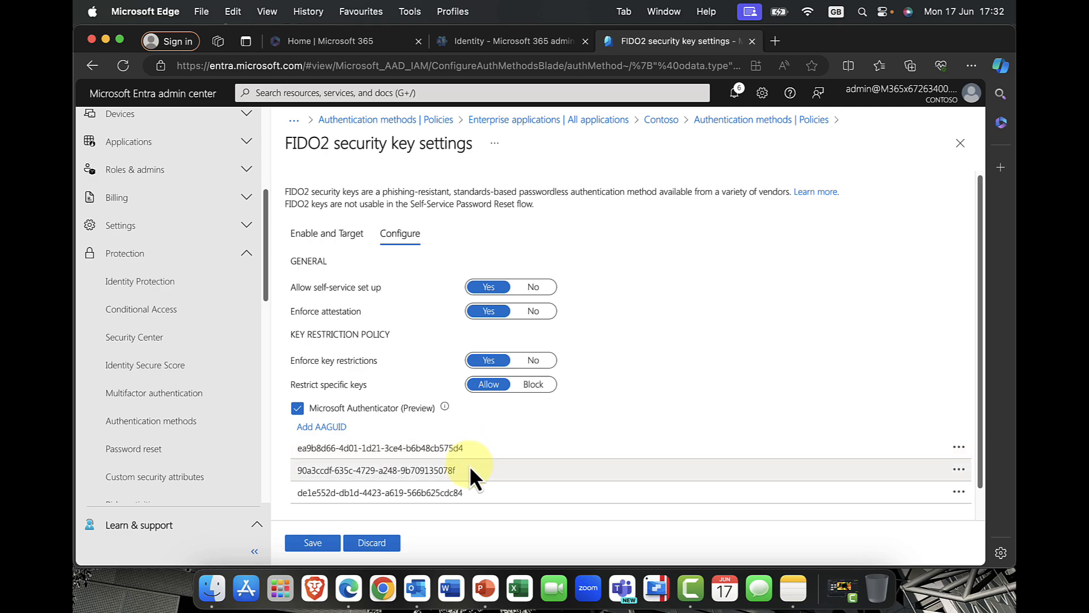
pyautogui.moveTo(471, 507)
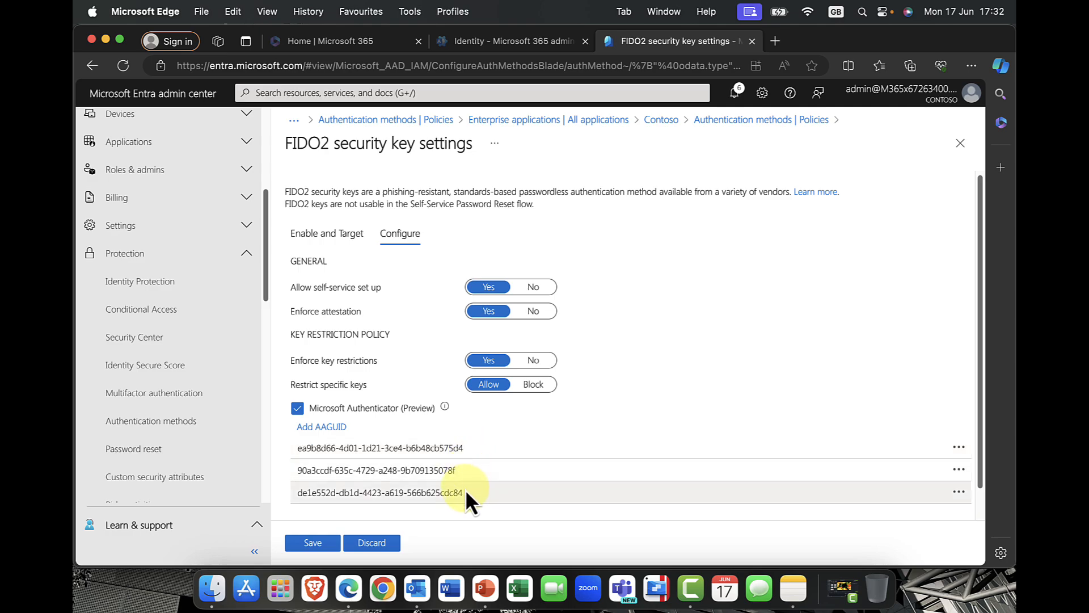
pyautogui.moveTo(460, 495)
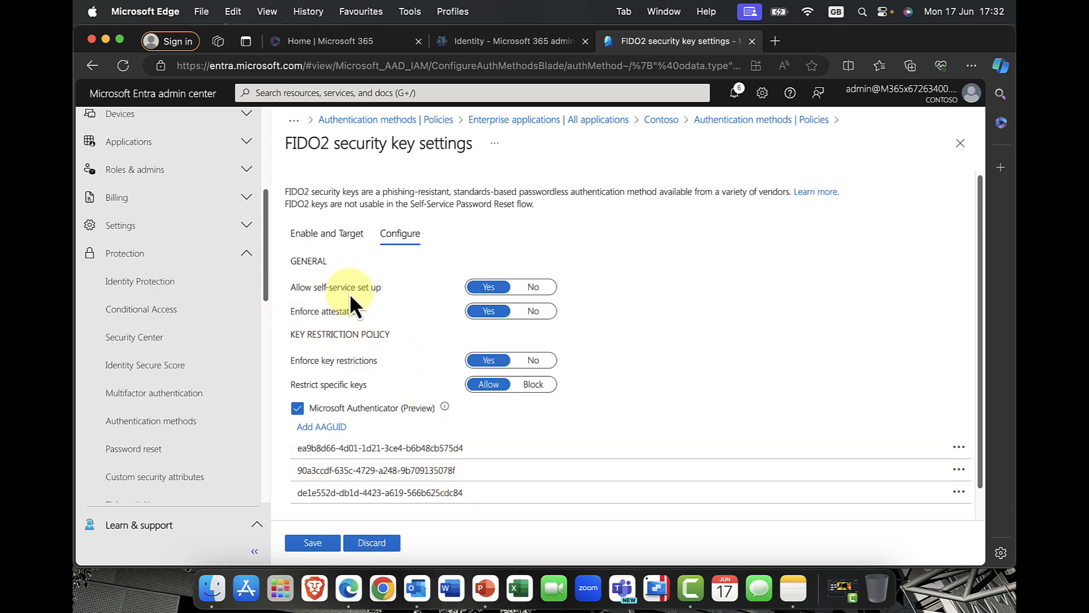
pyautogui.moveTo(292, 343)
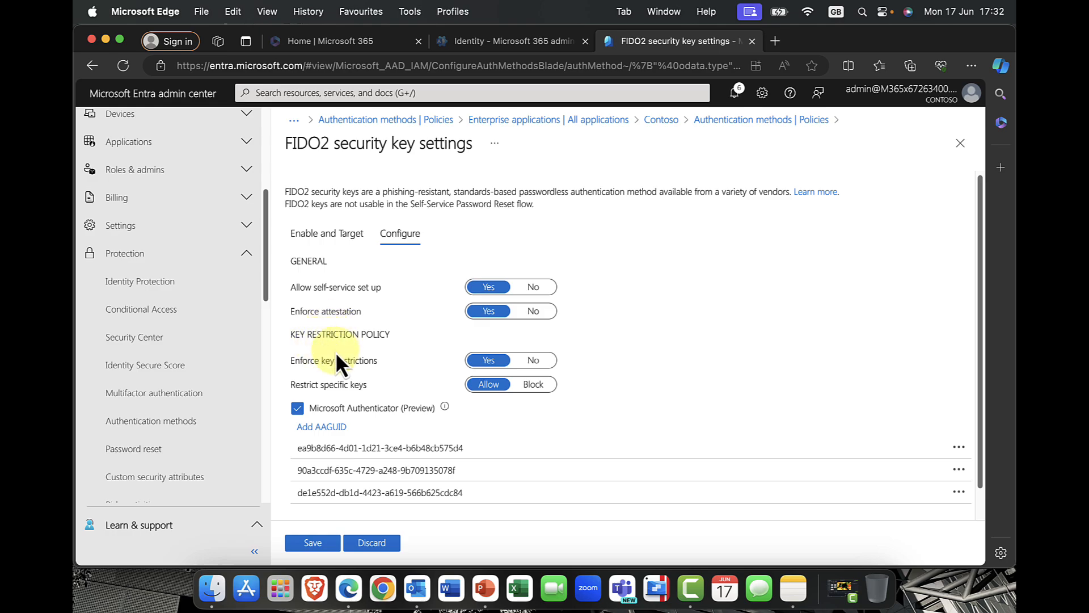
pyautogui.moveTo(332, 435)
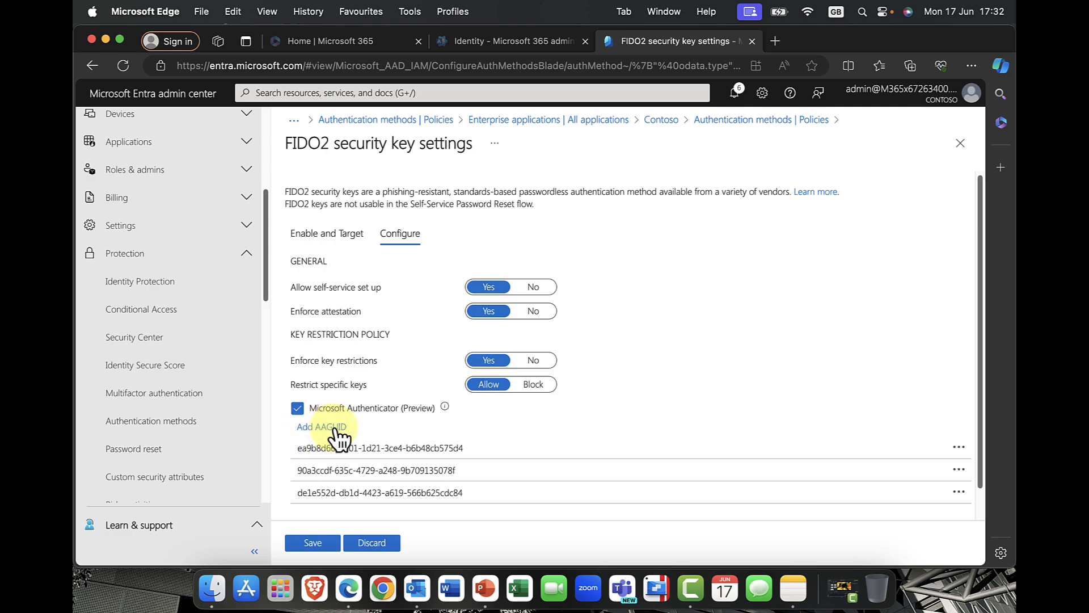
pyautogui.moveTo(340, 440)
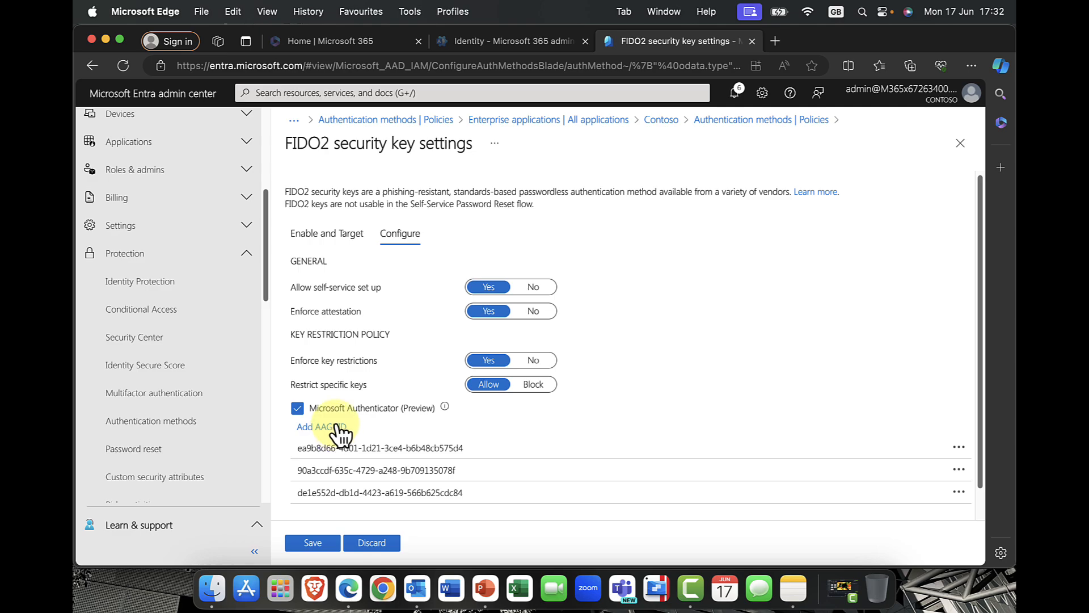
# Cancel the Add AAGUID prompt, keeping the FIDO2 allow list at three AAGUIDs
pyautogui.click(321, 427)
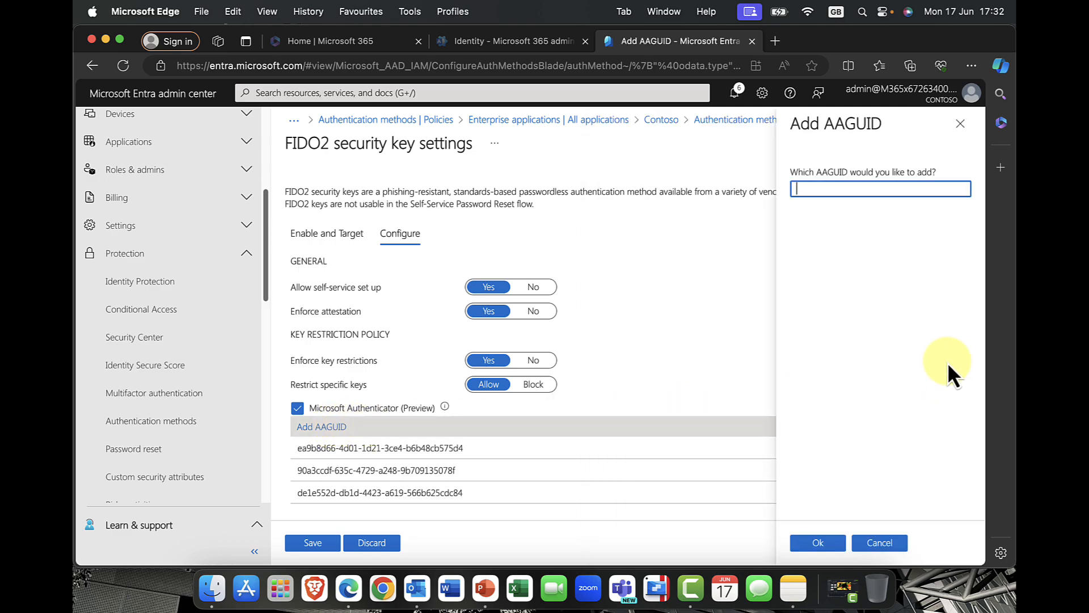
pyautogui.moveTo(933, 366)
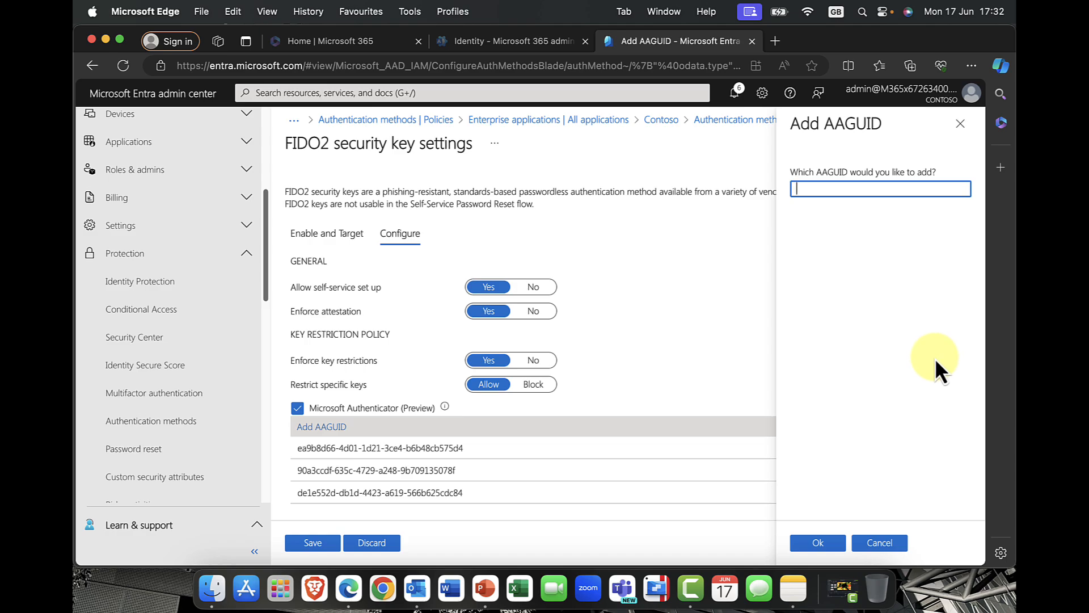
pyautogui.click(847, 188)
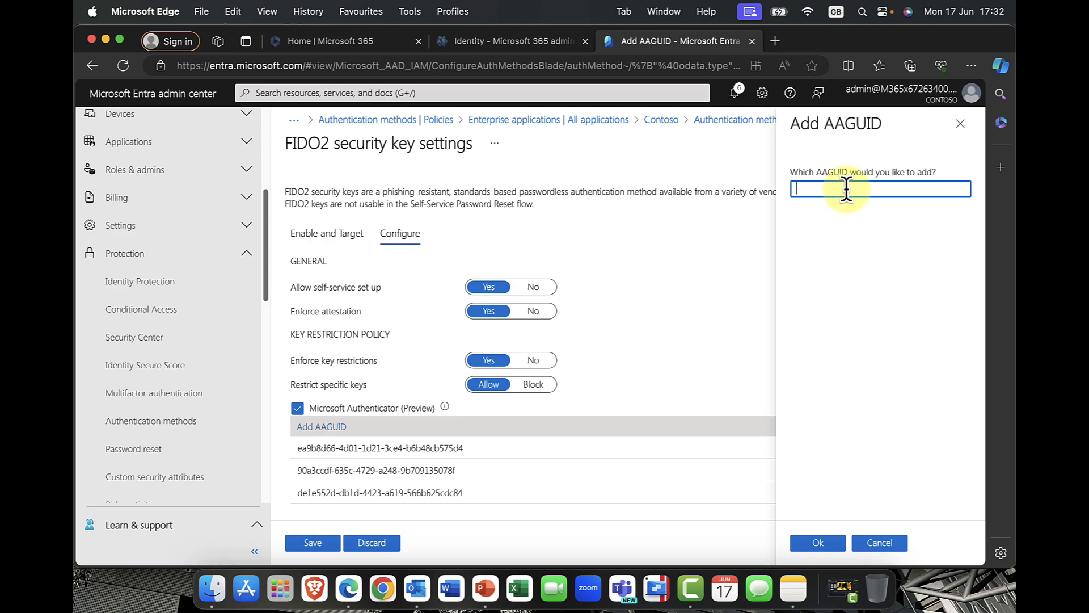
pyautogui.click(880, 543)
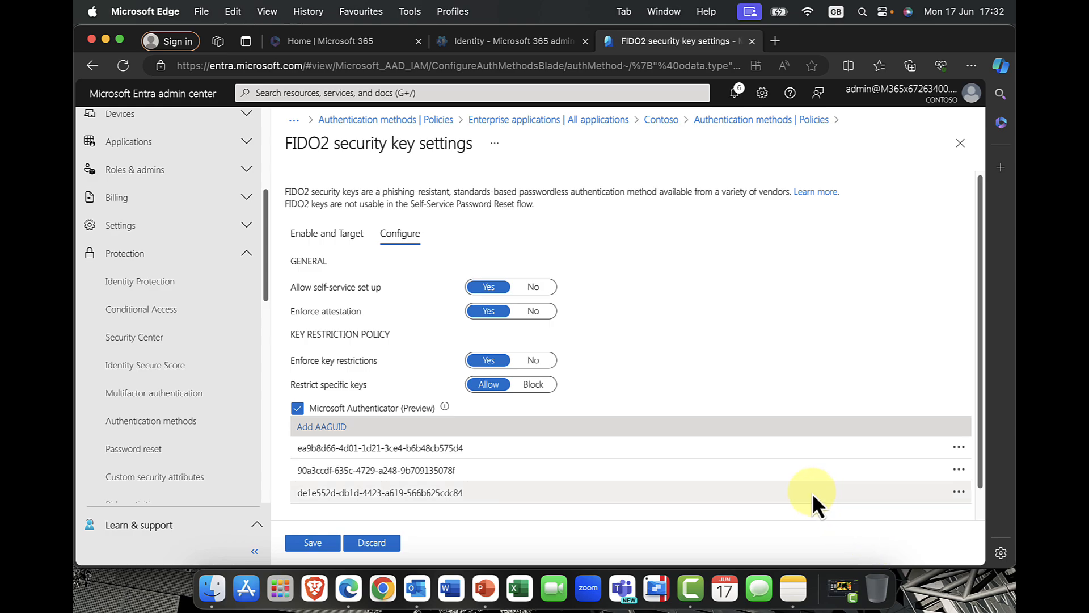
pyautogui.moveTo(540, 487)
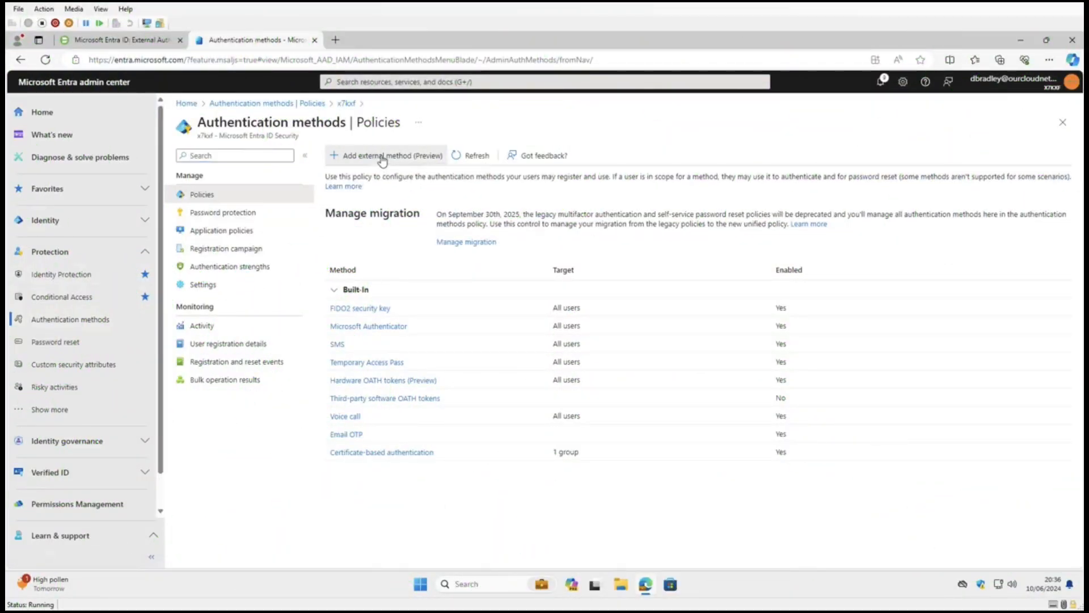
# Save enabled Cisco Duo external method with App ID 0d187fb5-d1d7-45e9-b567-b270338ad8a5
pyautogui.click(387, 154)
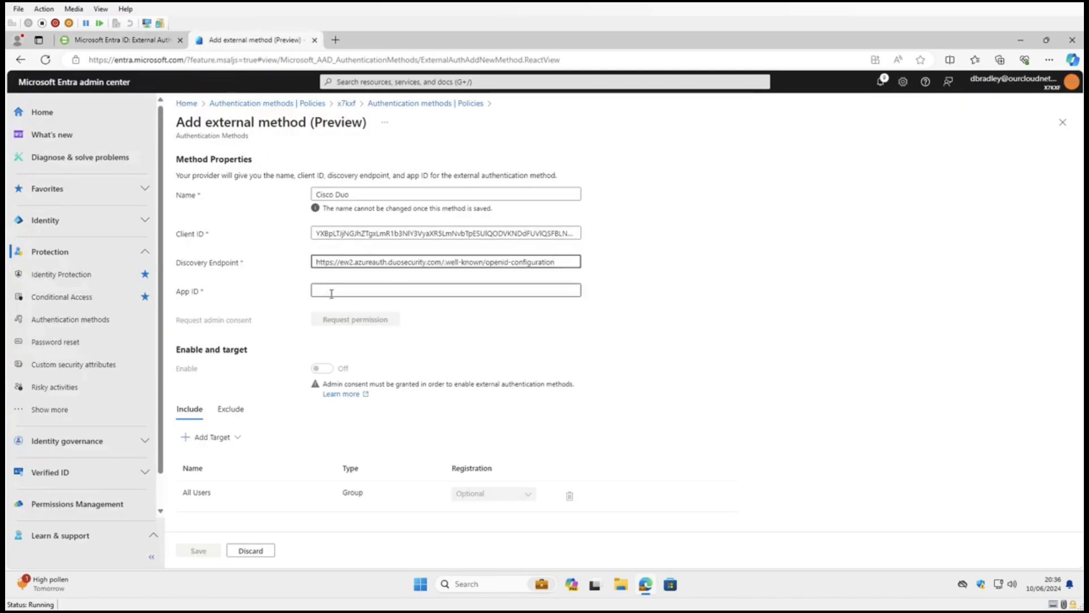
pyautogui.write('0d187fb5-d1d7-45e9-b567-b270338ad8a5')
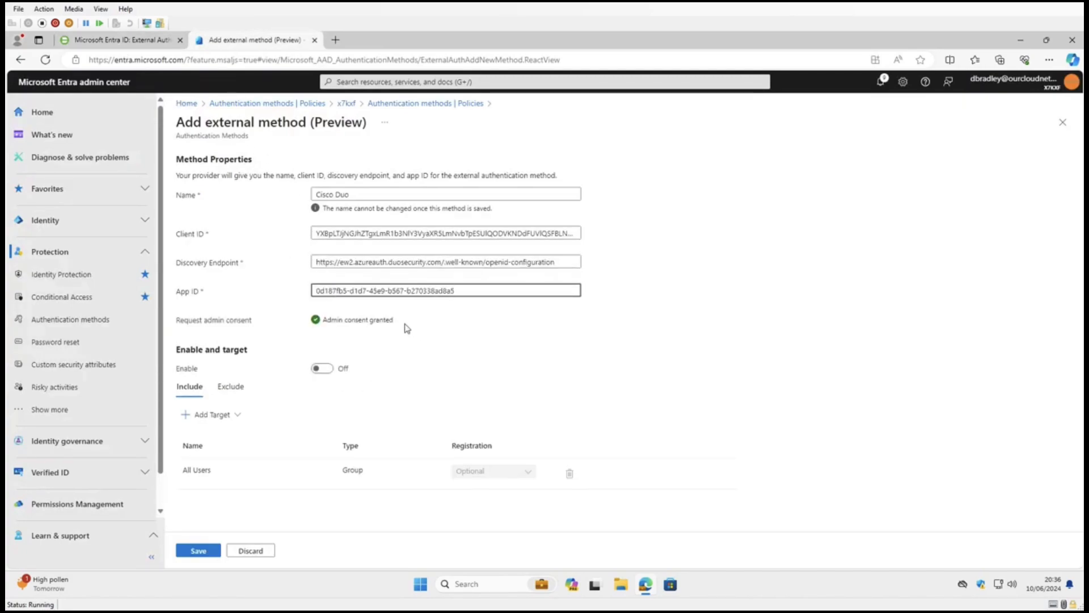
pyautogui.moveTo(401, 328)
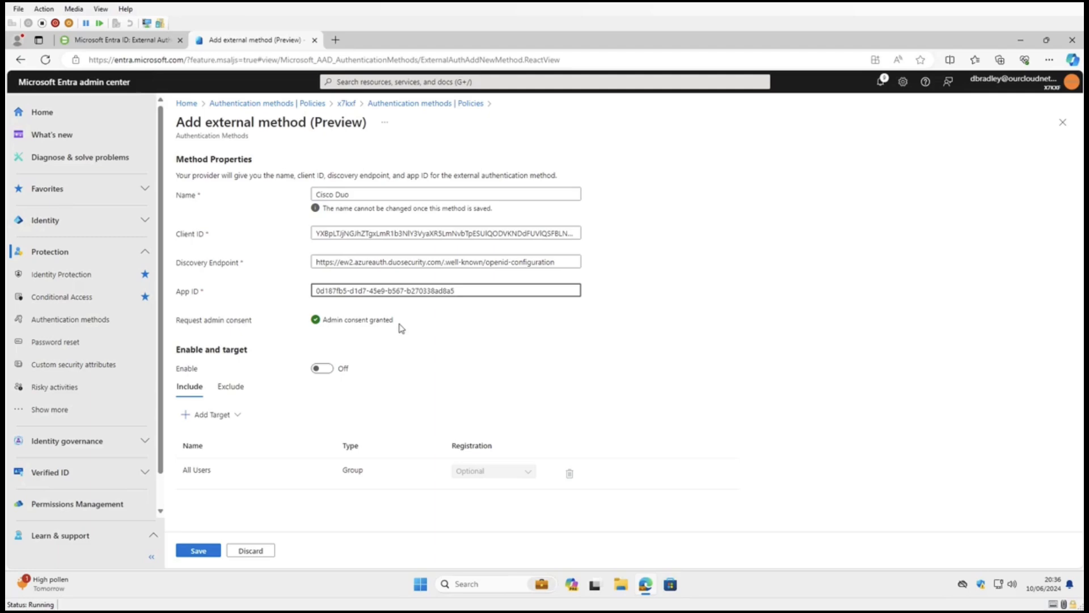
pyautogui.click(467, 289)
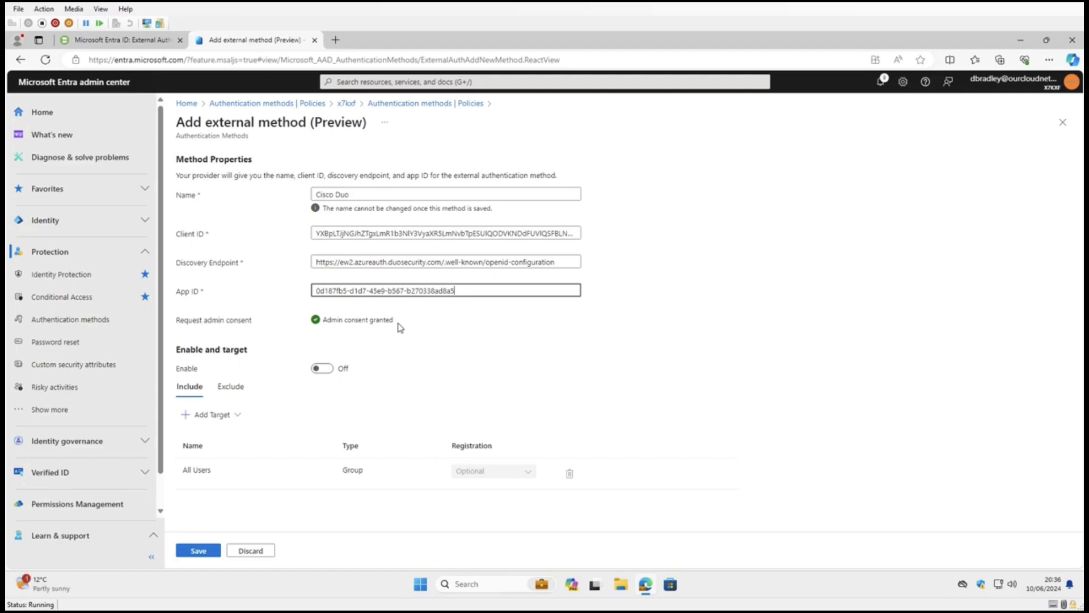
pyautogui.click(322, 368)
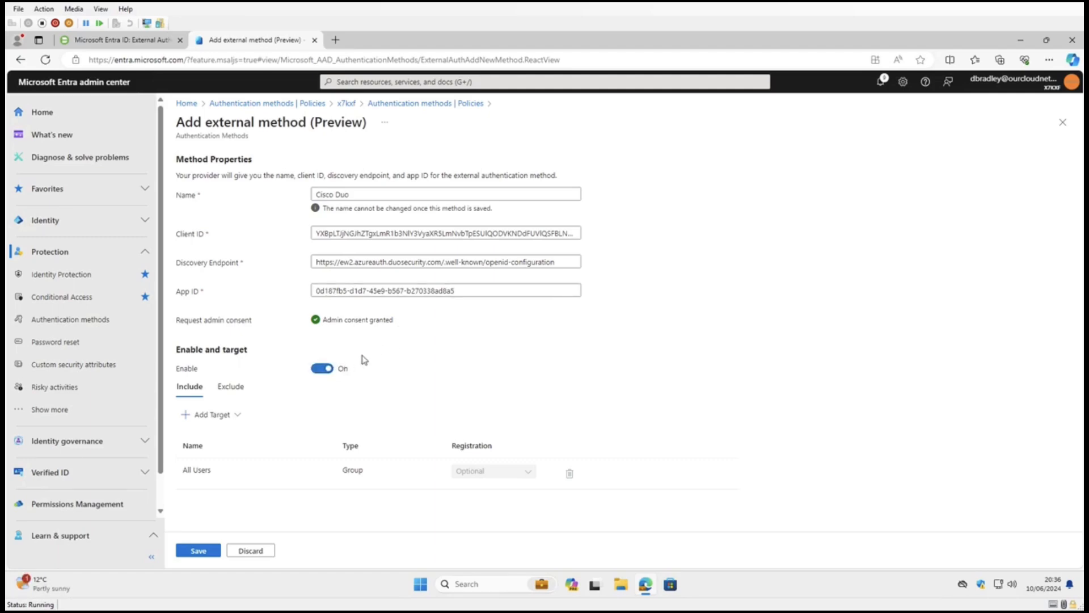
pyautogui.moveTo(253, 475)
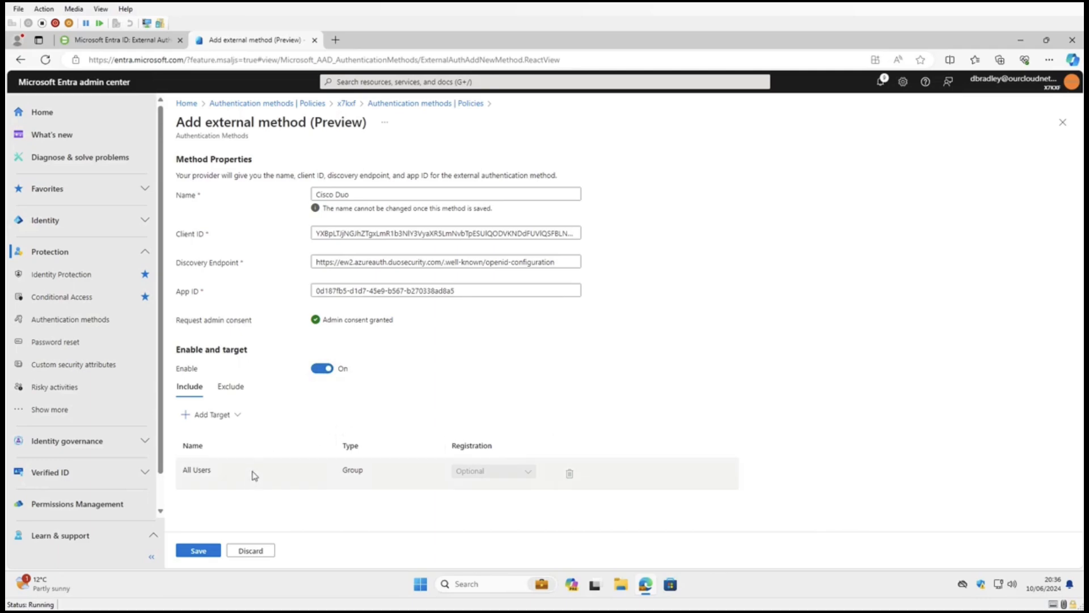
pyautogui.moveTo(257, 479)
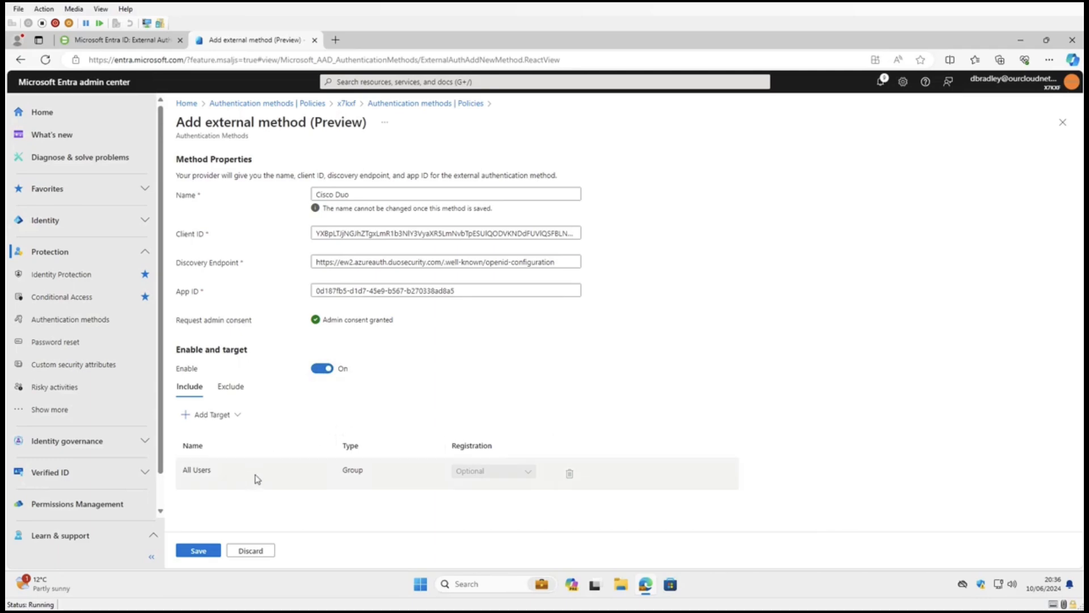
pyautogui.click(197, 550)
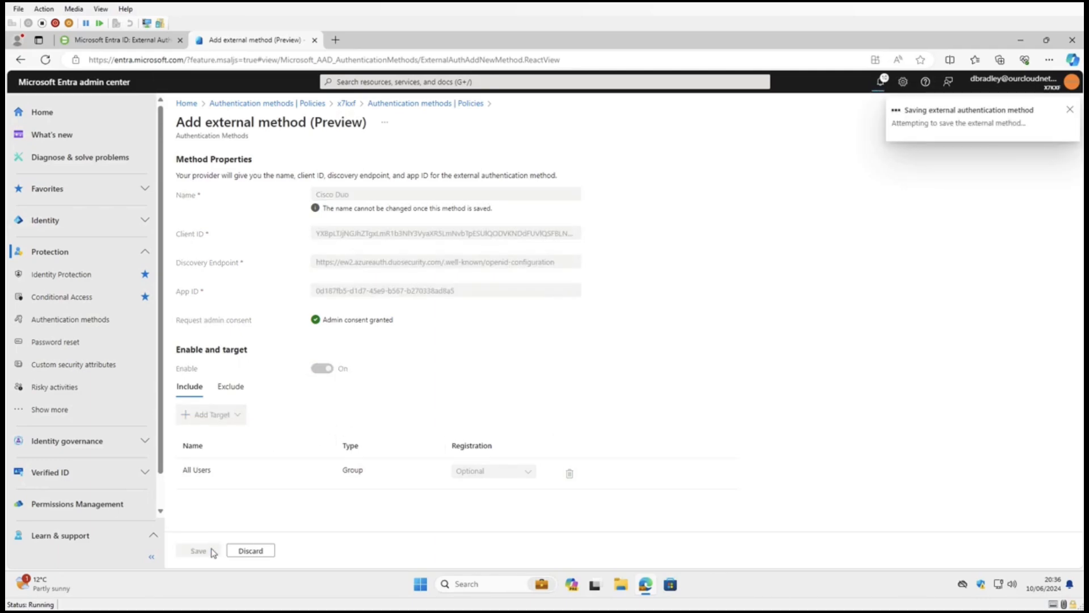
pyautogui.click(197, 550)
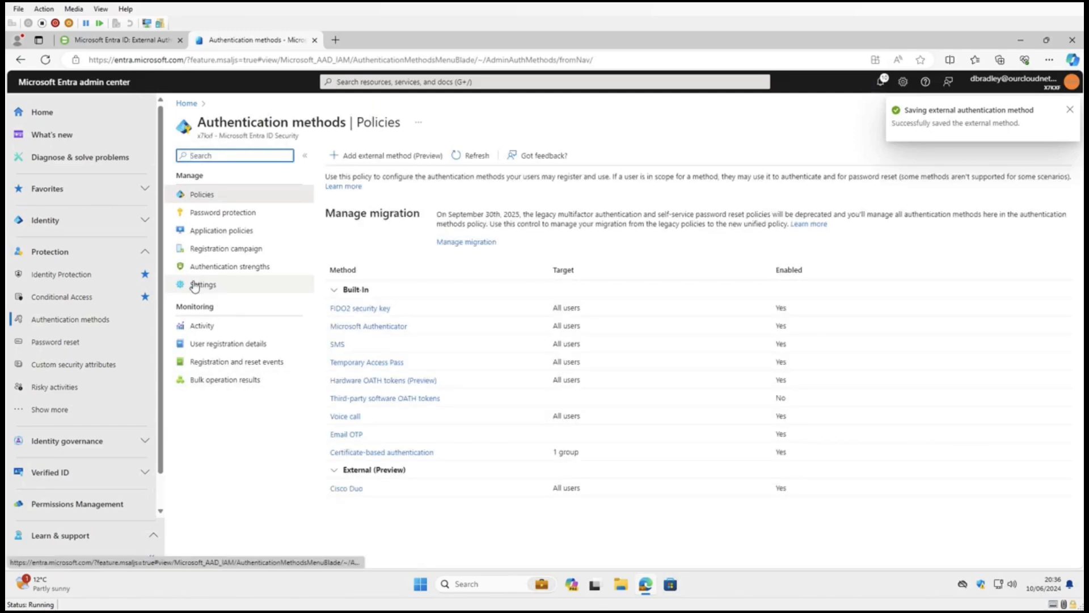
# Start a new Conditional Access policy named Cisco Duo EAM
pyautogui.click(61, 297)
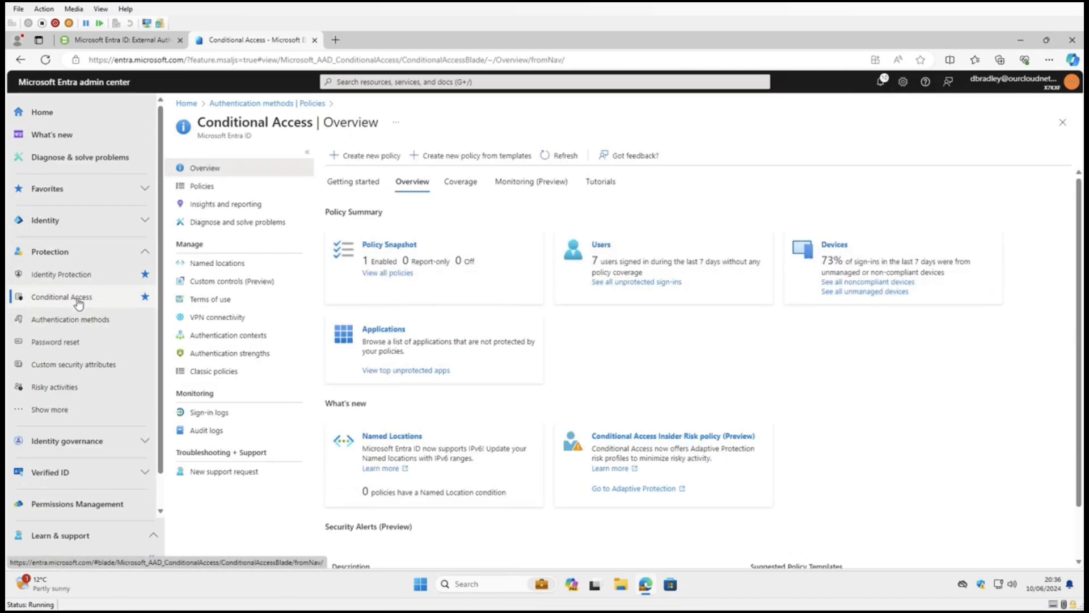
pyautogui.click(201, 186)
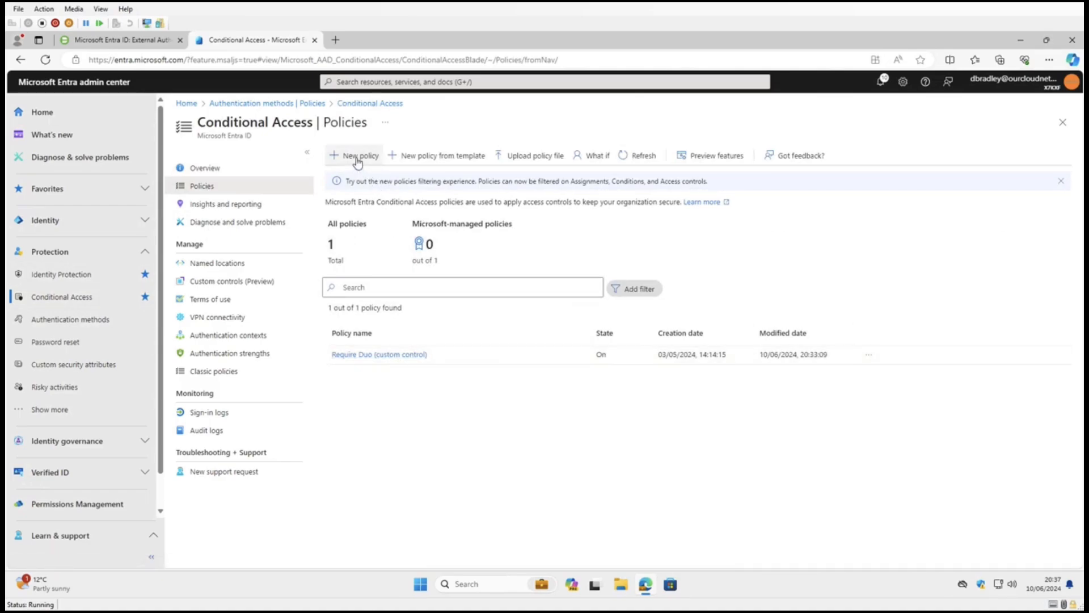
pyautogui.click(354, 156)
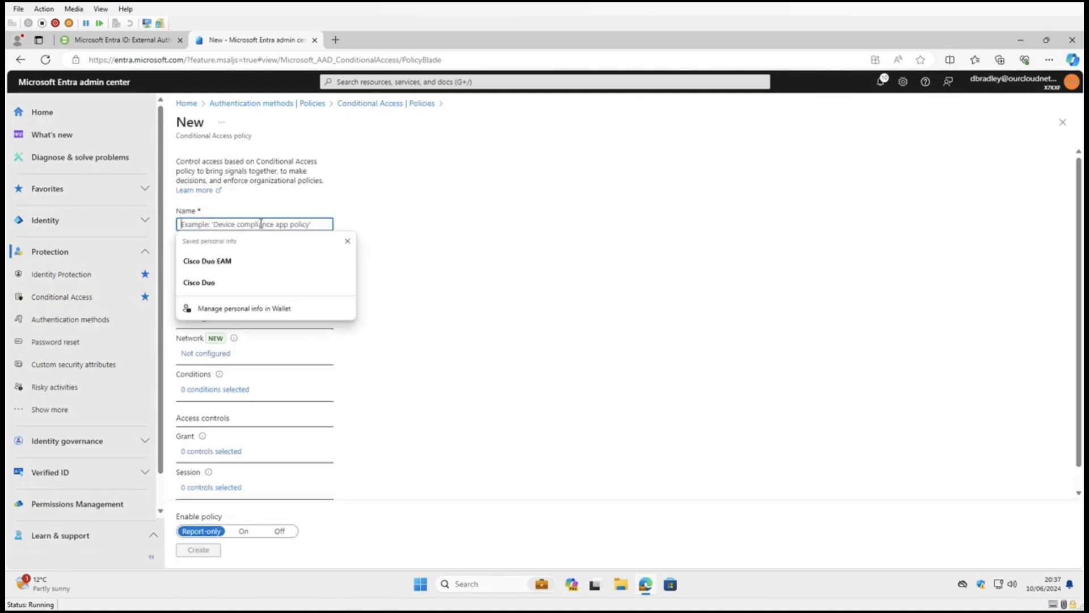
pyautogui.click(206, 261)
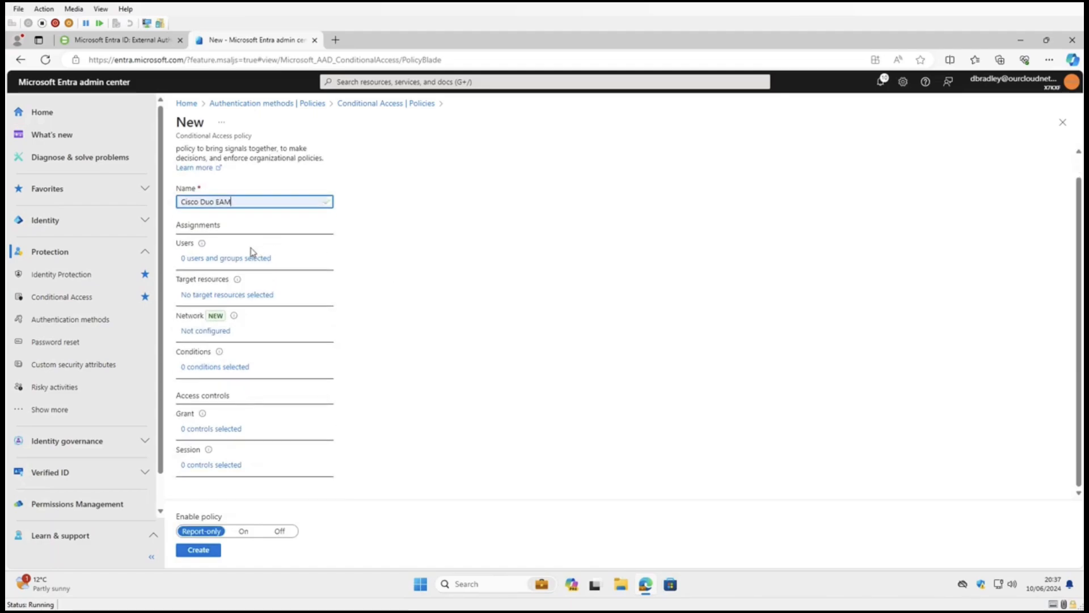
# Assign the policy to the specific user found by searching 'bill'
pyautogui.click(226, 258)
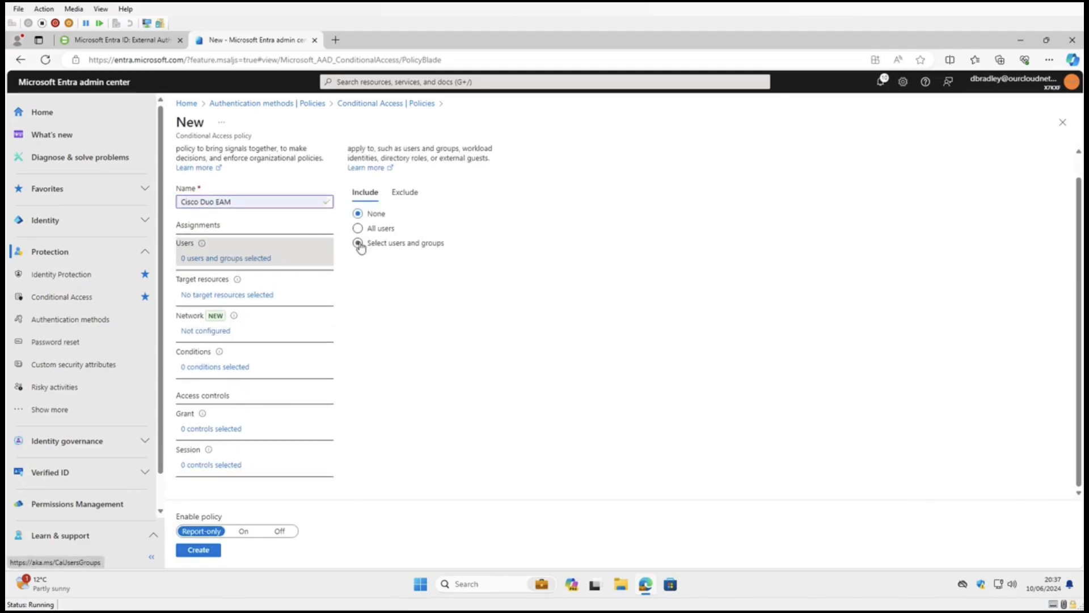
pyautogui.click(358, 243)
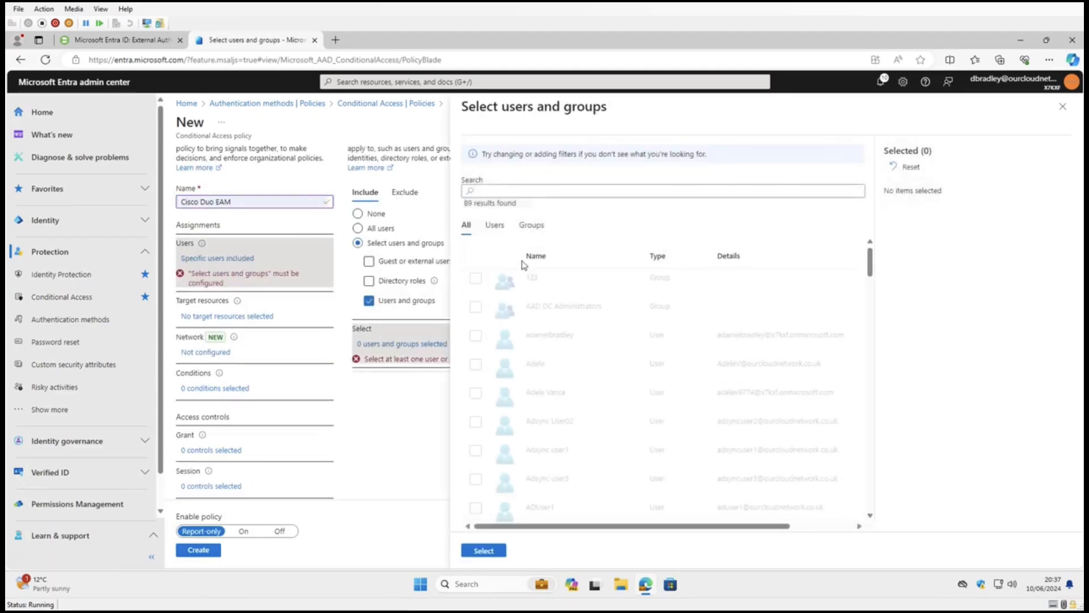
pyautogui.write('bill')
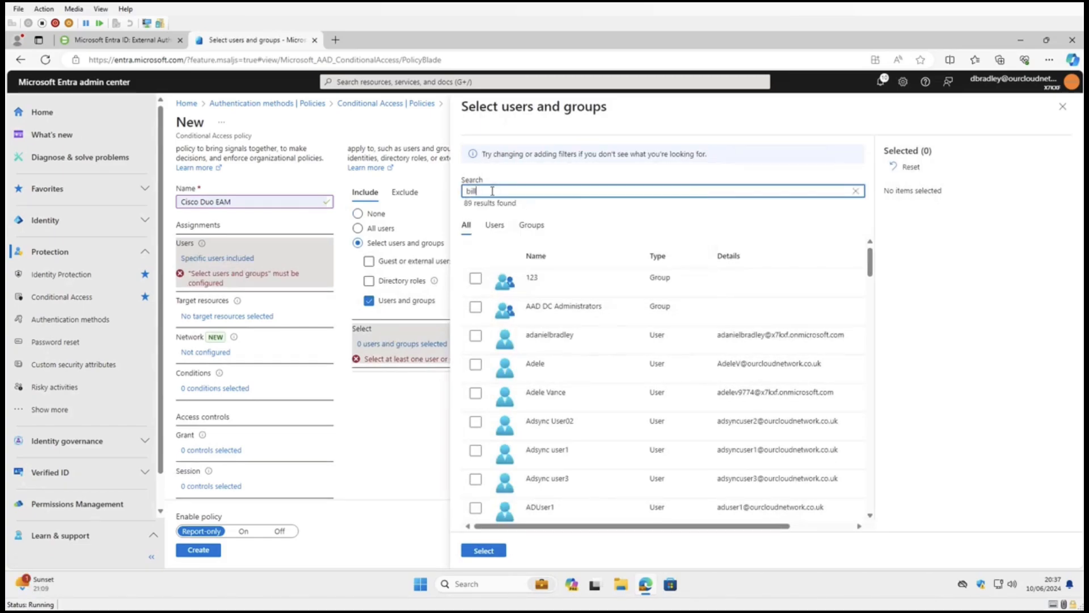
pyautogui.click(476, 278)
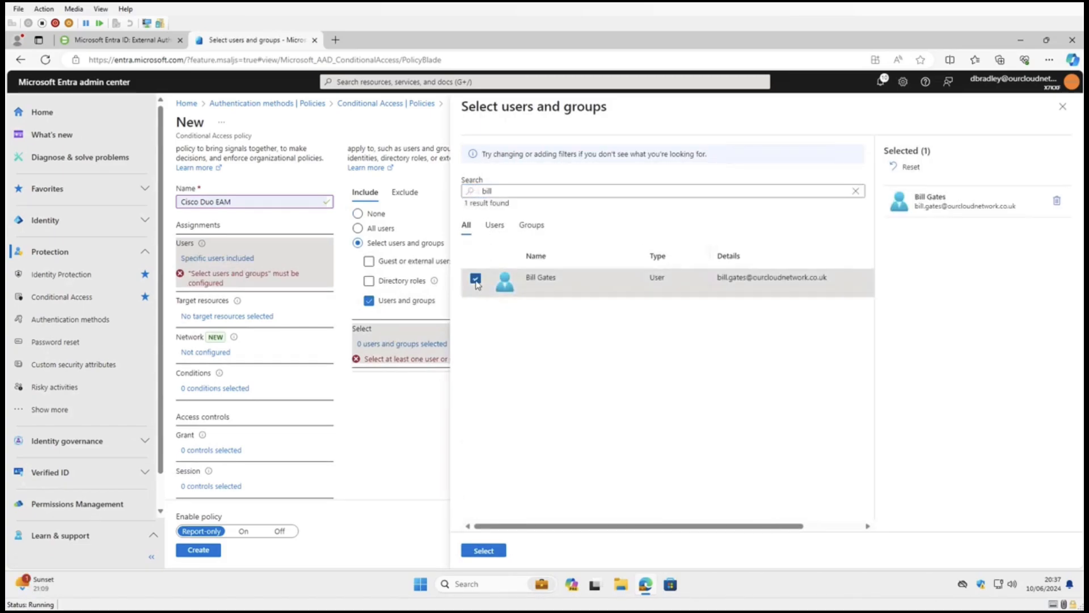
pyautogui.click(483, 550)
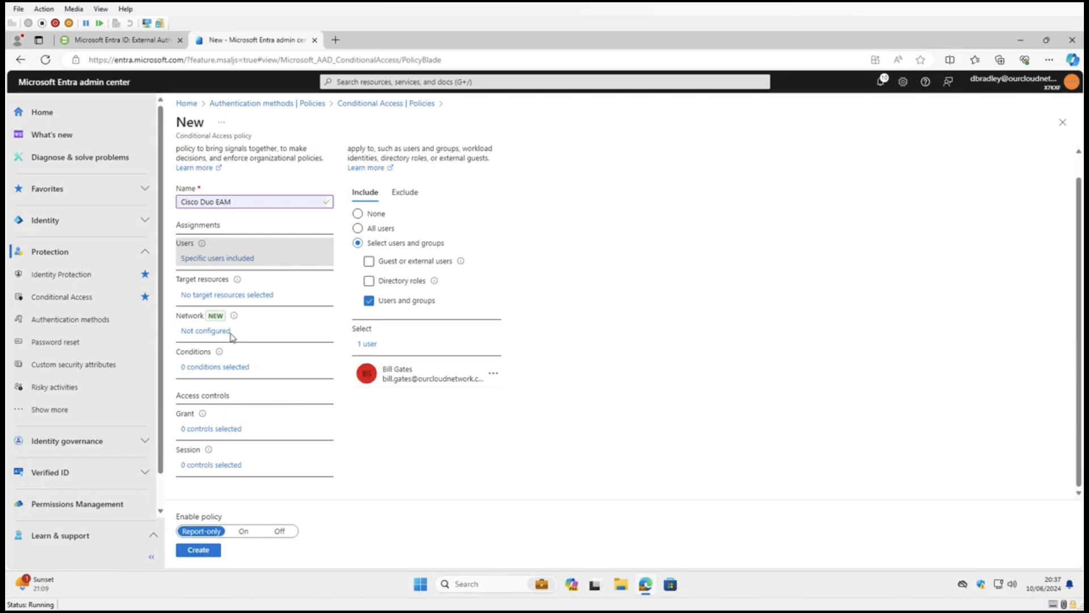
# Target all cloud apps, require multifactor authentication, and create the policy
pyautogui.click(227, 294)
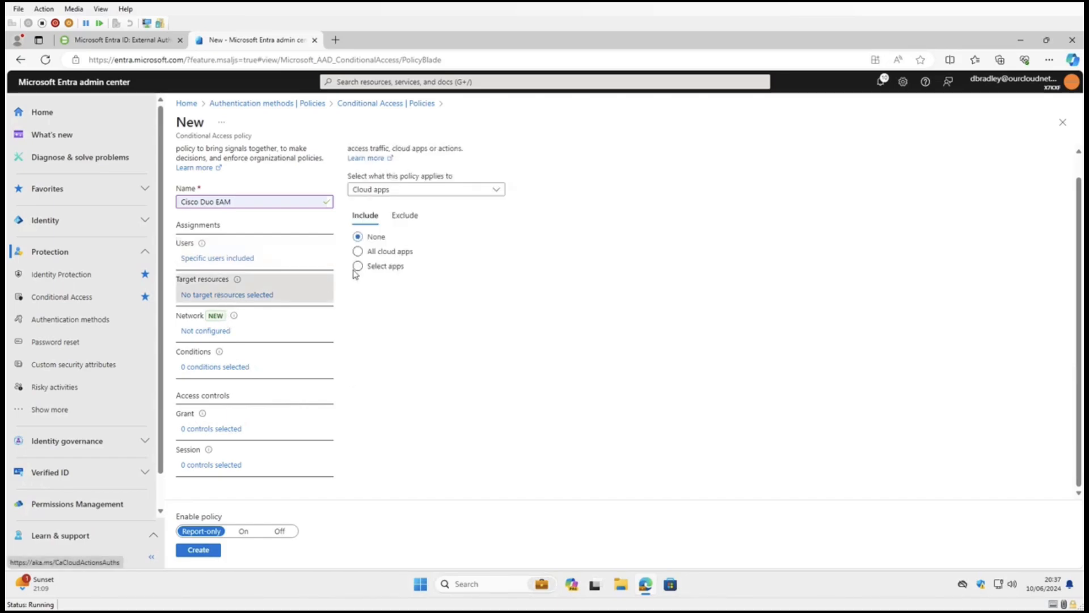
pyautogui.click(358, 251)
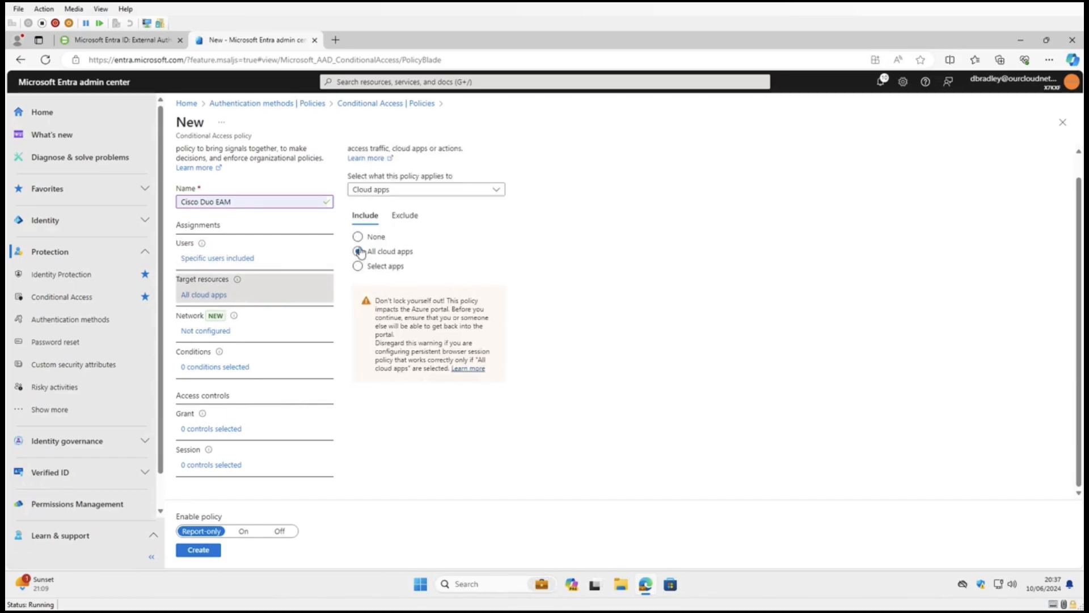
pyautogui.click(358, 251)
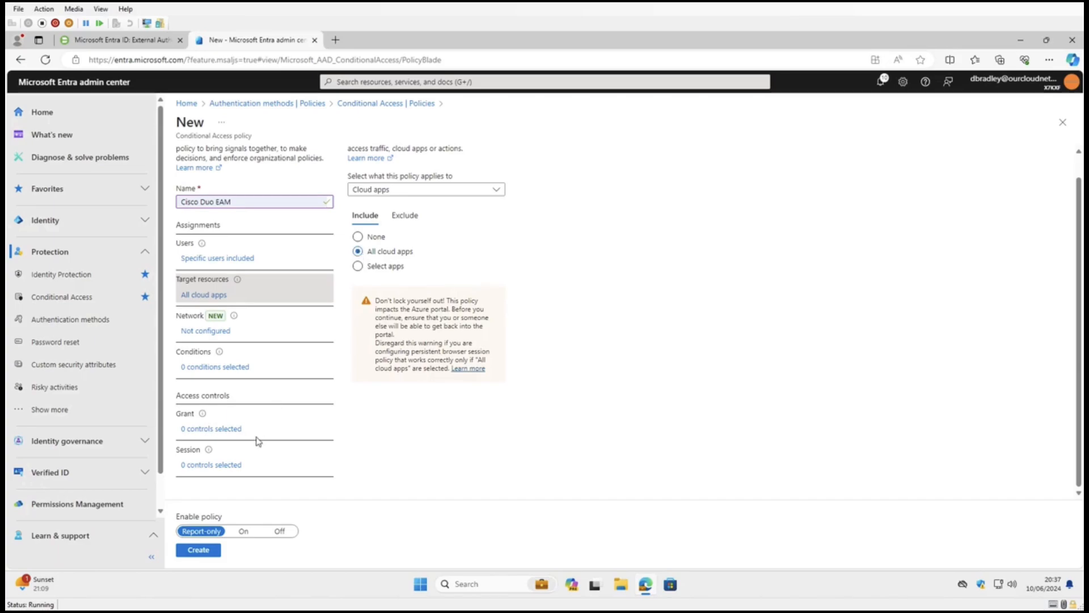
pyautogui.moveTo(208, 432)
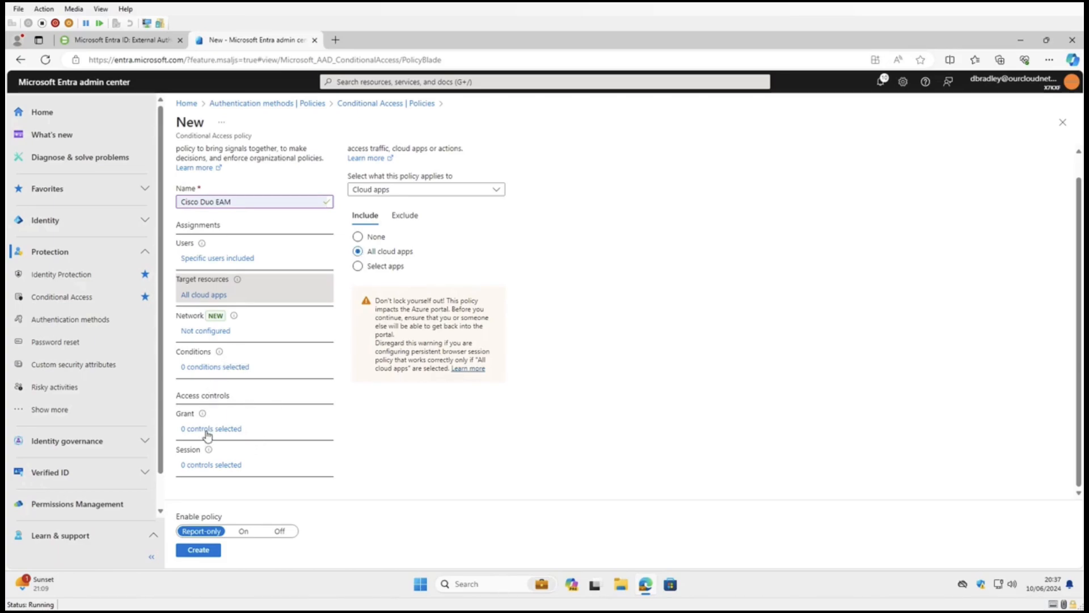
pyautogui.click(209, 428)
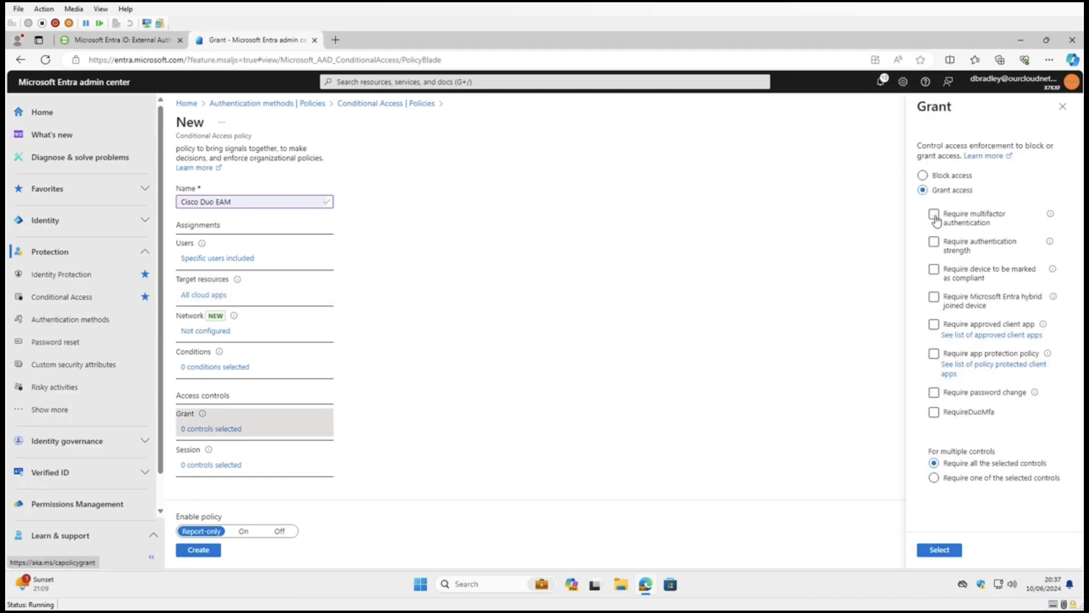
pyautogui.click(933, 214)
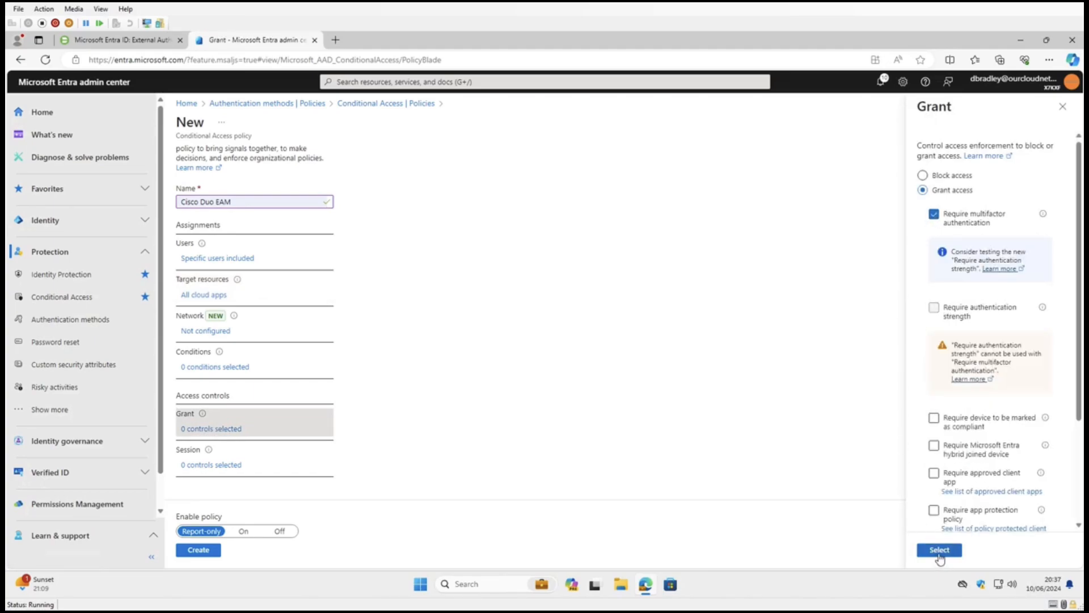
pyautogui.click(938, 550)
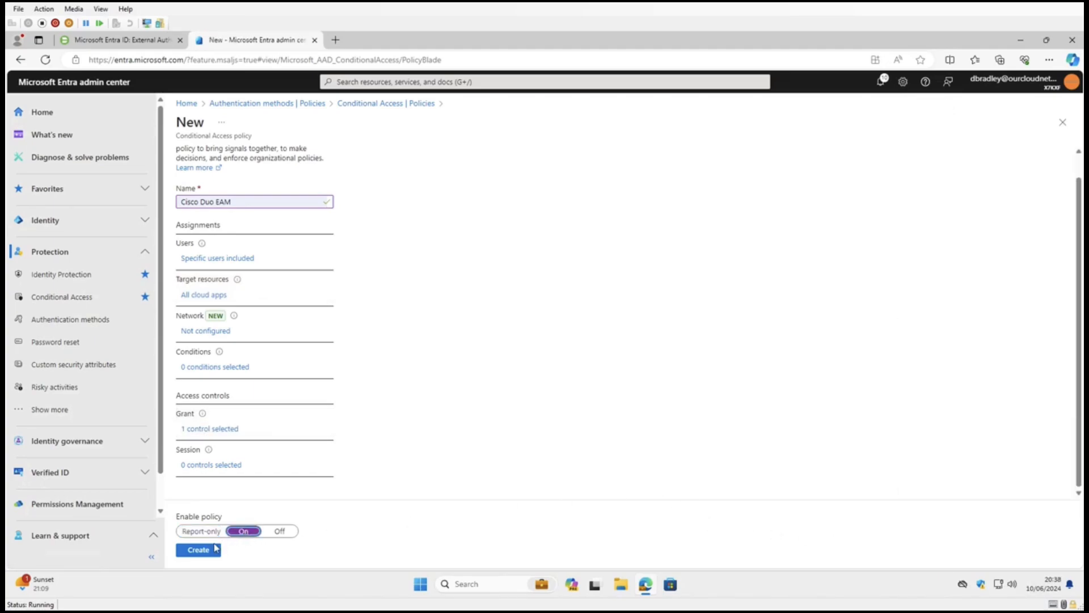
pyautogui.click(197, 549)
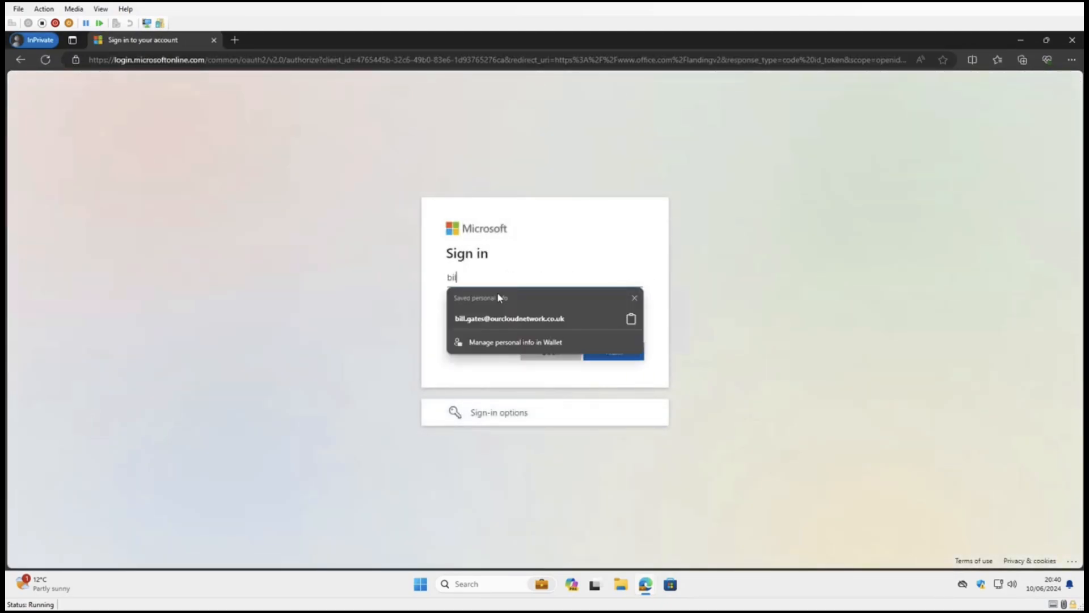
# Sign in with the saved test email and password, then choose Approve with Cisco Duo
pyautogui.click(509, 318)
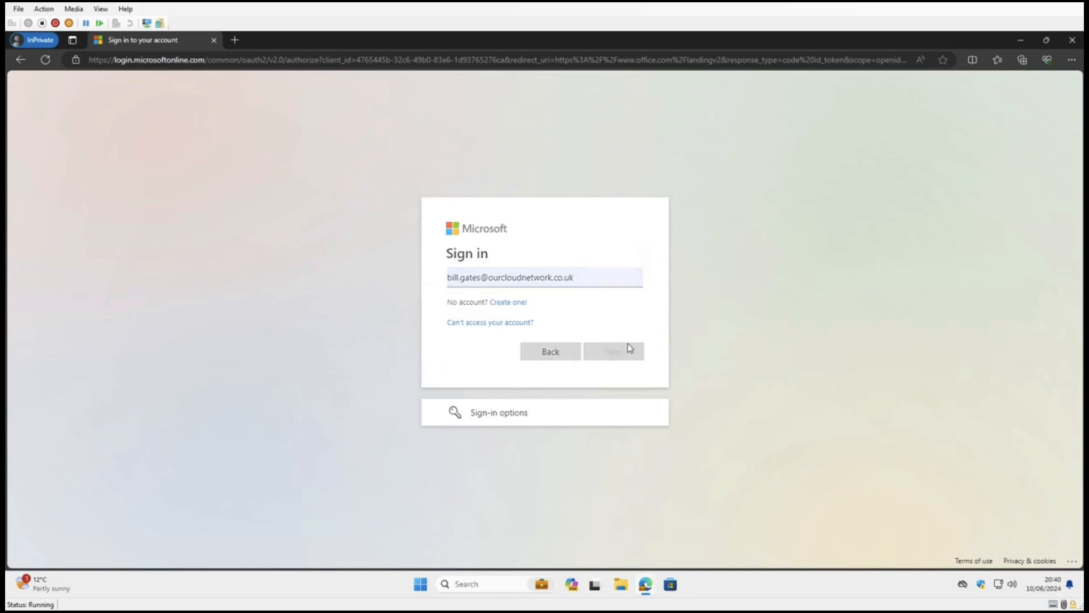
pyautogui.click(614, 351)
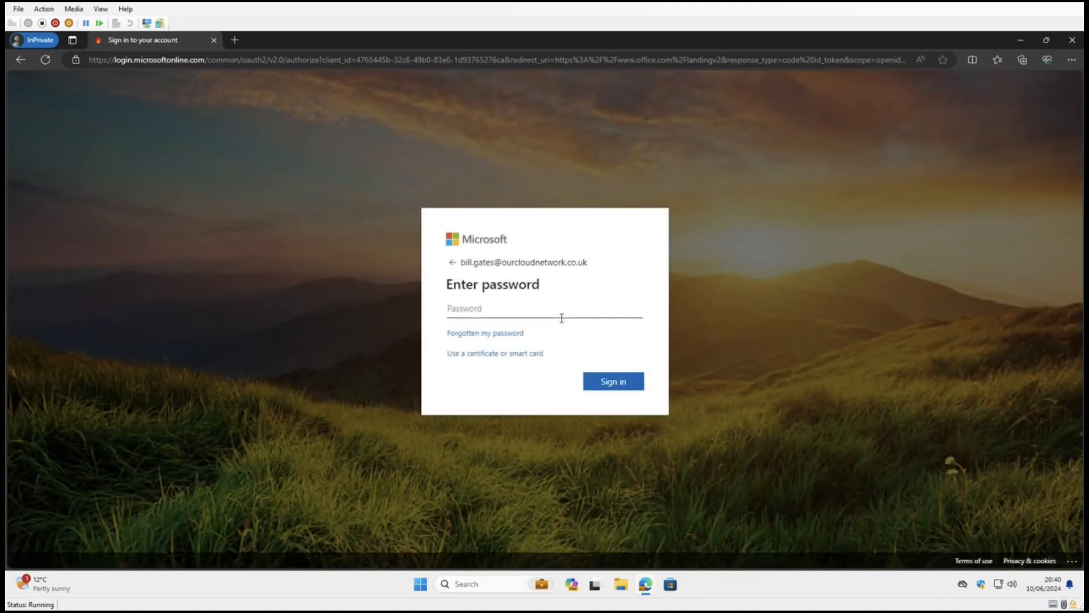
pyautogui.write('password')
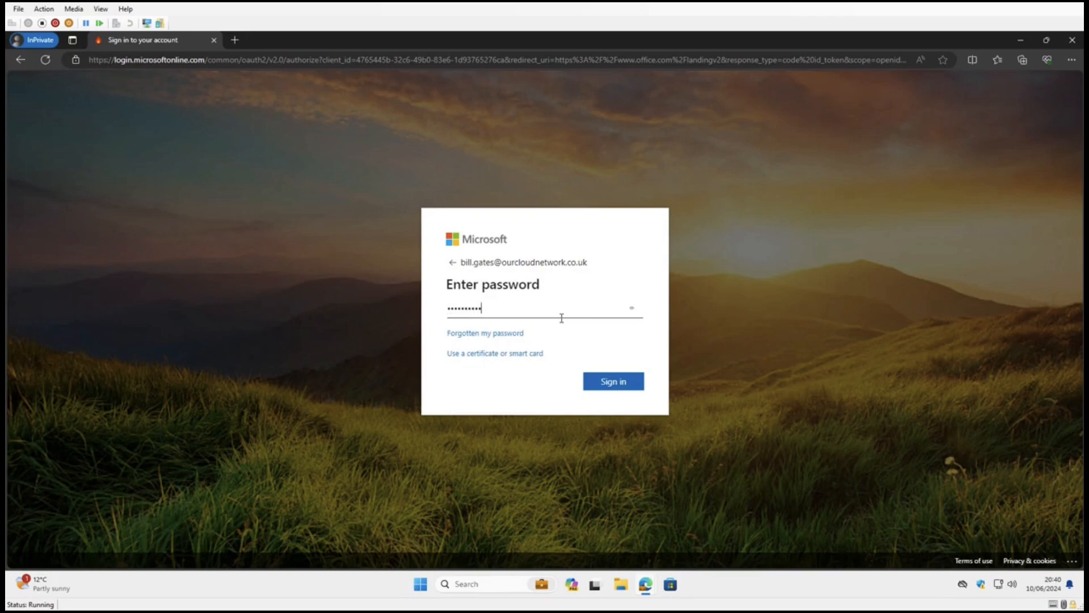
pyautogui.click(613, 381)
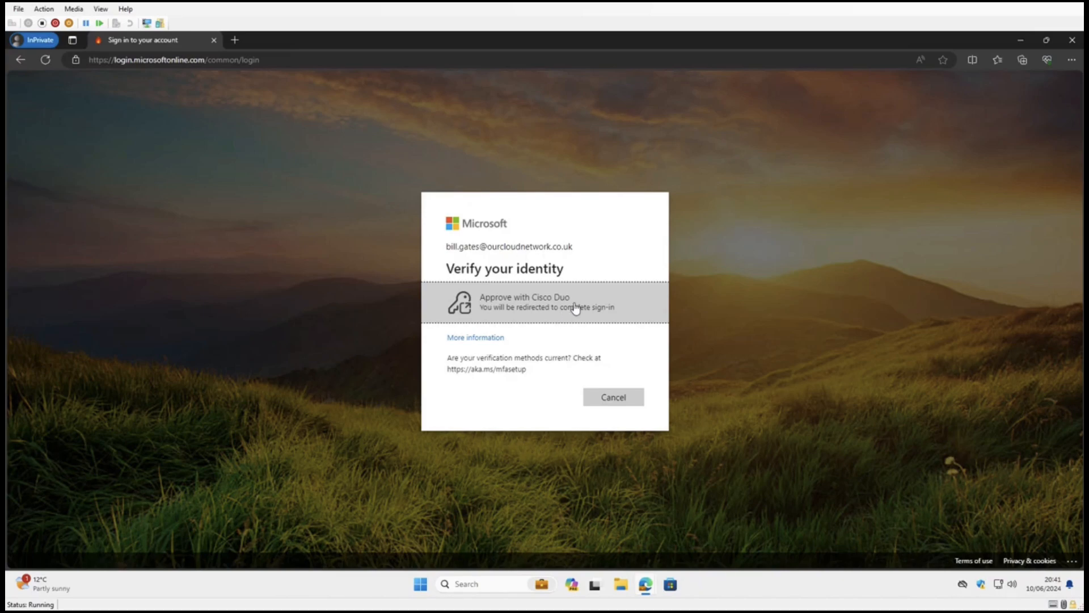
pyautogui.click(544, 304)
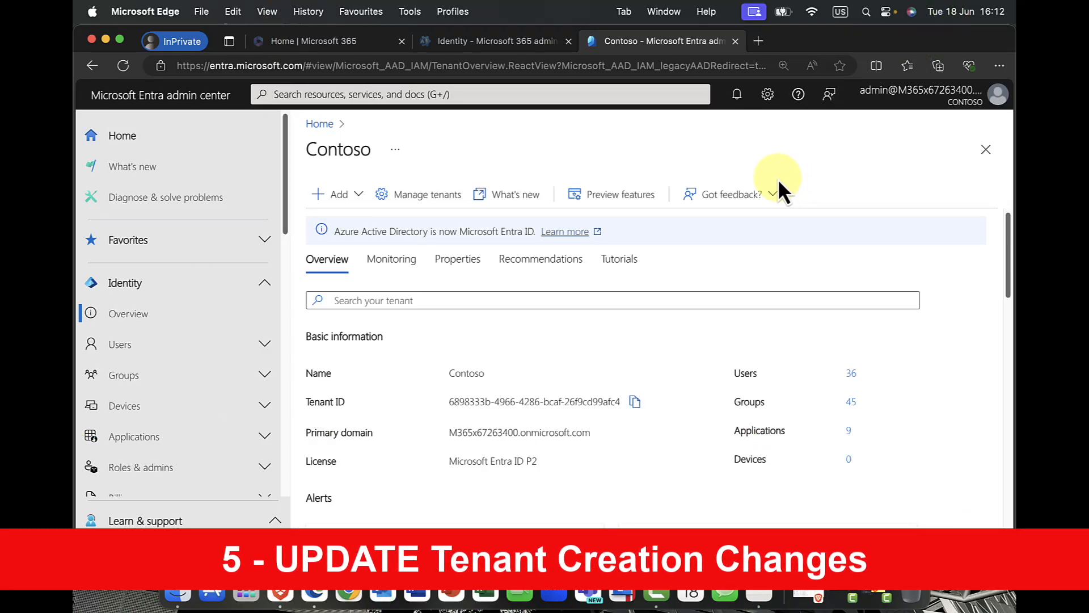
# From Manage tenants, start creating a tenant with External configuration selected
pyautogui.click(427, 194)
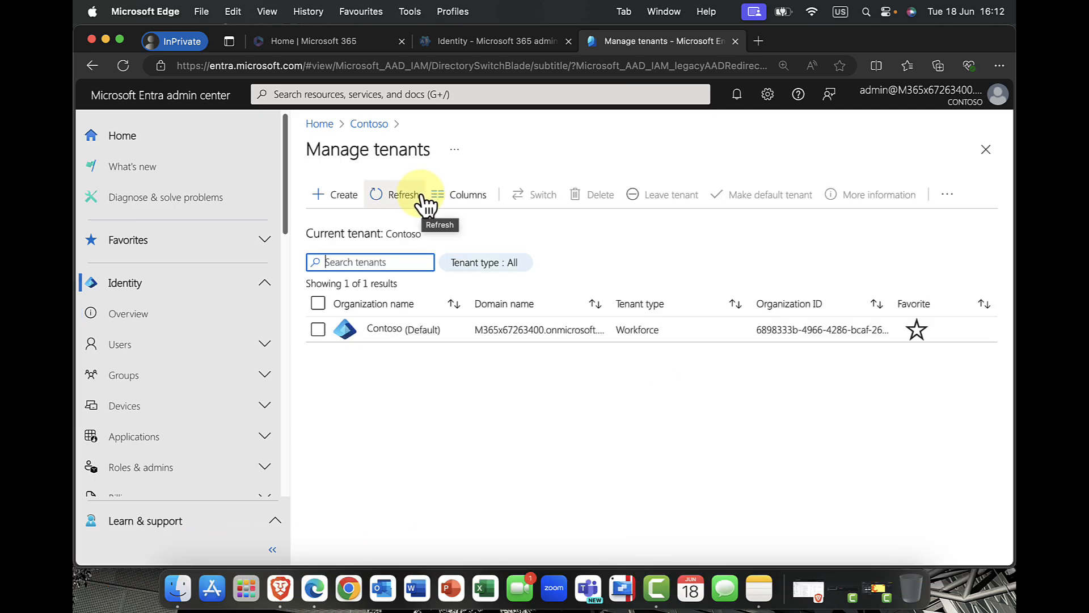
pyautogui.moveTo(344, 194)
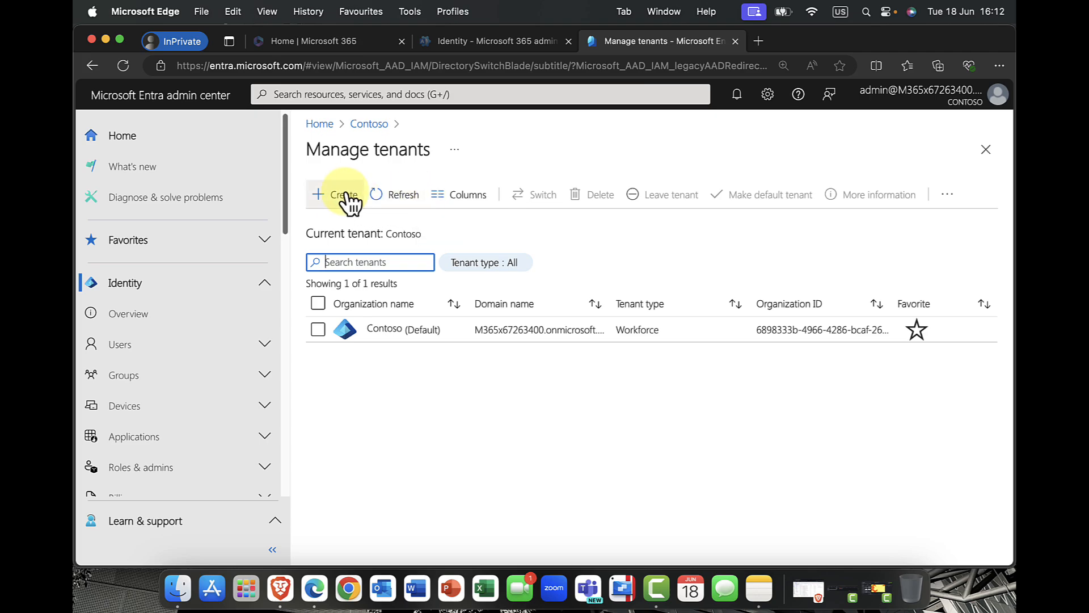
pyautogui.click(341, 195)
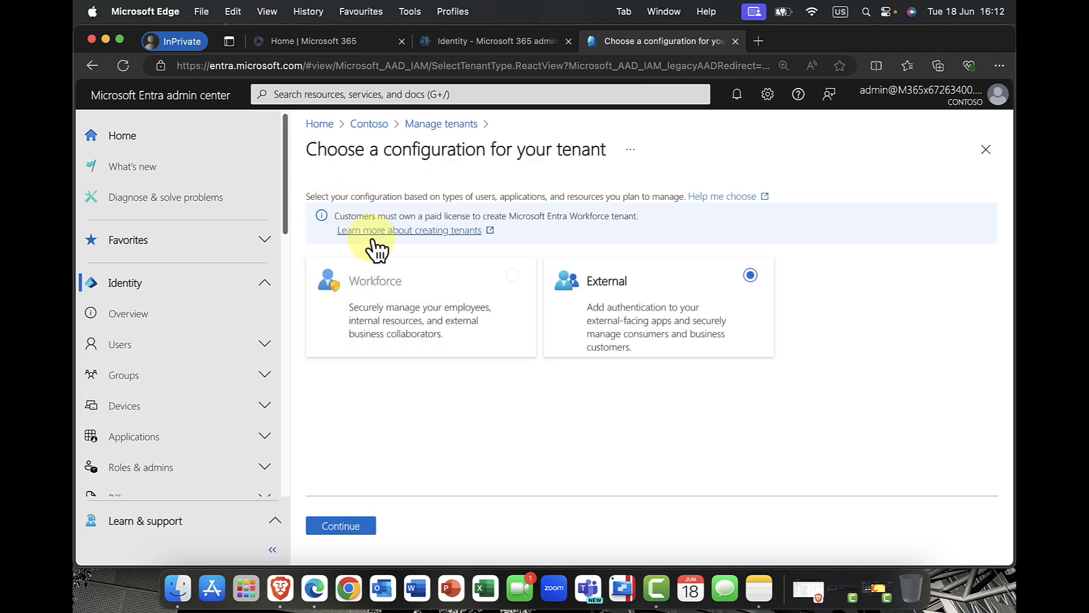
pyautogui.moveTo(389, 329)
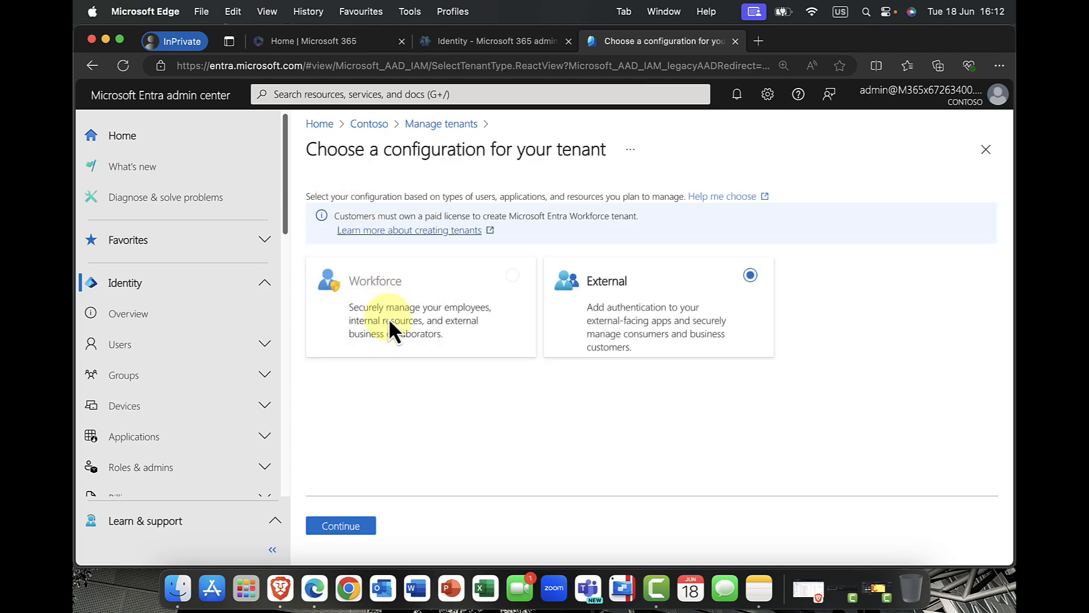
pyautogui.moveTo(621, 336)
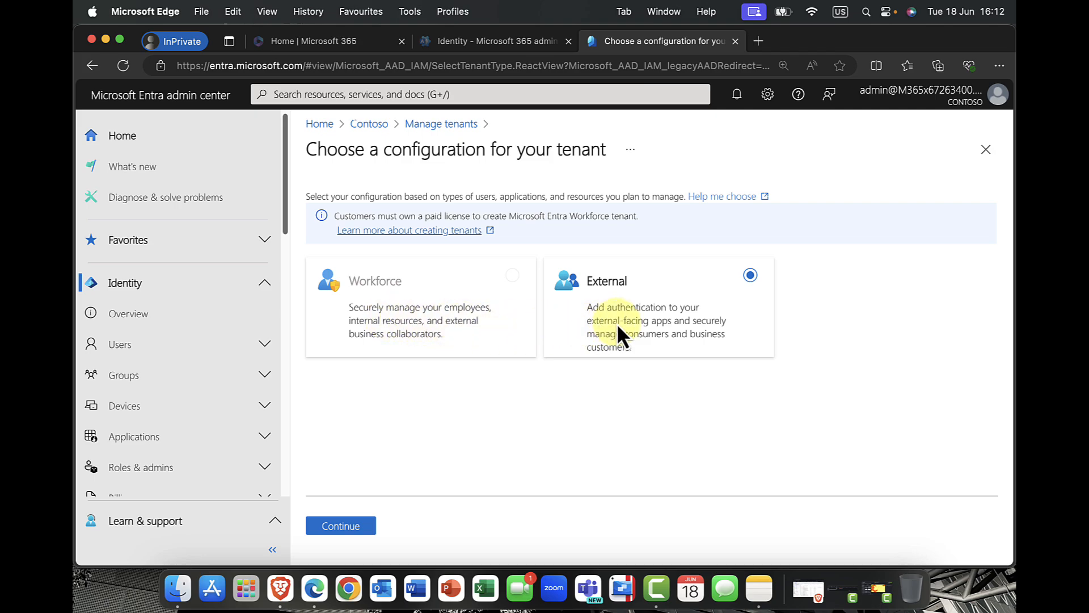
pyautogui.moveTo(487, 292)
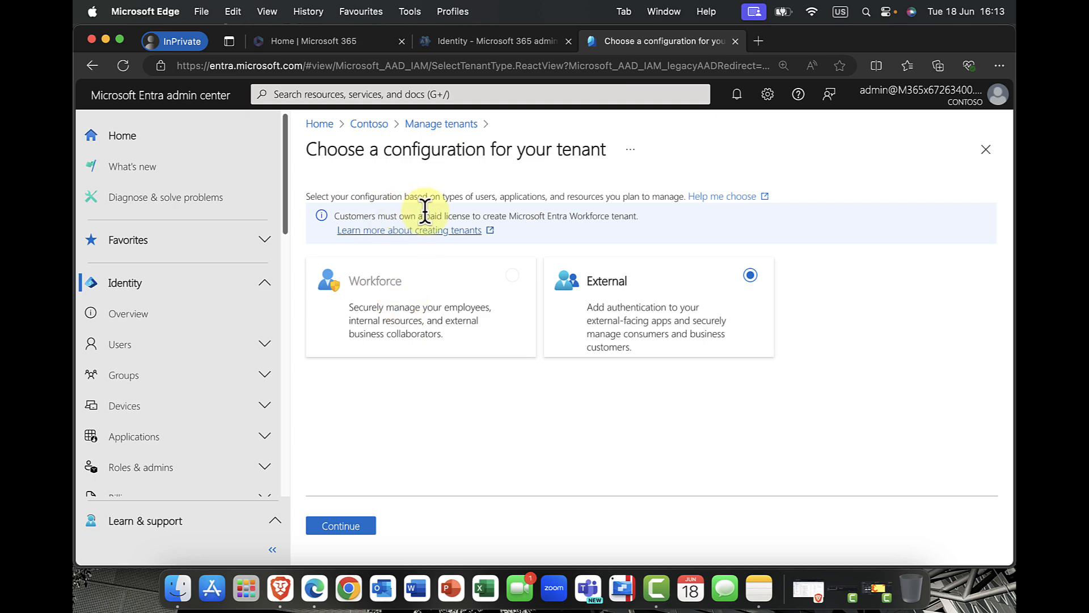
pyautogui.moveTo(376, 289)
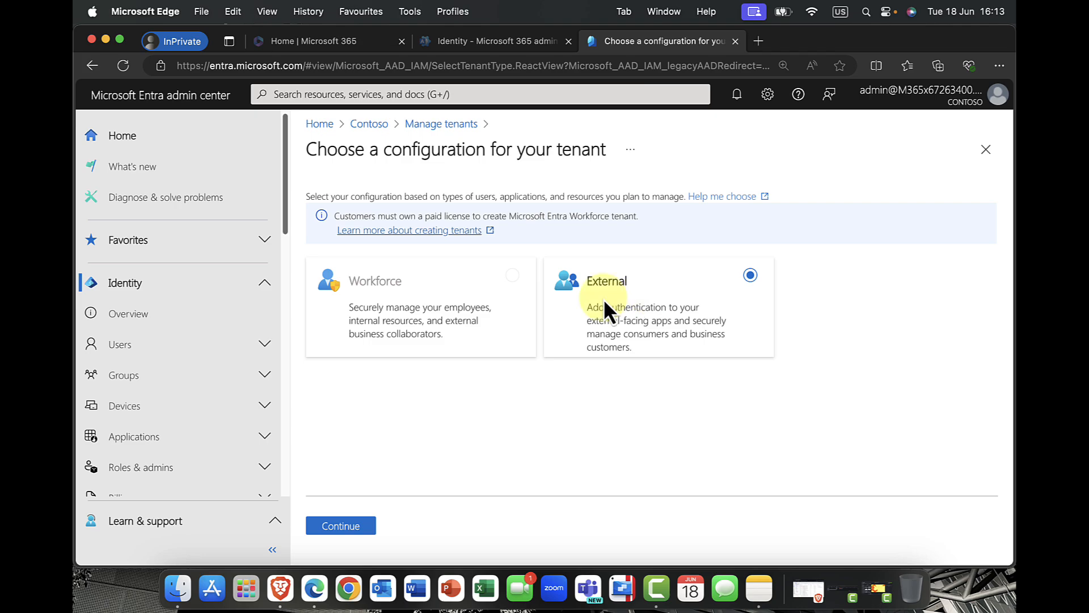
pyautogui.moveTo(346, 526)
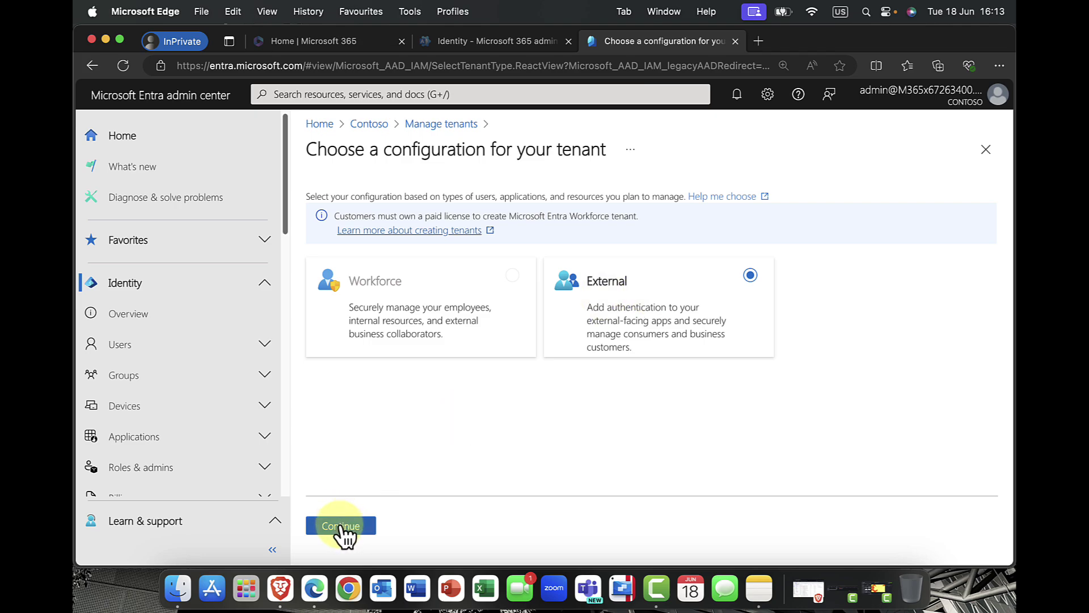
# Continue with External, start the free trial, accept the agreement, and create the tenant
pyautogui.click(340, 525)
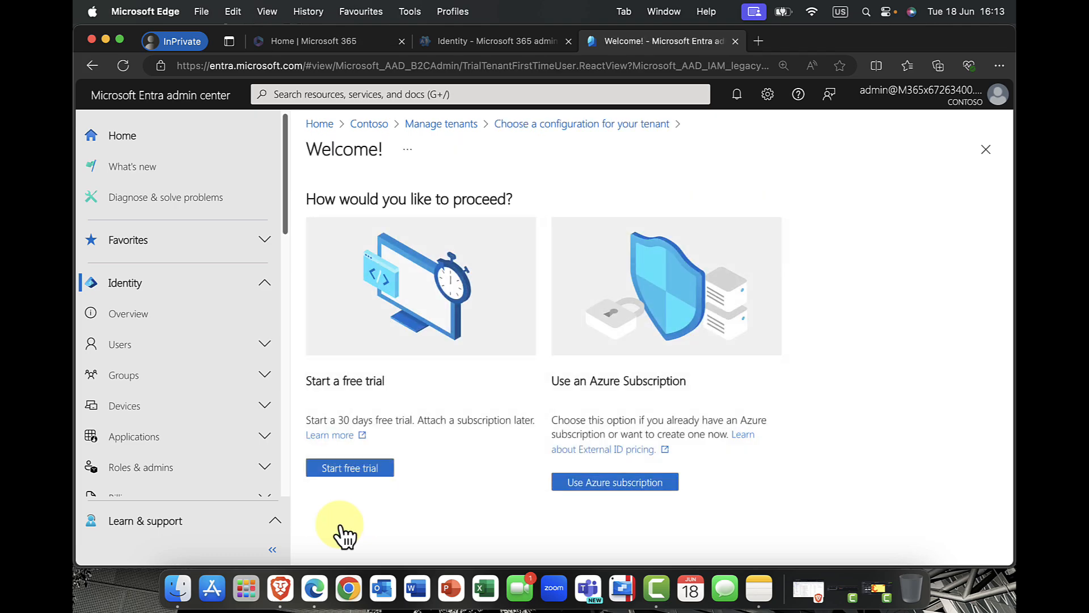
pyautogui.moveTo(329, 415)
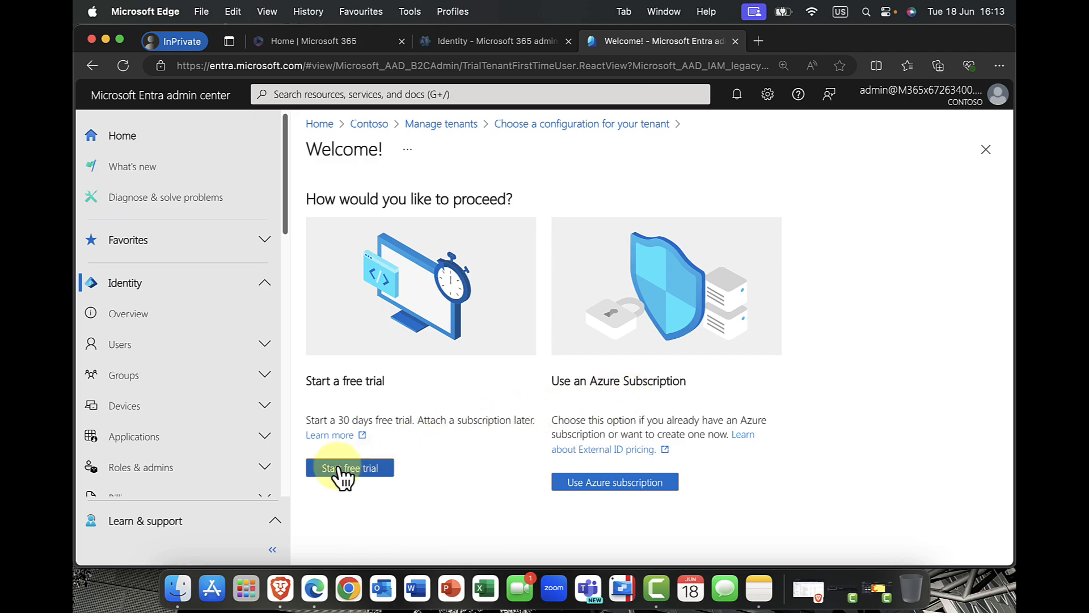
pyautogui.click(350, 468)
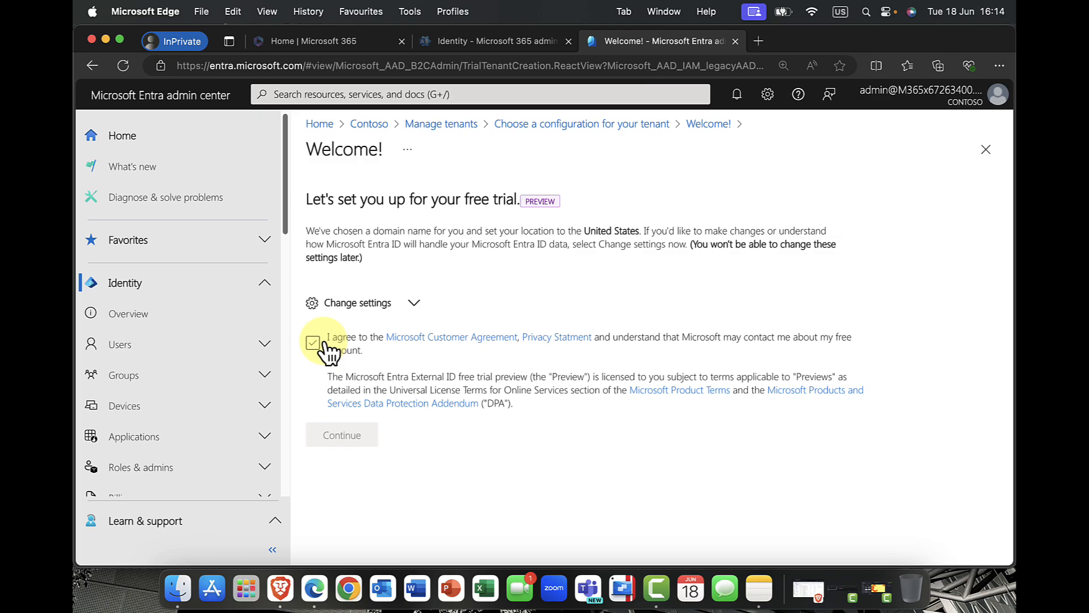
pyautogui.click(342, 435)
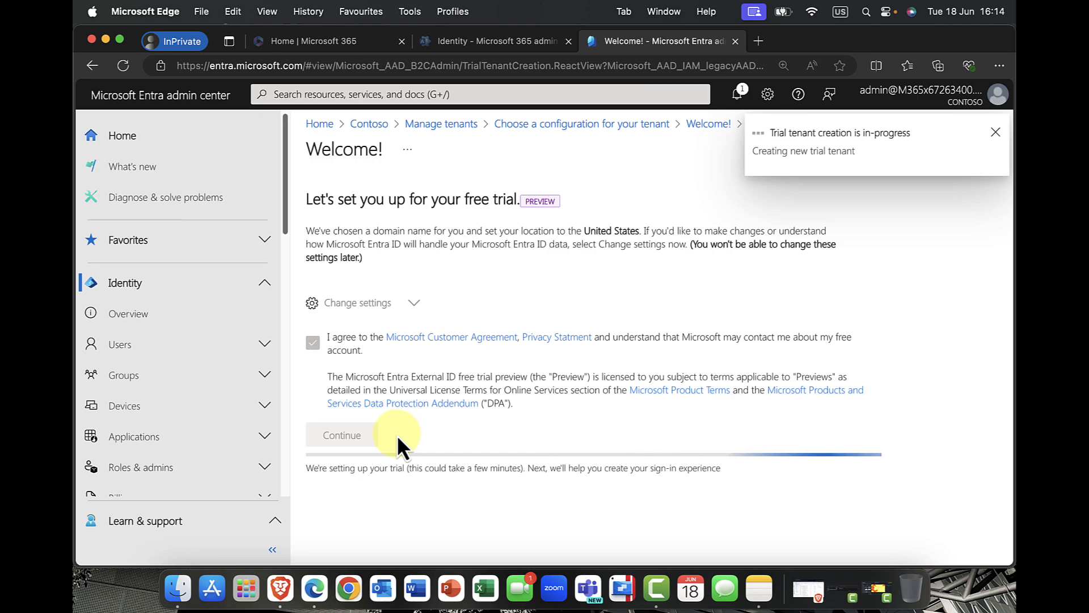
pyautogui.click(995, 131)
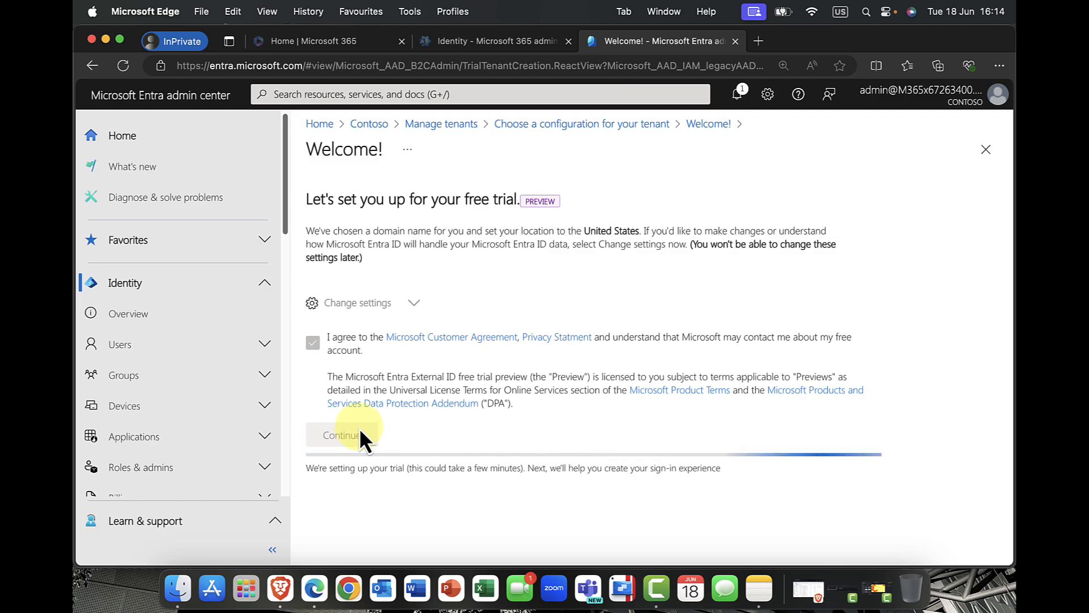
pyautogui.click(343, 434)
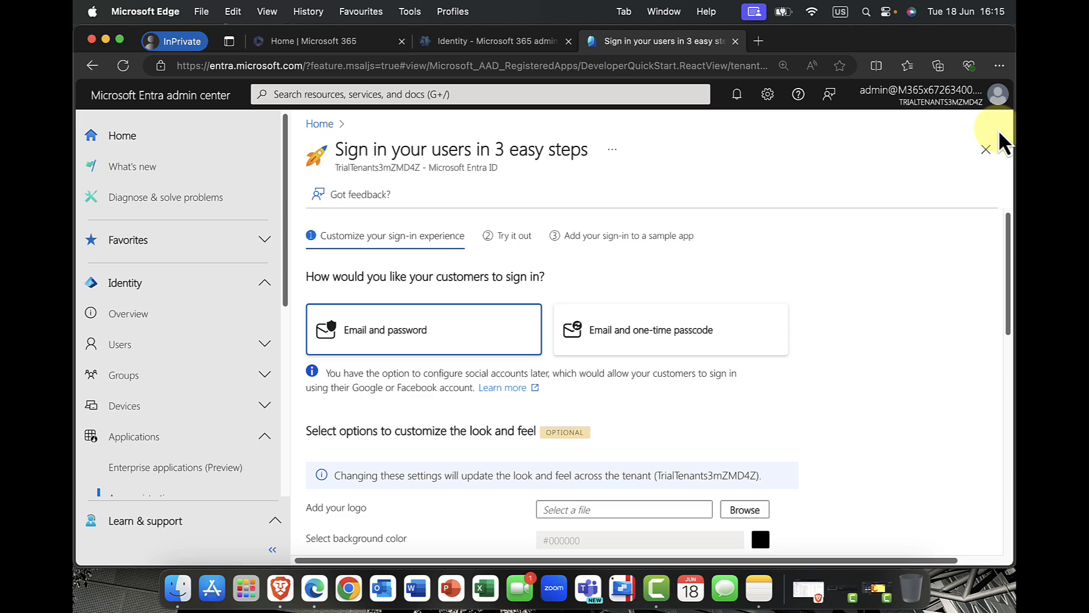
pyautogui.moveTo(472, 193)
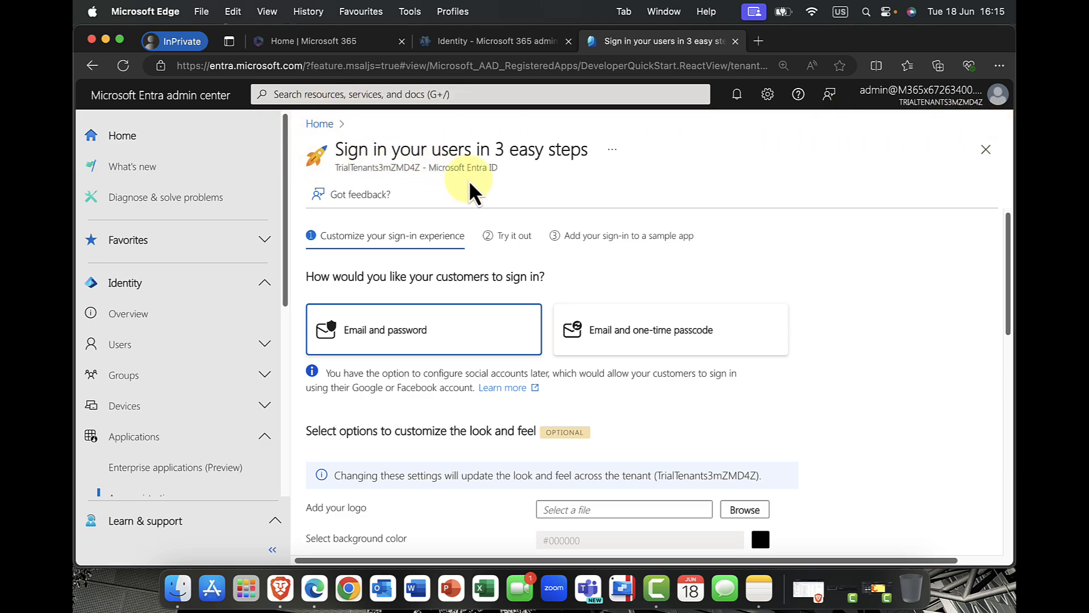
pyautogui.moveTo(498, 187)
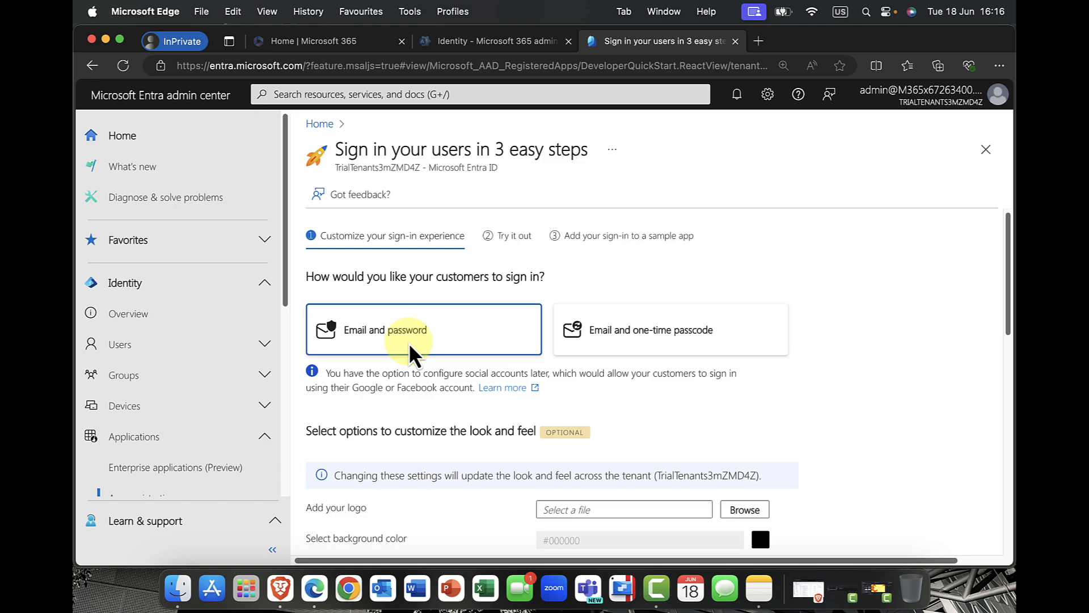
pyautogui.moveTo(641, 352)
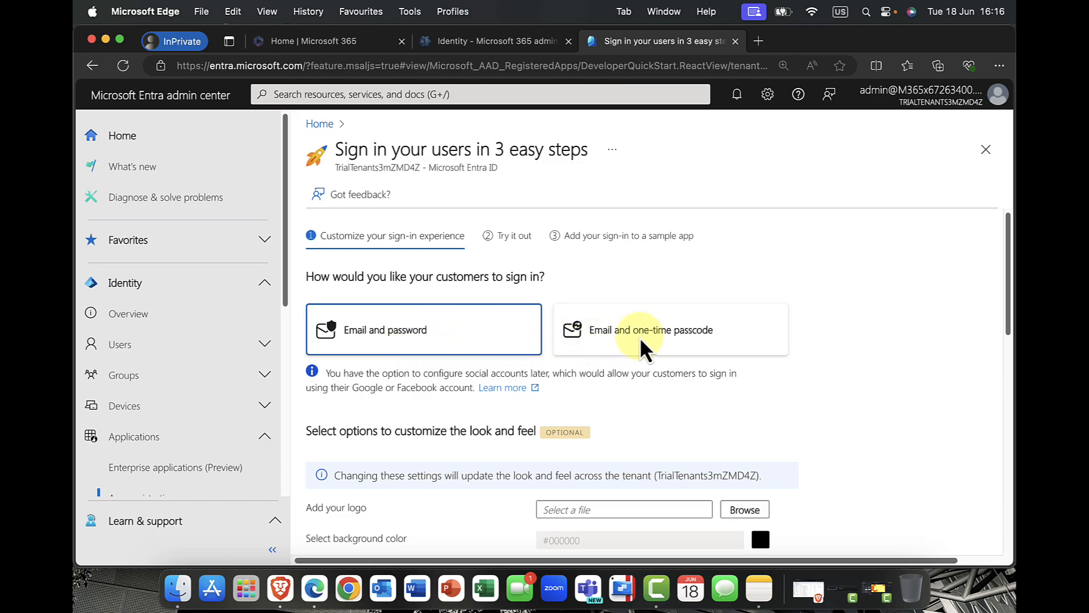
# Choose Email and one-time passcode as the customer sign-in method, then scroll to branding
pyautogui.click(649, 329)
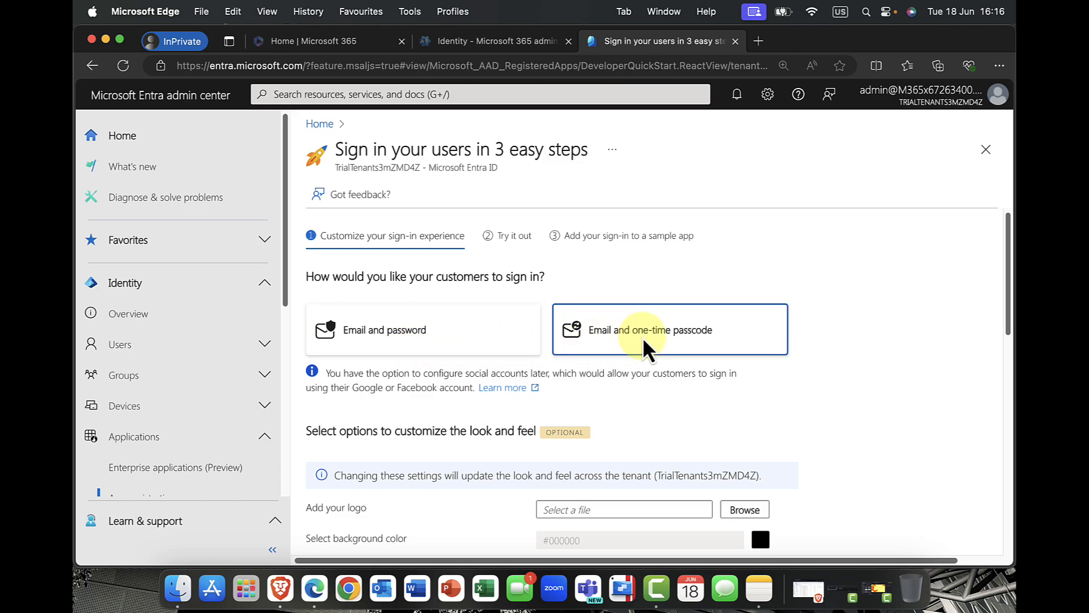
pyautogui.scroll(-3)
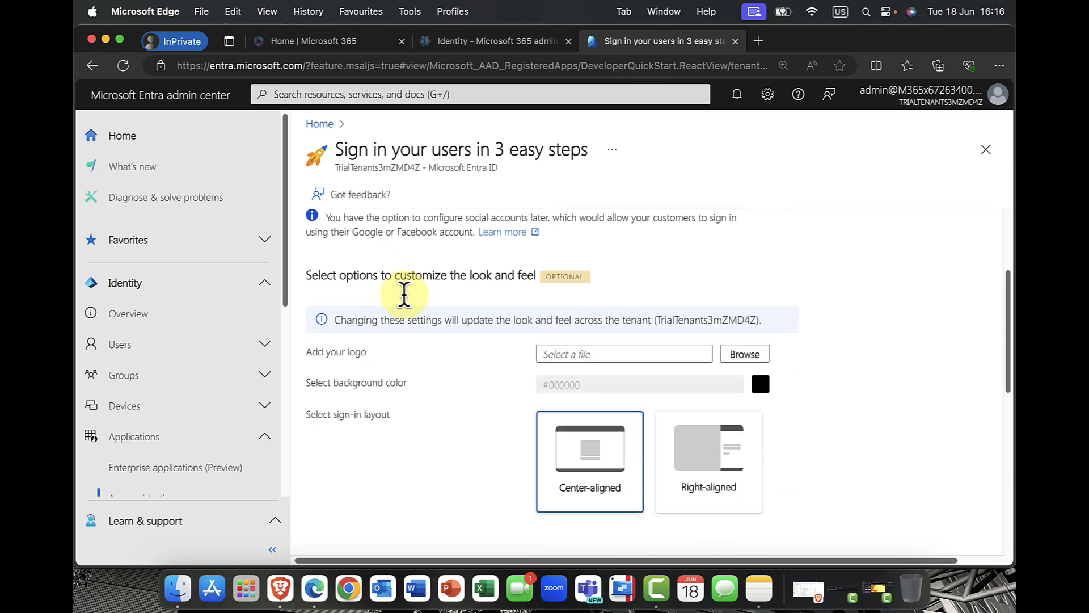
pyautogui.scroll(-3)
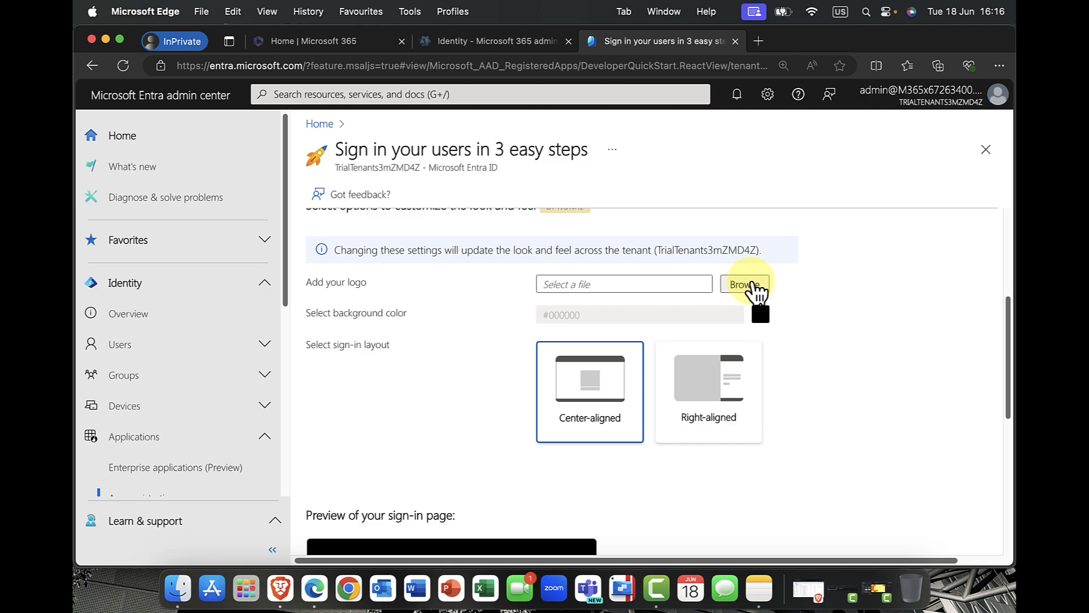
pyautogui.moveTo(395, 333)
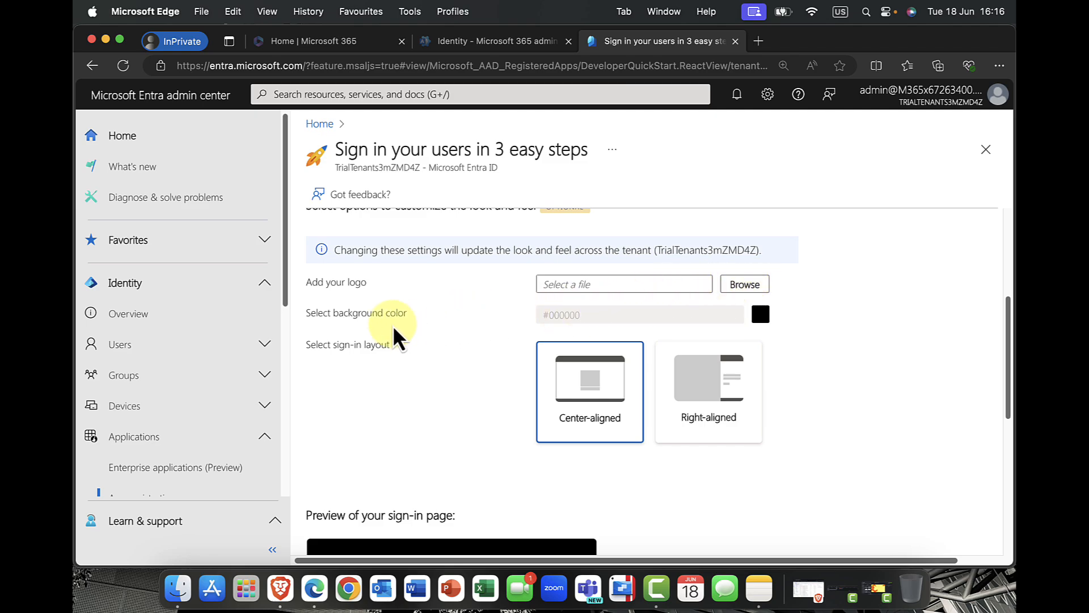
pyautogui.moveTo(715, 324)
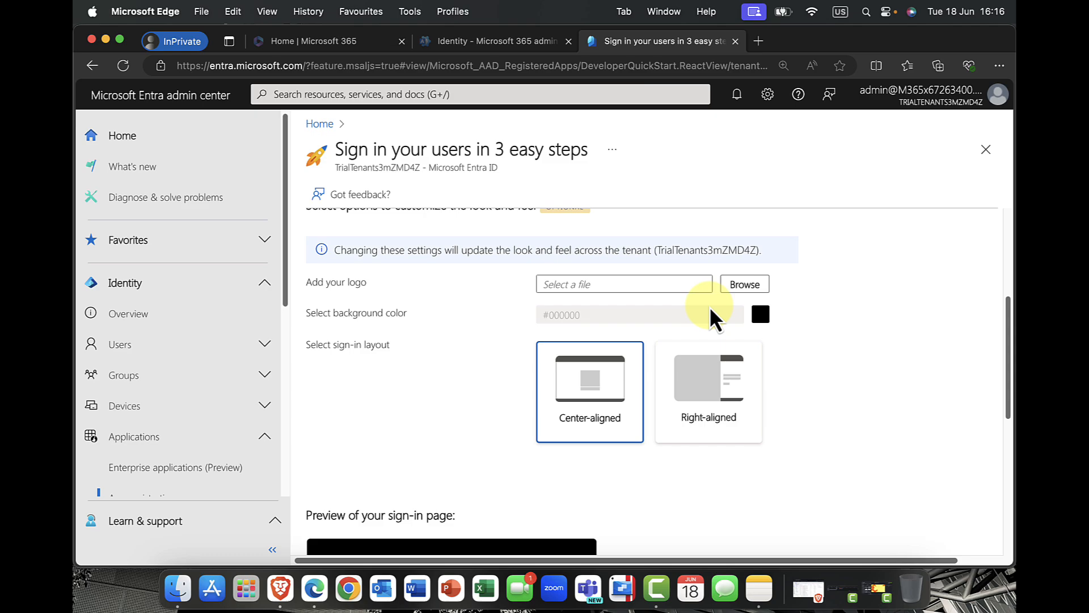
pyautogui.moveTo(760, 315)
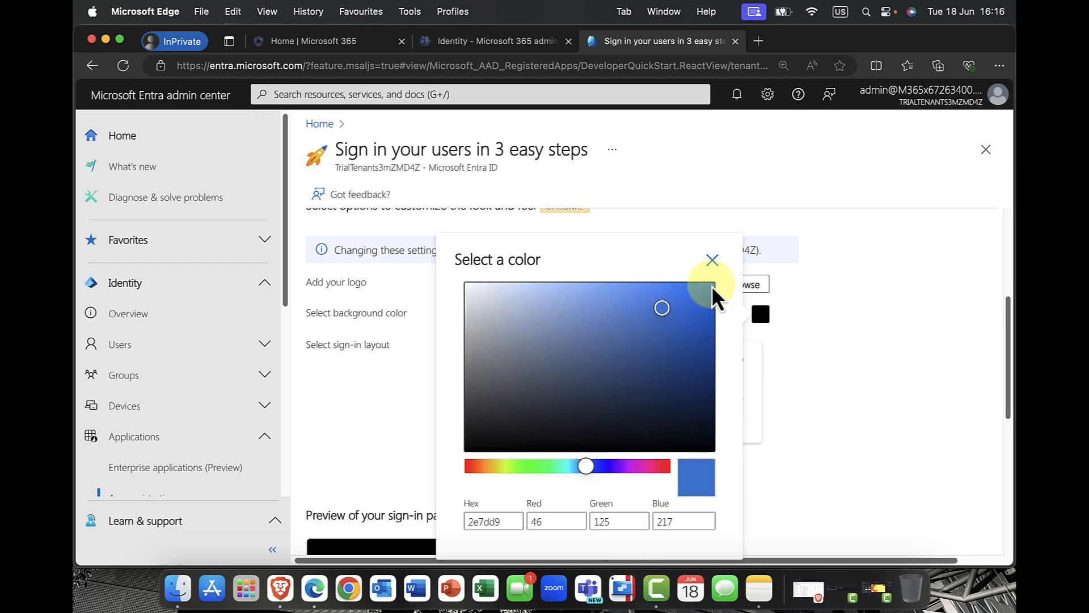
# Keep the blue #2e7dd9 background and continue to the sample app step
pyautogui.click(712, 260)
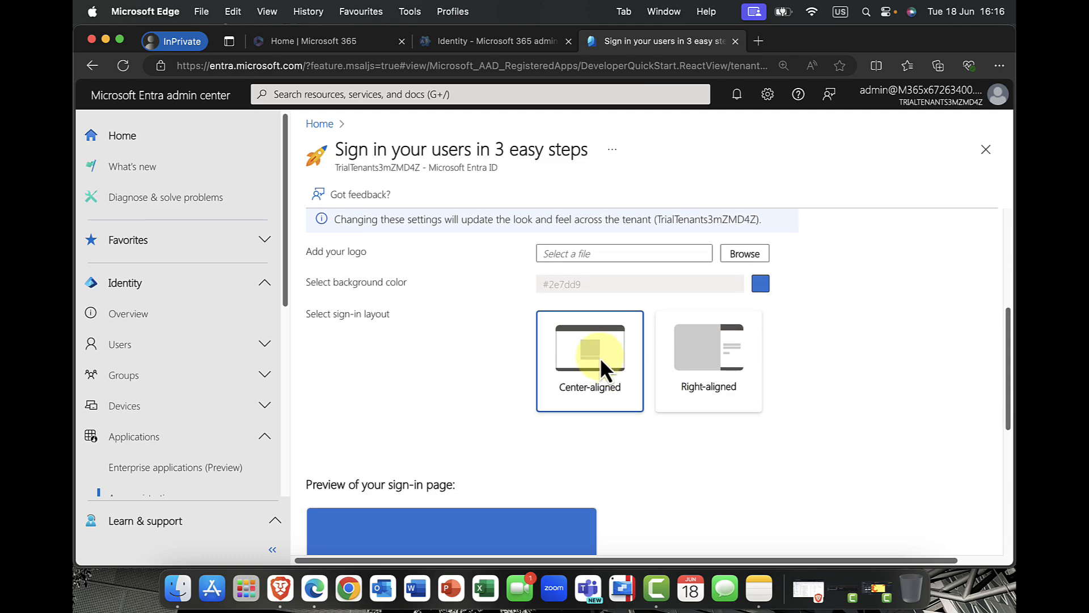
pyautogui.scroll(-3)
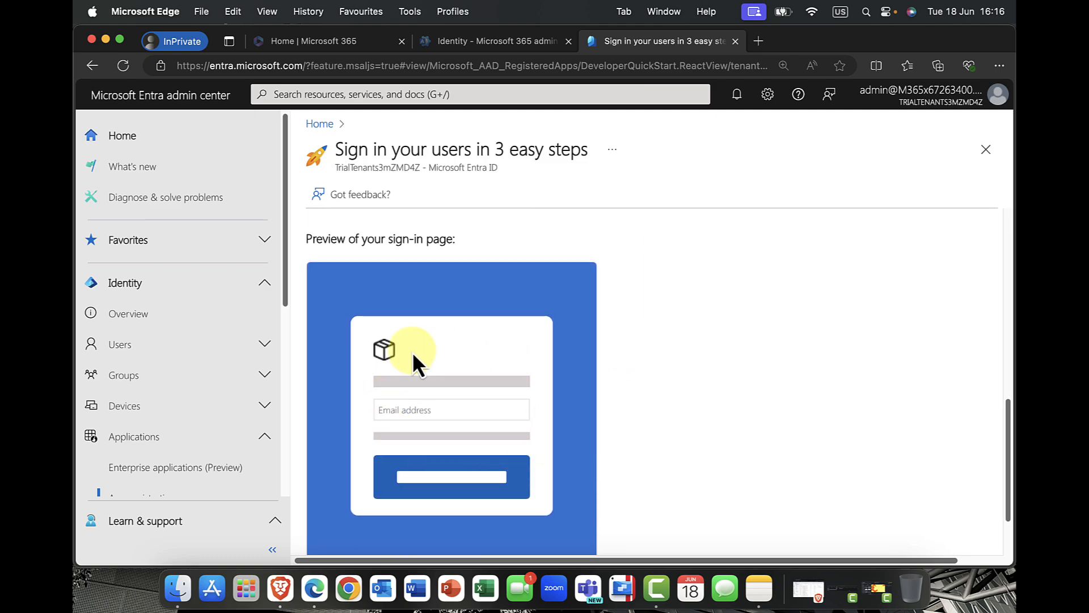
pyautogui.scroll(-3)
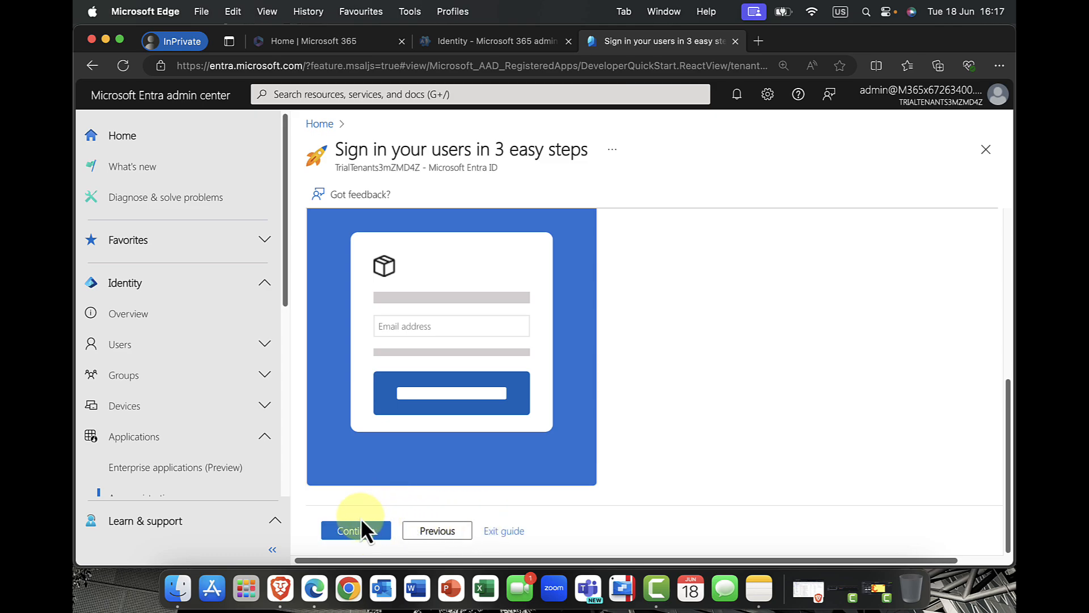
pyautogui.click(356, 530)
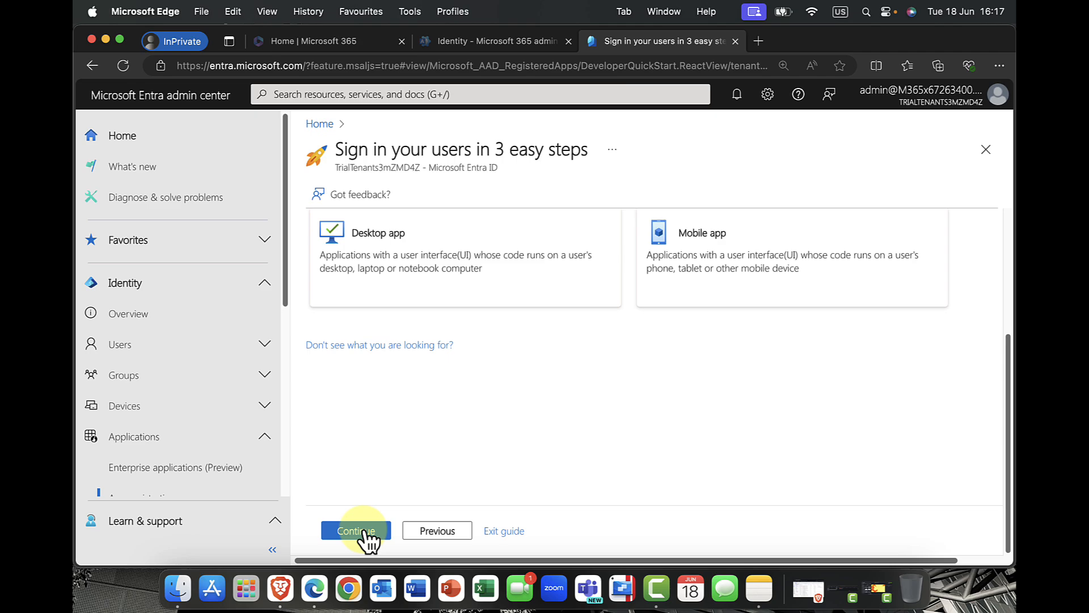
pyautogui.moveTo(381, 352)
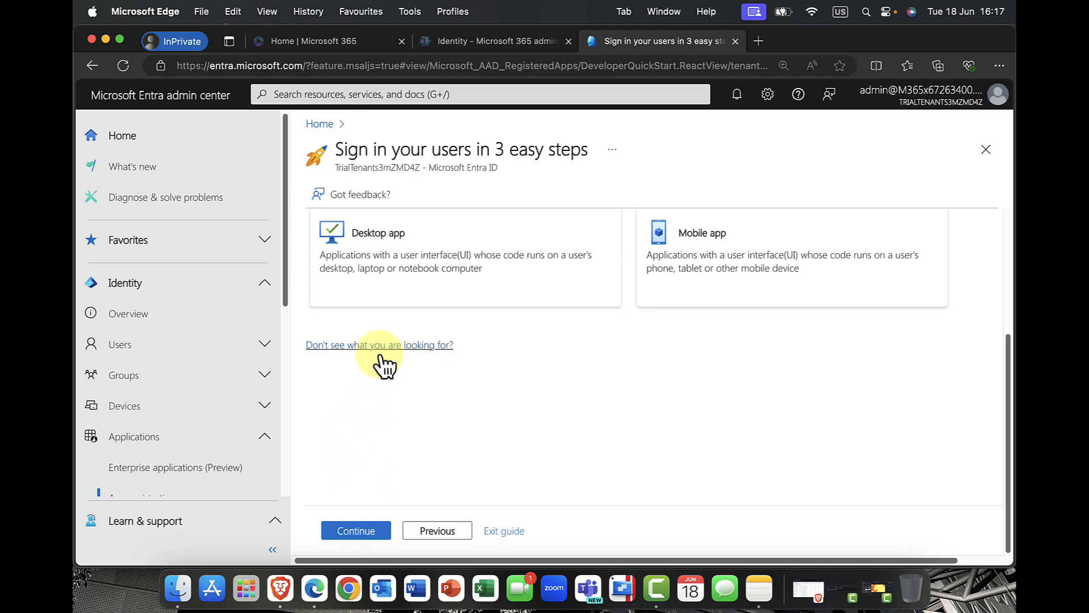
pyautogui.moveTo(397, 261)
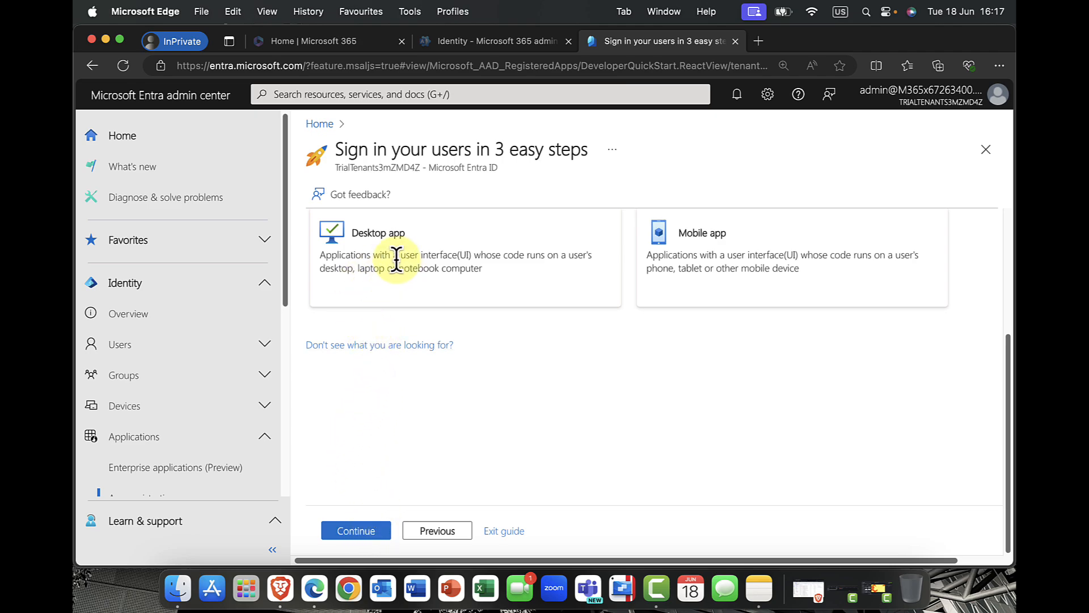
pyautogui.moveTo(628, 273)
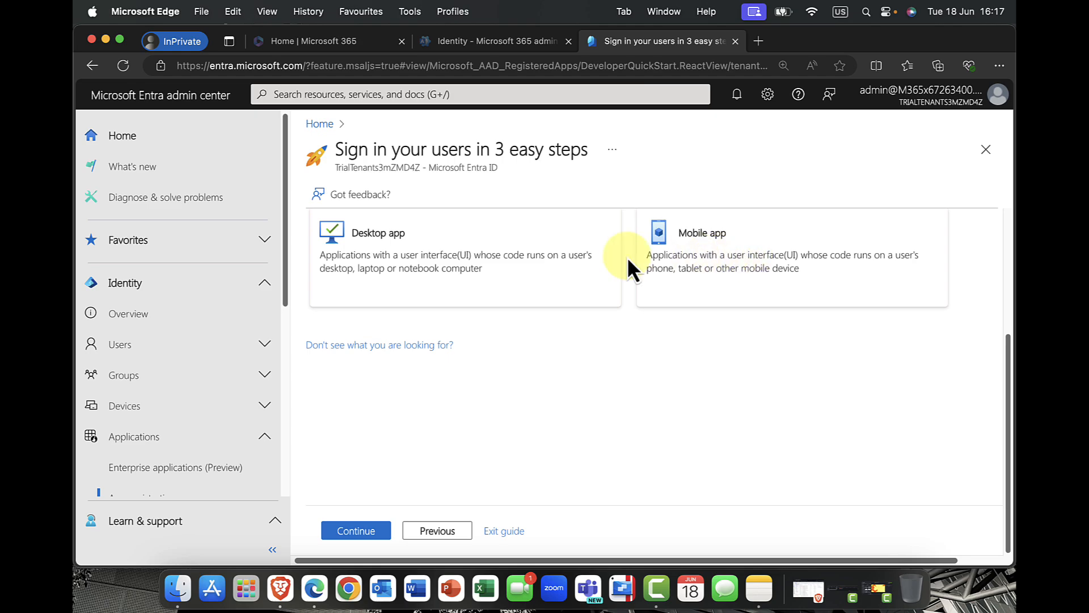
pyautogui.moveTo(678, 252)
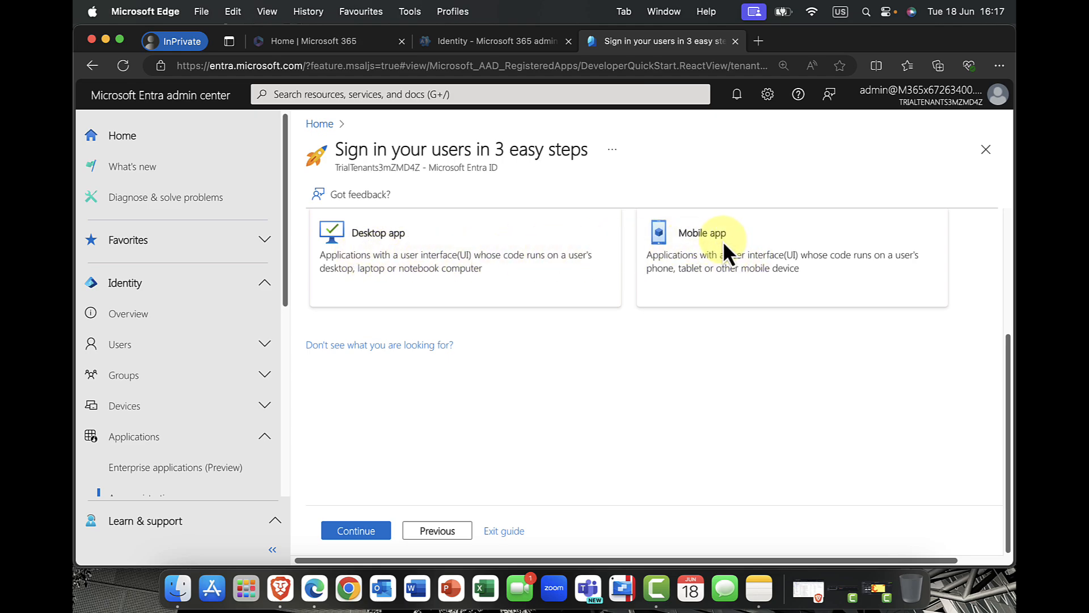
# Pick Mobile app instead of Desktop app as the sample and finish the guide
pyautogui.click(703, 233)
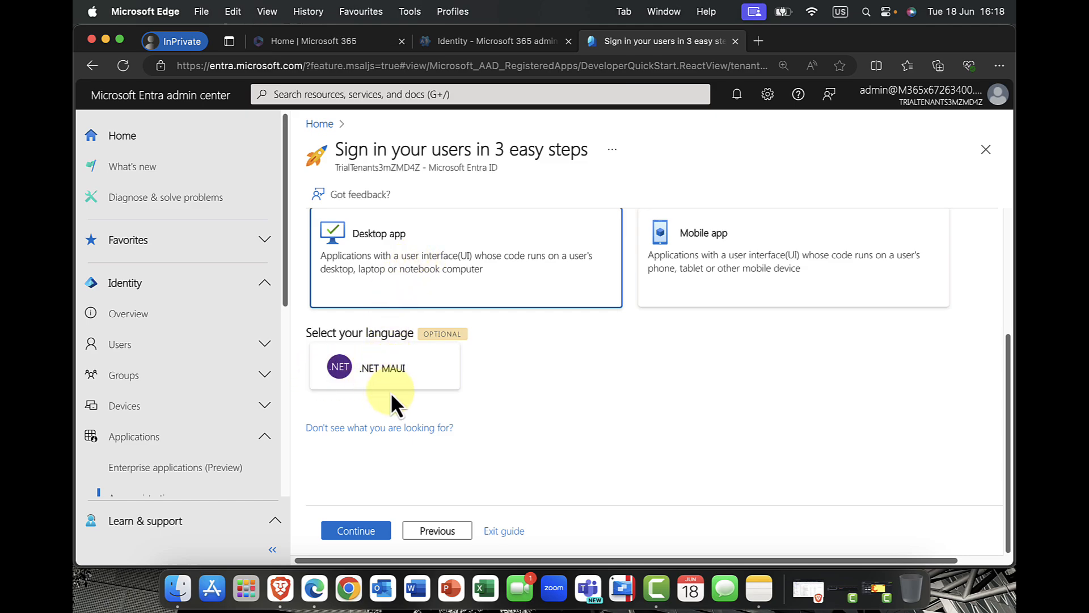
pyautogui.click(791, 257)
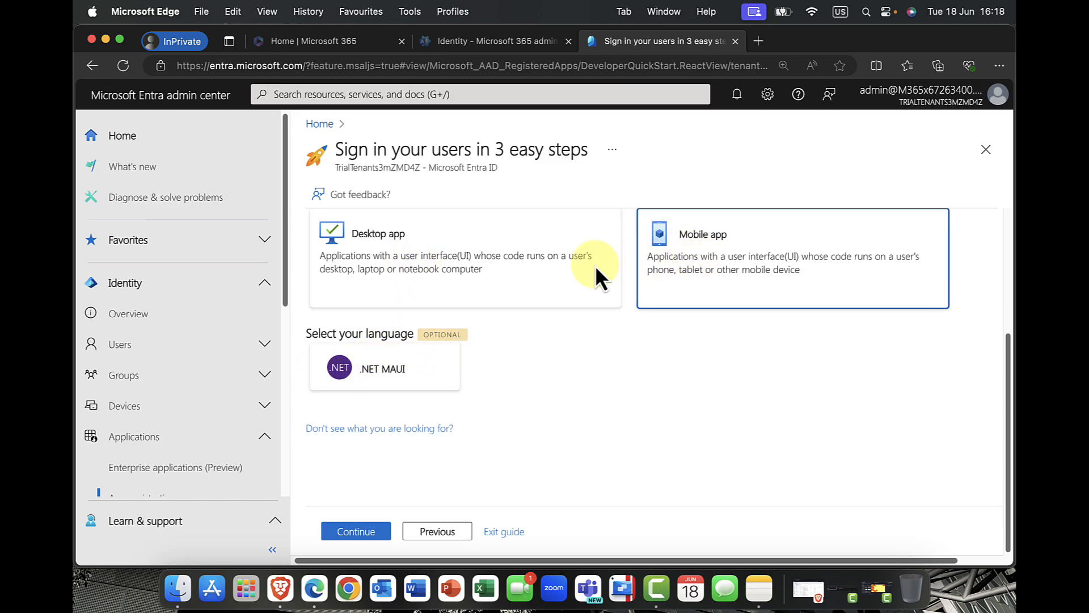
pyautogui.moveTo(368, 537)
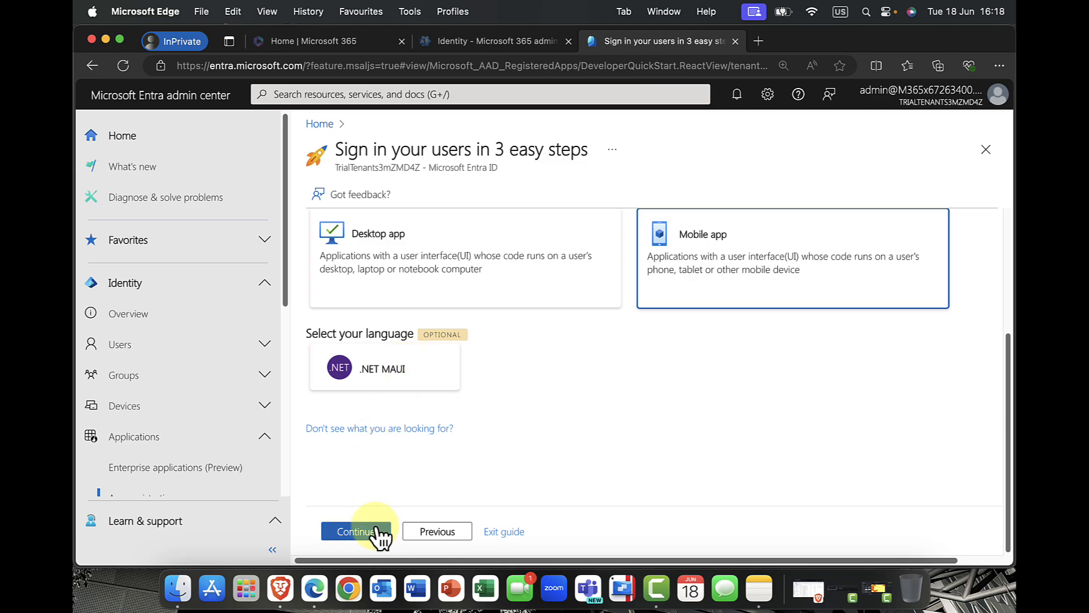
pyautogui.click(356, 531)
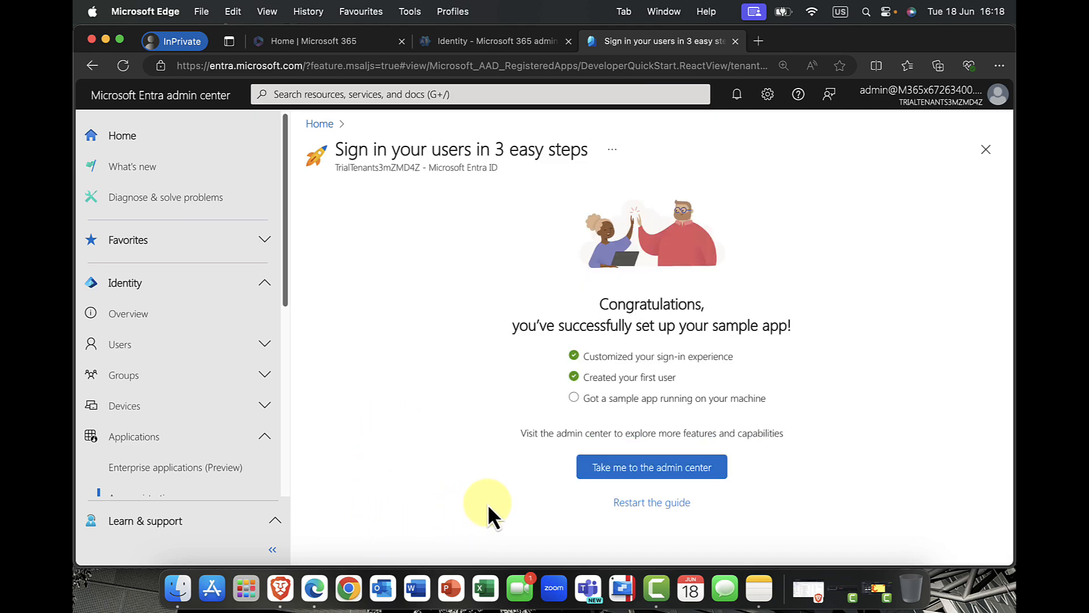
pyautogui.moveTo(652, 519)
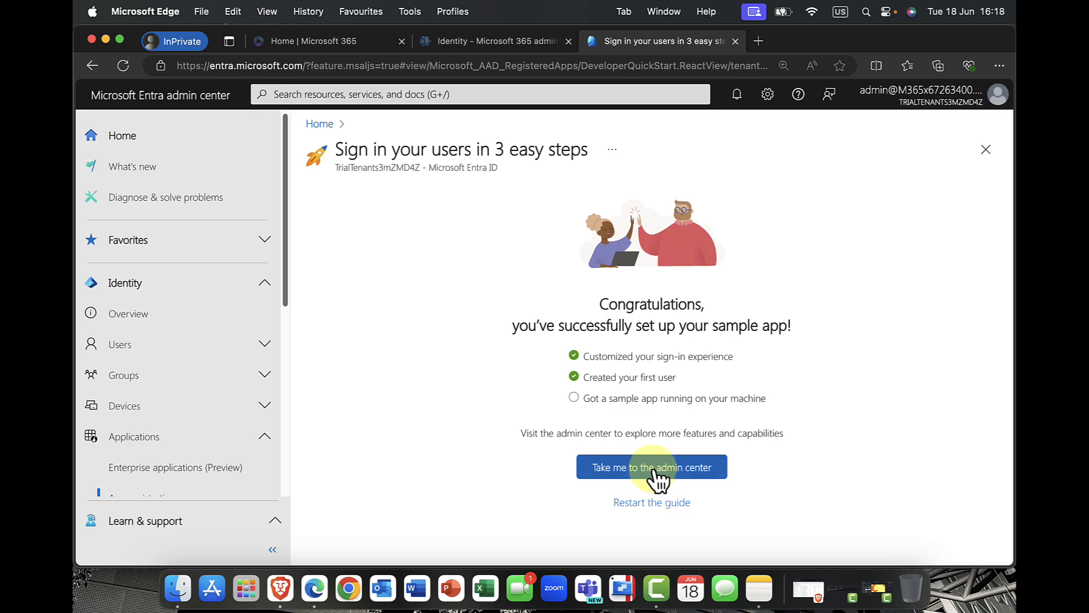
# Leave the congratulations screen for the trial tenant's Get started page and scroll its options
pyautogui.click(652, 466)
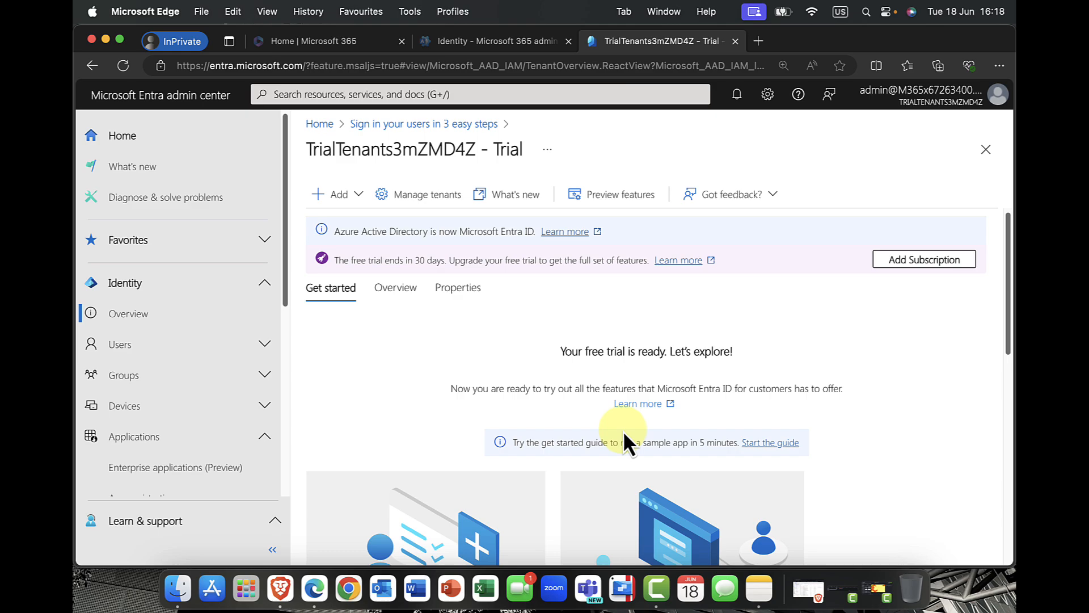
pyautogui.moveTo(899, 331)
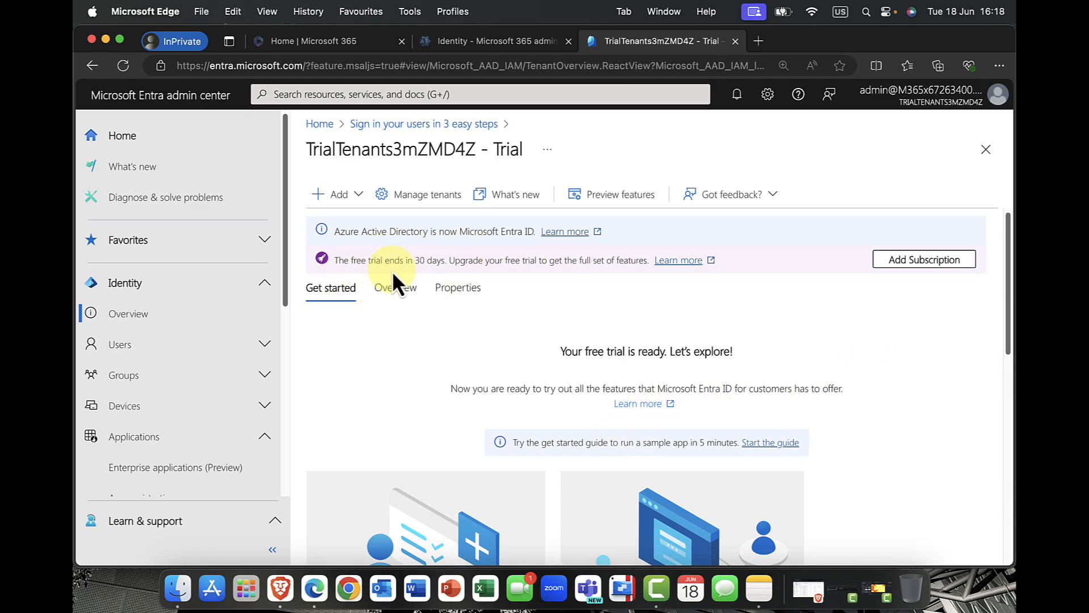
pyautogui.moveTo(917, 276)
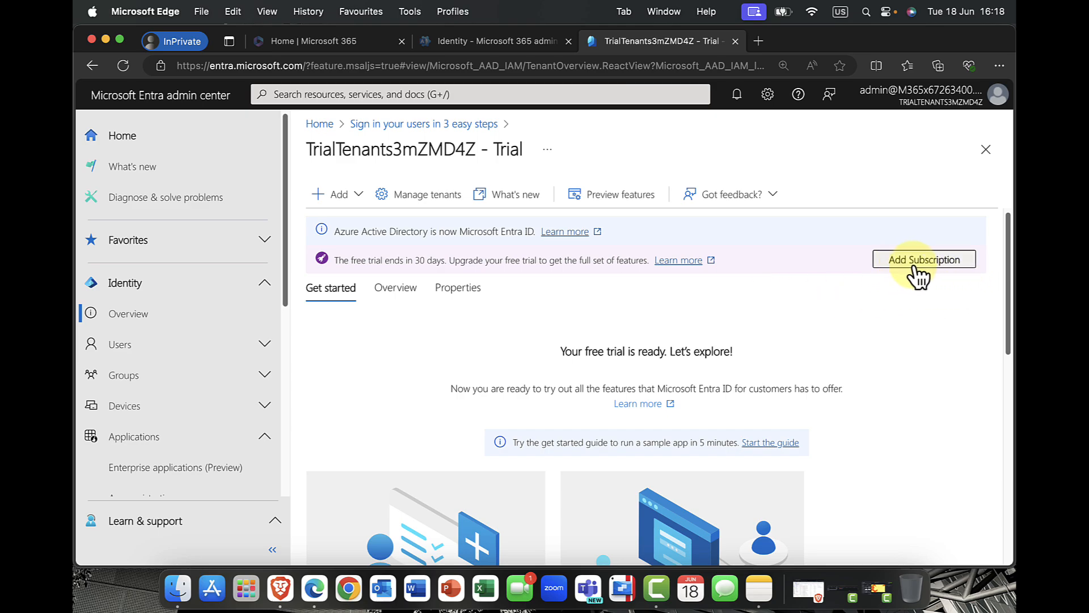
pyautogui.moveTo(911, 291)
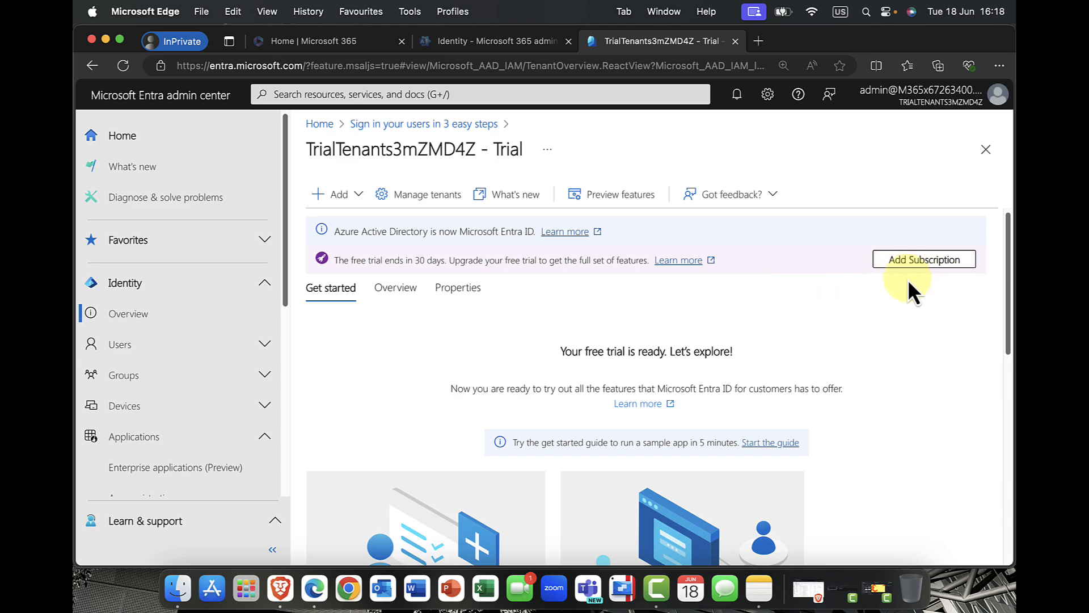
pyautogui.scroll(-3)
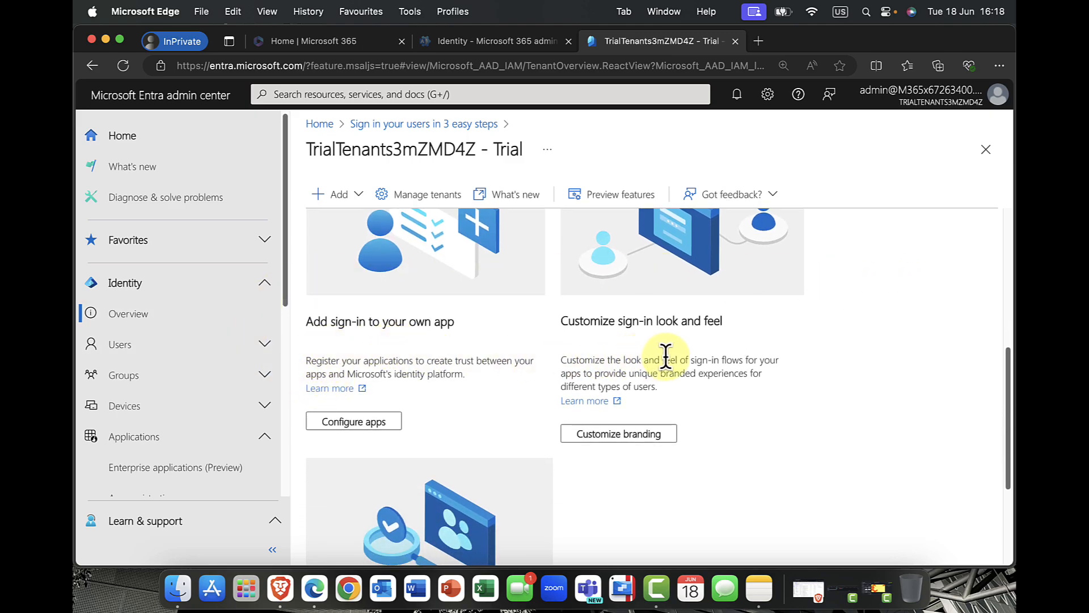
pyautogui.scroll(-3)
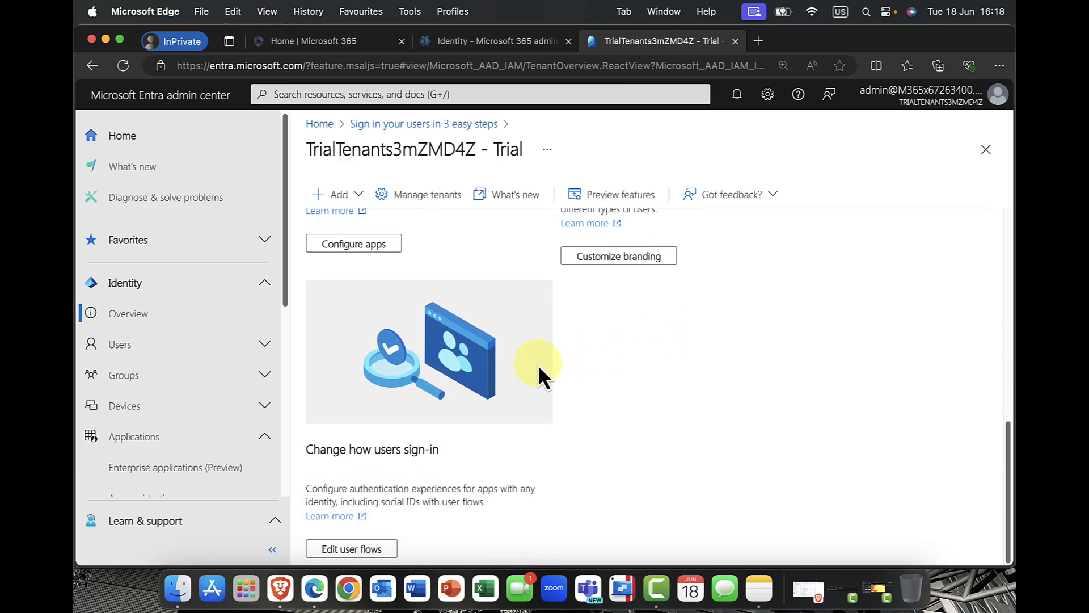
pyautogui.moveTo(417, 588)
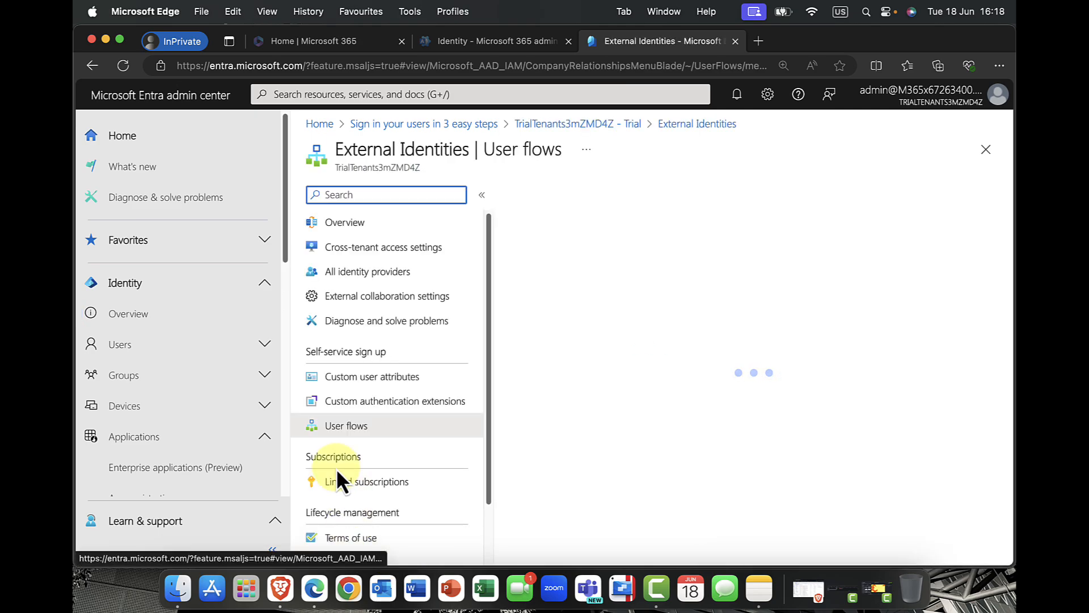
# Open Quickstart User Flow b5skm from the user flows list to review its settings
pyautogui.click(346, 426)
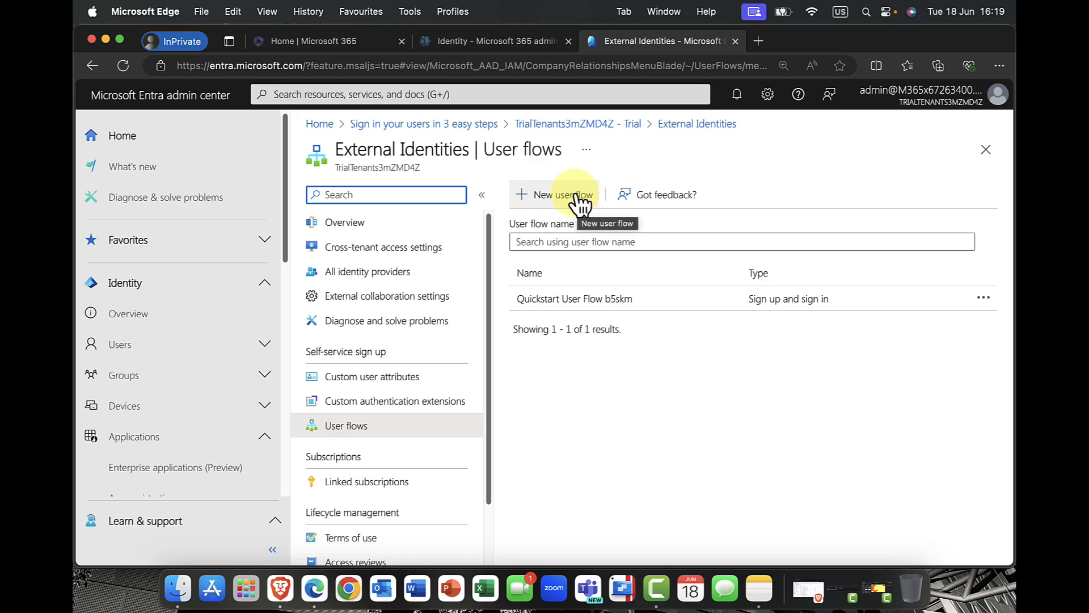
pyautogui.moveTo(578, 306)
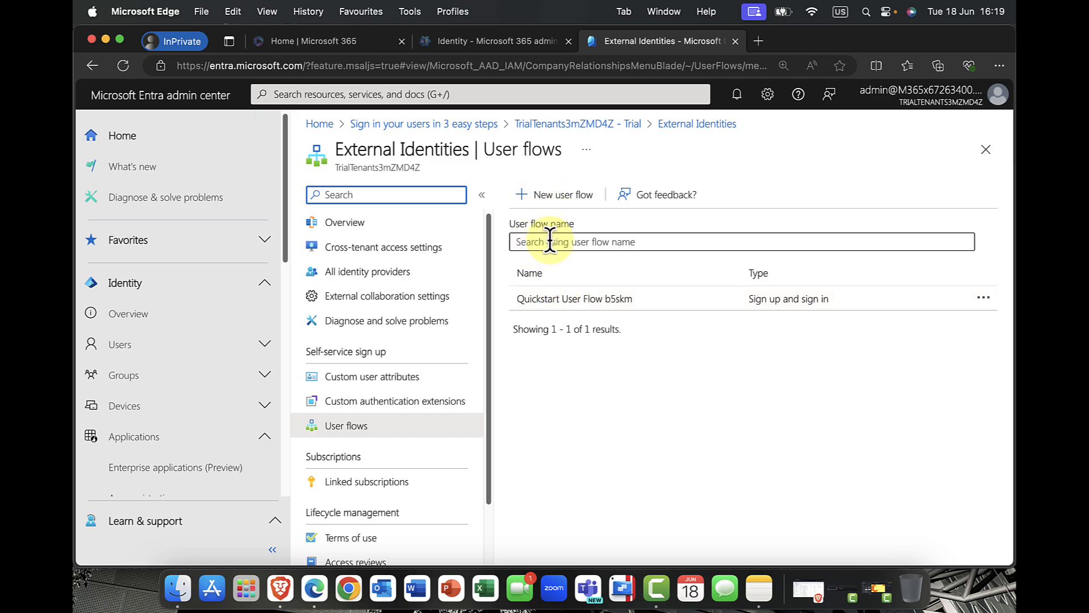
pyautogui.click(575, 299)
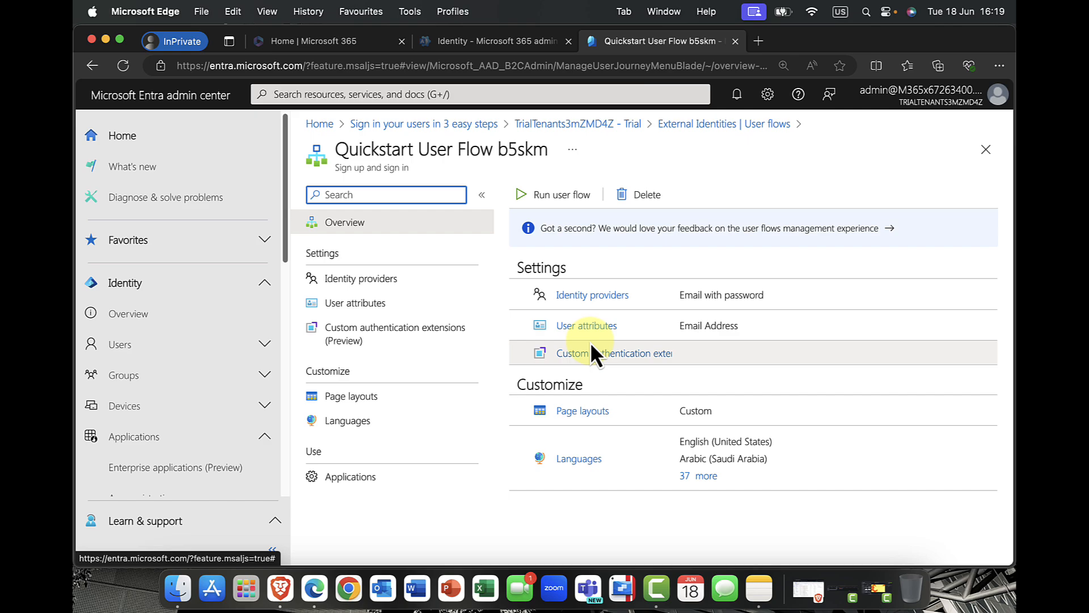
pyautogui.moveTo(599, 308)
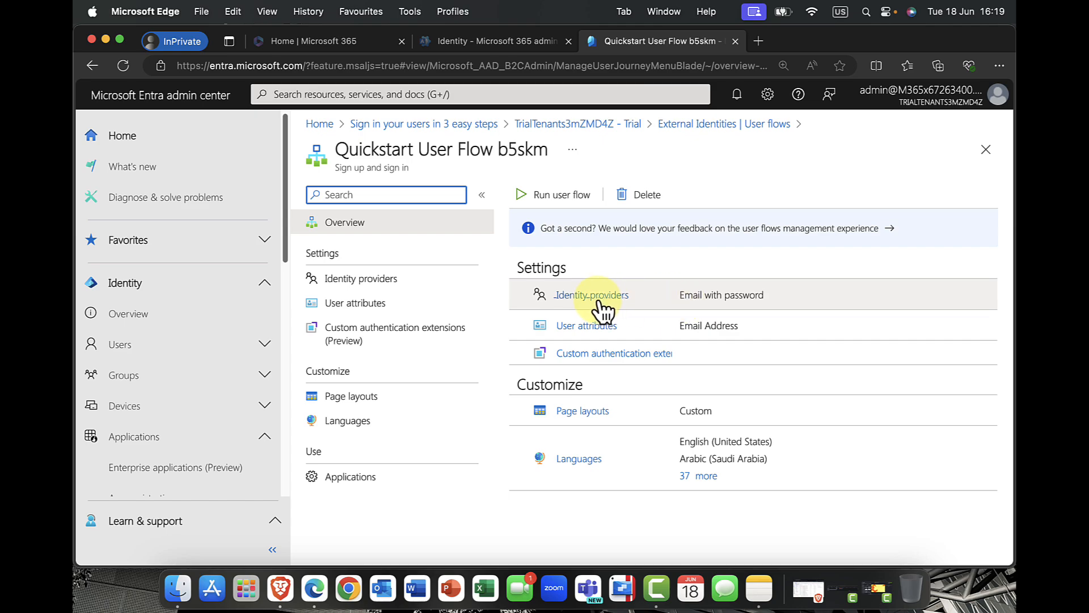
pyautogui.moveTo(582, 335)
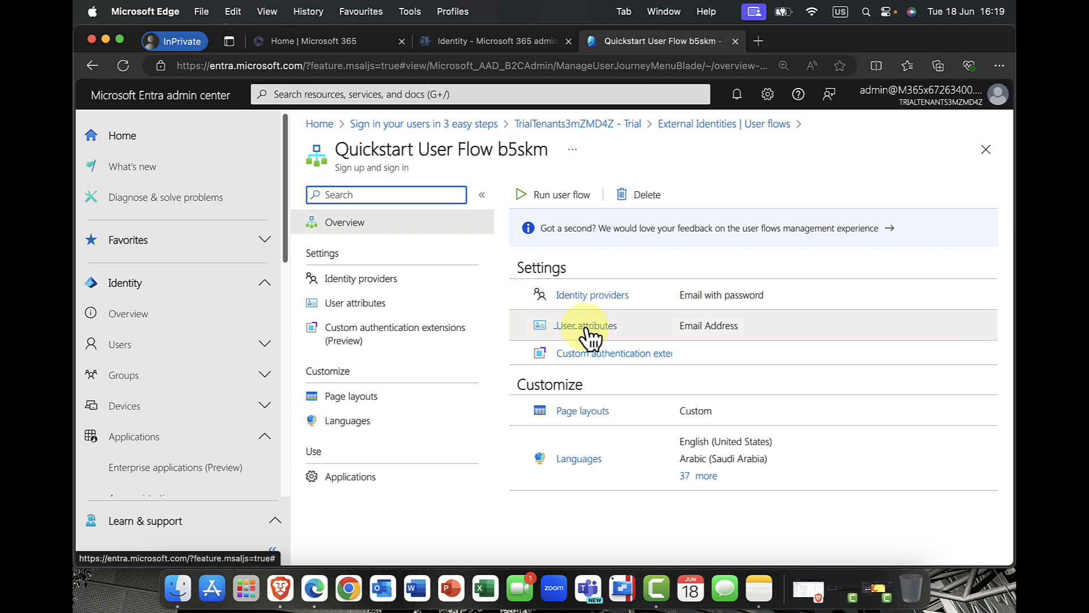
pyautogui.moveTo(581, 217)
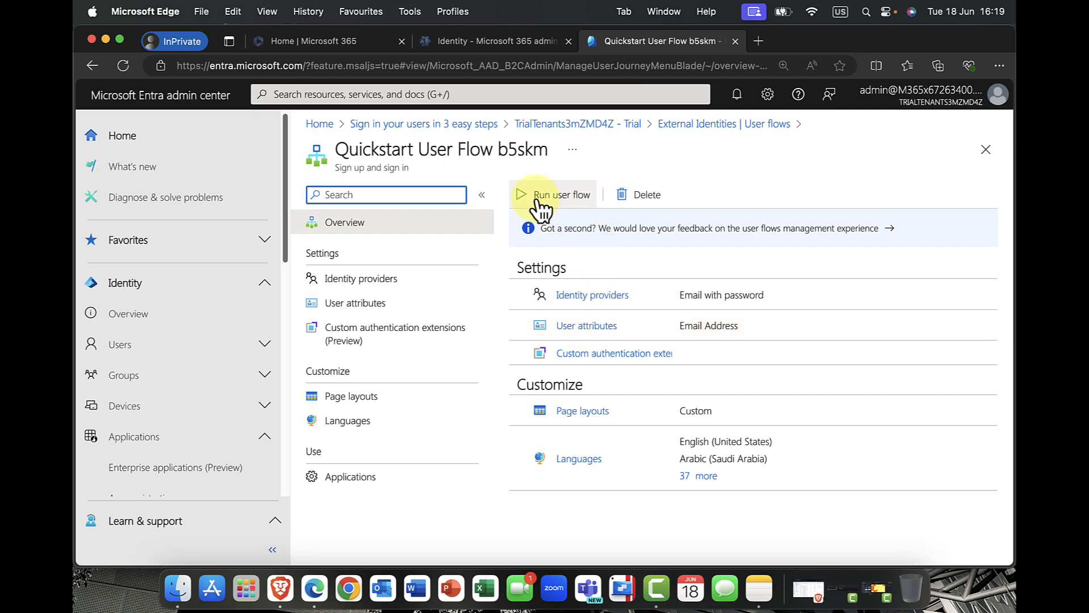
pyautogui.moveTo(598, 129)
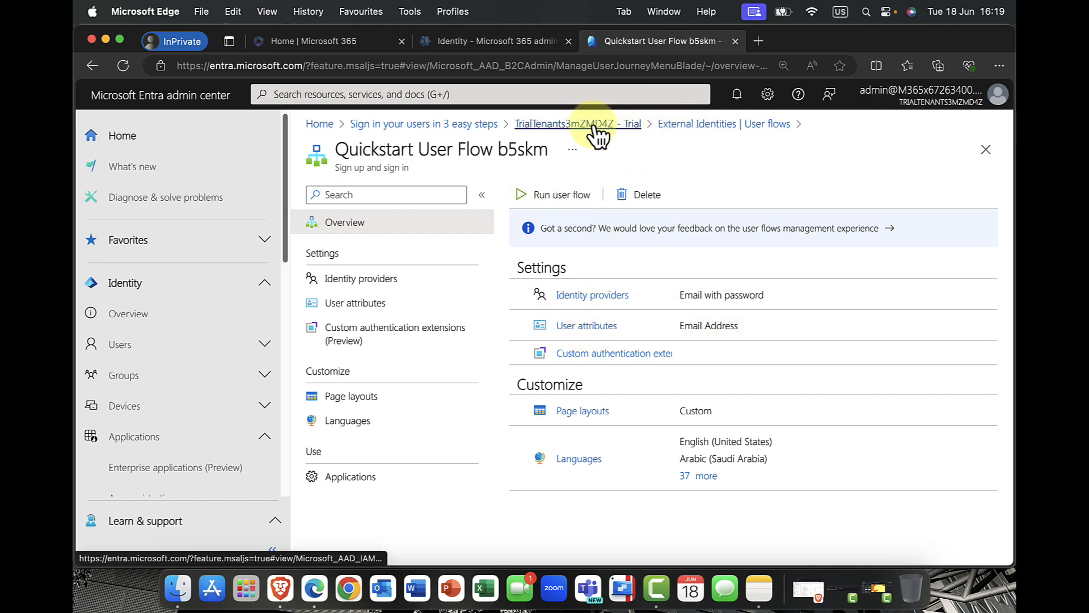
# From the trial tenant's user flows list, start a new sign-up and sign-in user flow
pyautogui.click(574, 124)
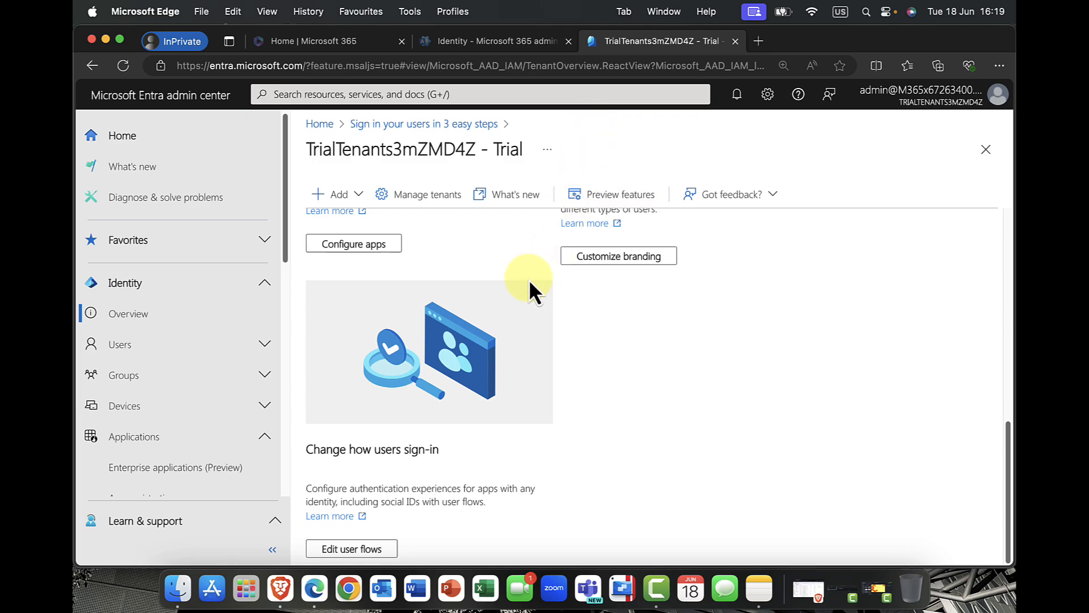
pyautogui.moveTo(350, 551)
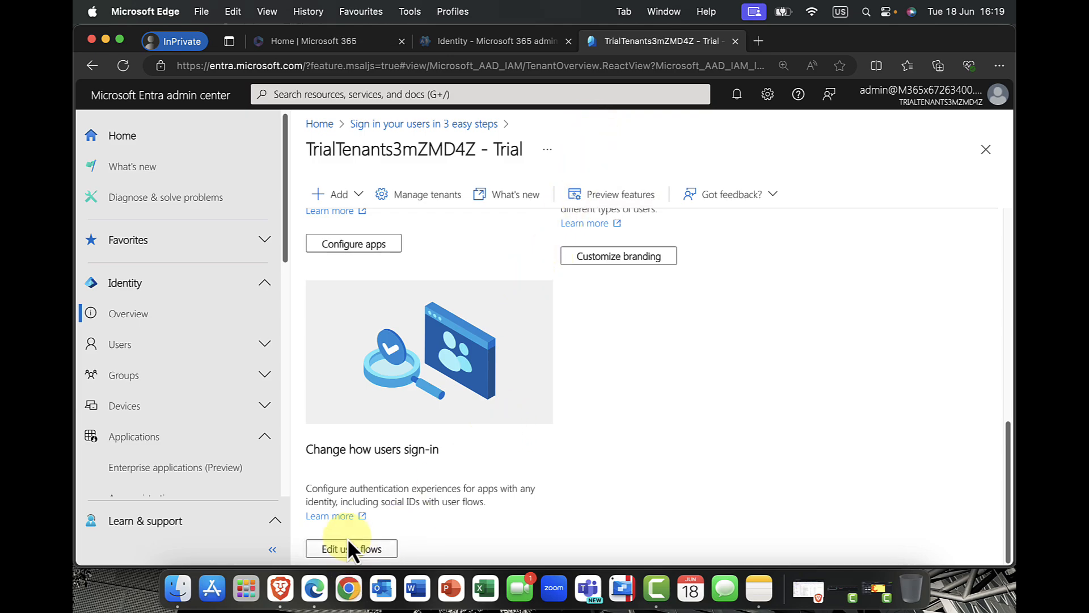
pyautogui.click(351, 548)
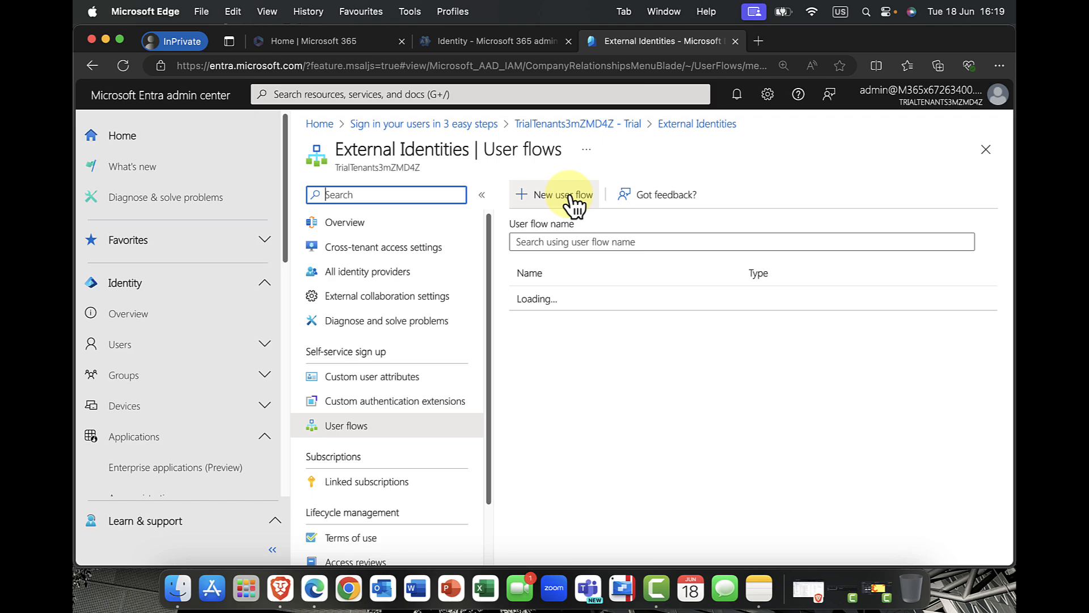
pyautogui.click(562, 195)
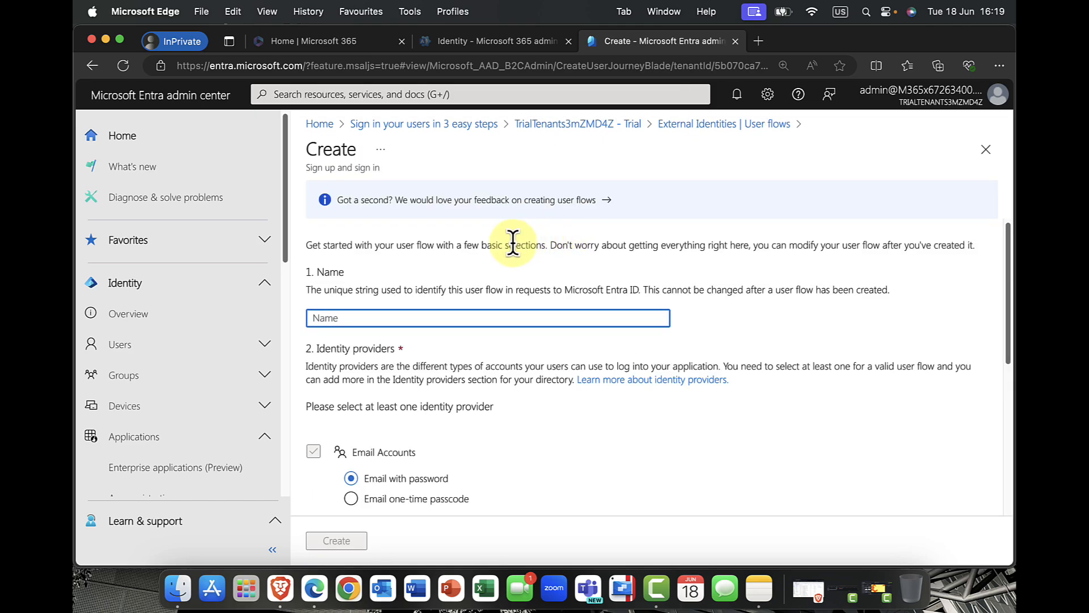
pyautogui.scroll(-3)
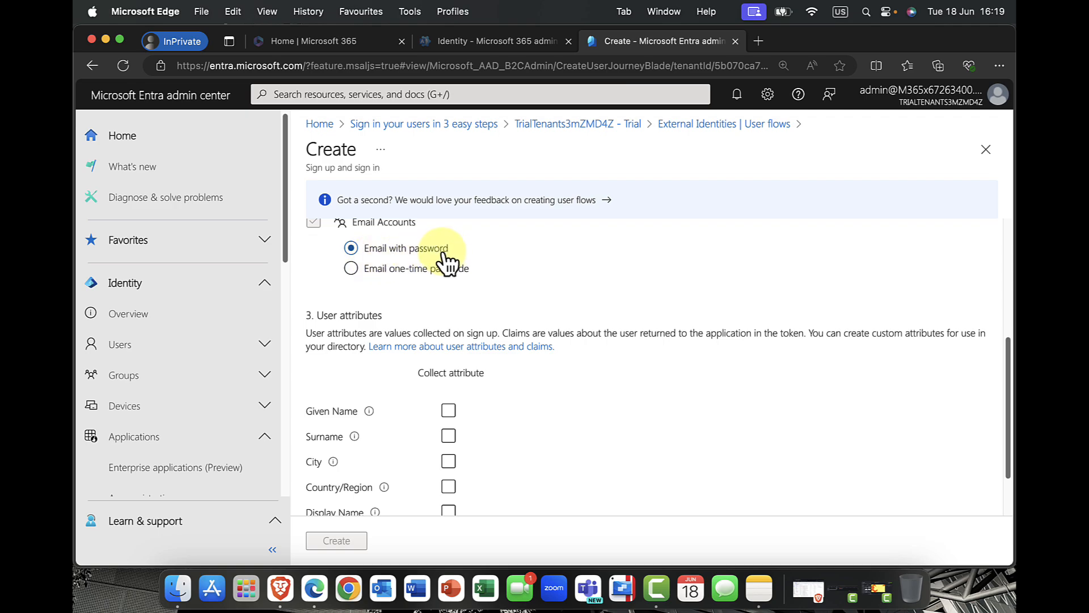
pyautogui.scroll(-3)
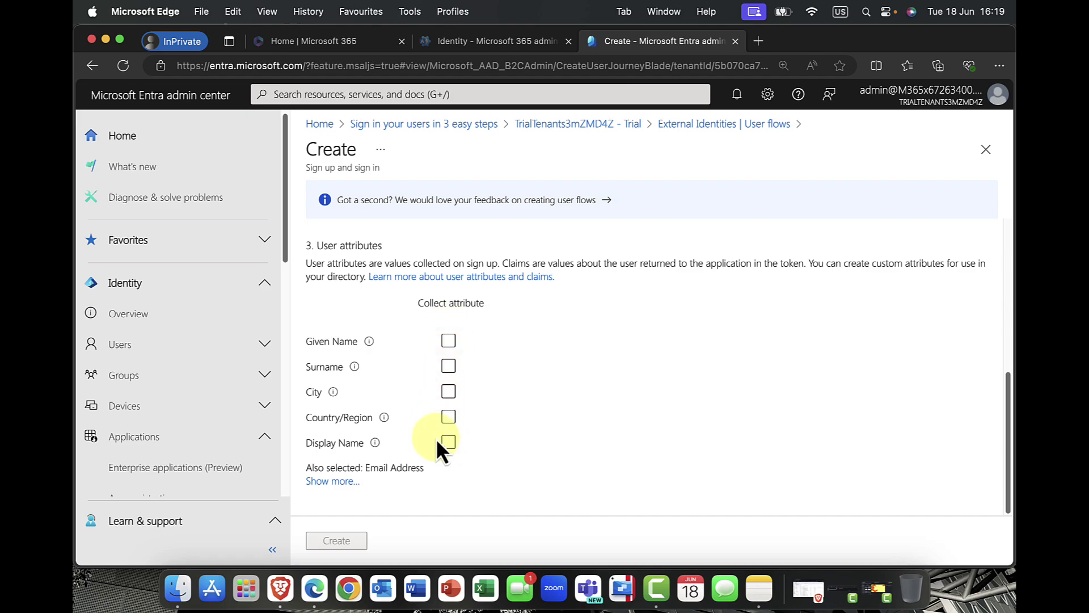
pyautogui.scroll(3)
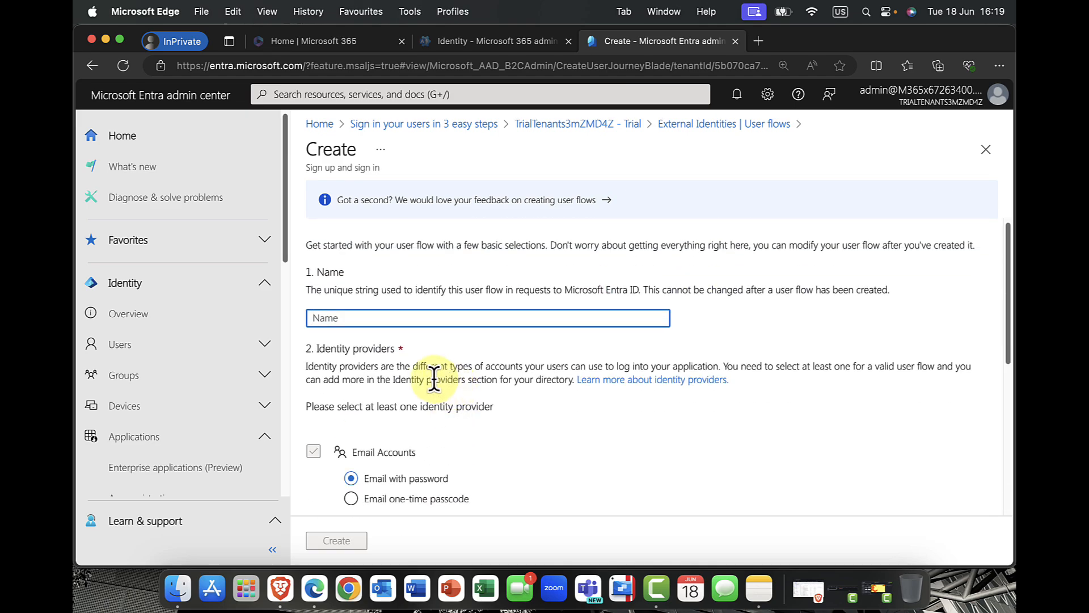
pyautogui.moveTo(406, 318)
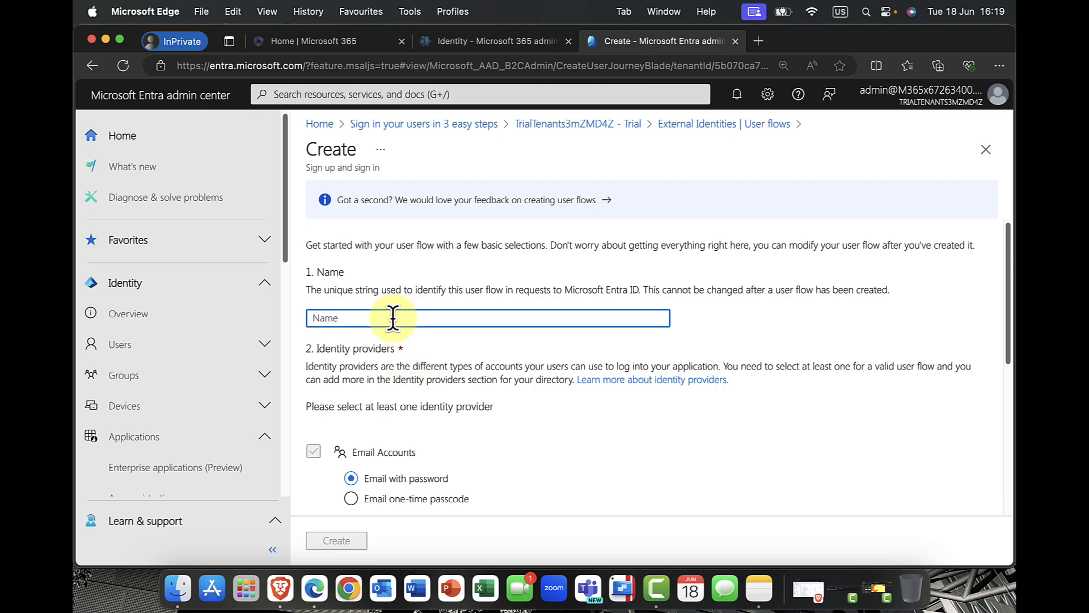
pyautogui.scroll(-3)
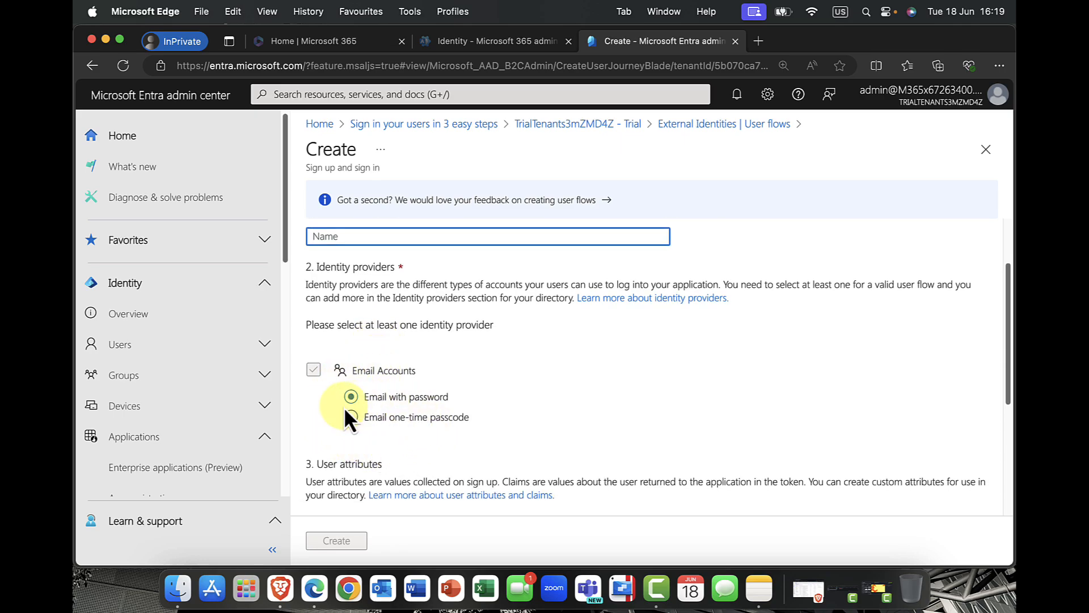
pyautogui.click(350, 396)
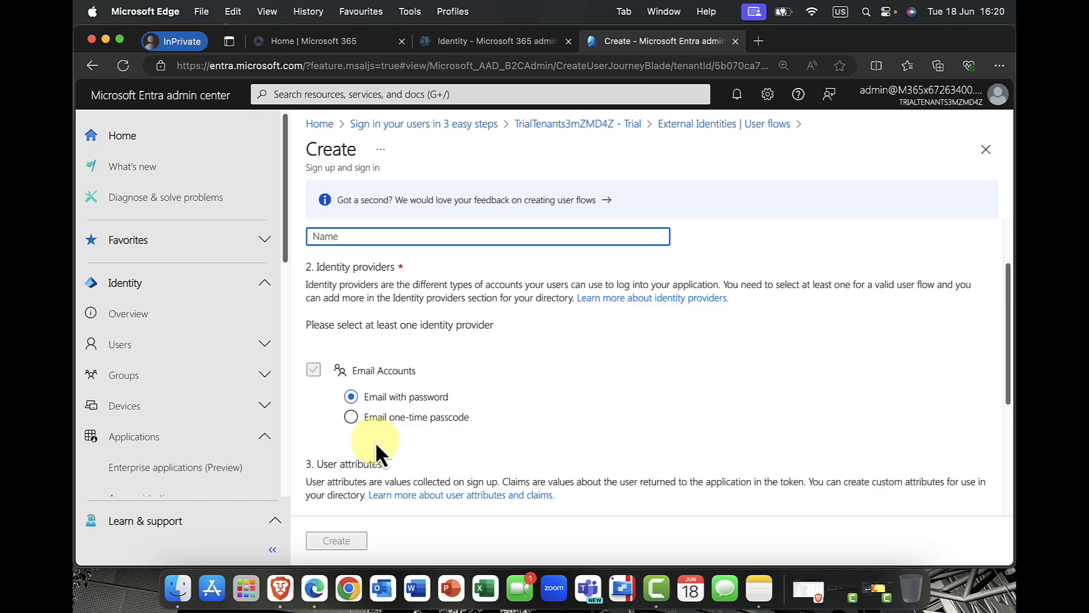
pyautogui.moveTo(385, 450)
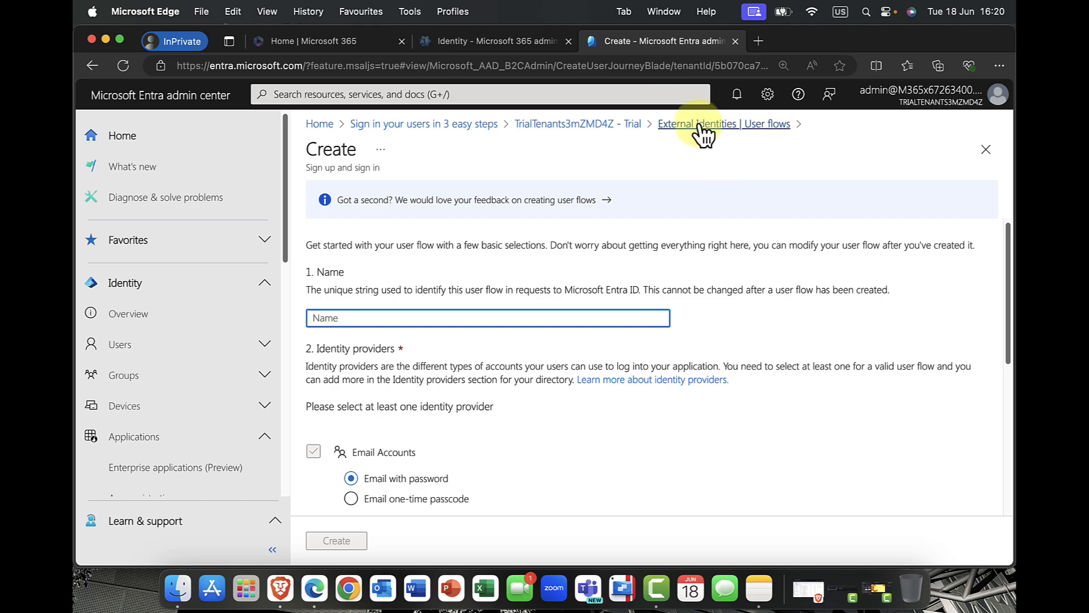
pyautogui.moveTo(539, 131)
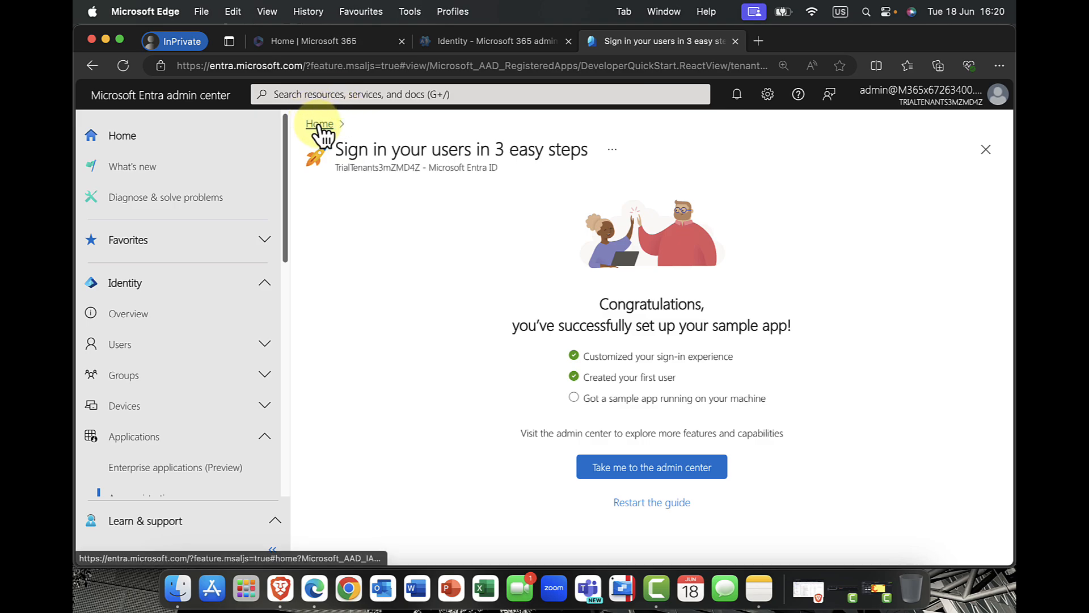
# Leave the user flow form for the TrialTenants3mZMD4Z tenant home page via the breadcrumb
pyautogui.click(320, 123)
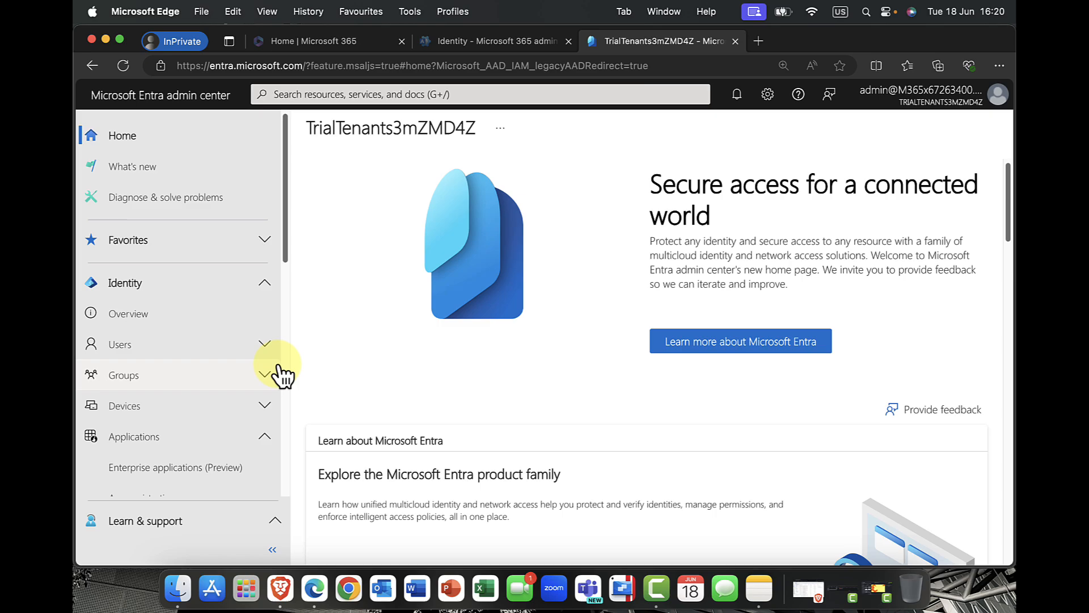
pyautogui.moveTo(345, 370)
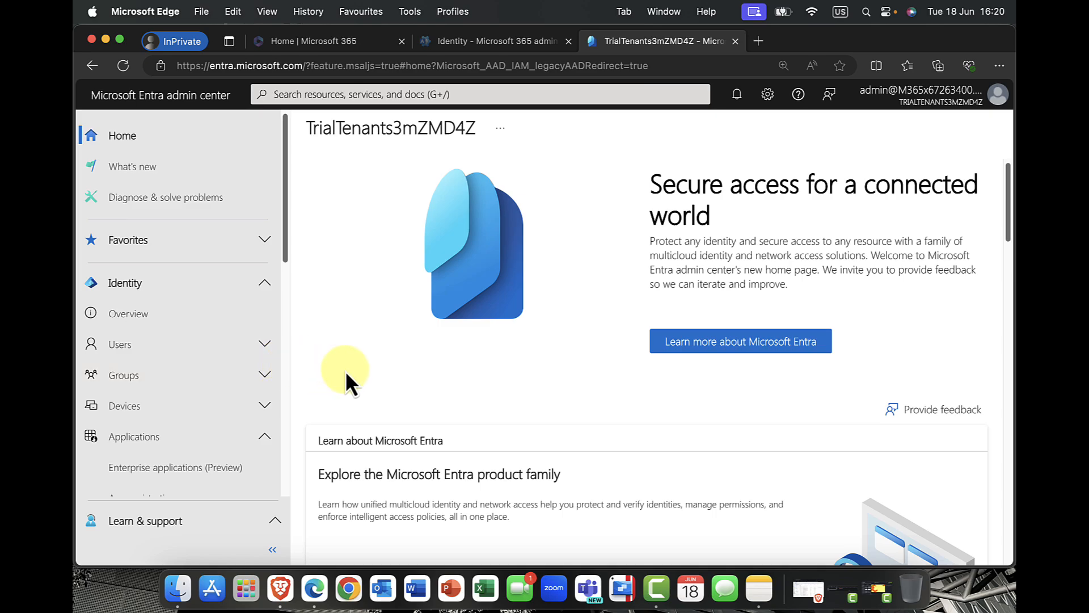
pyautogui.moveTo(359, 379)
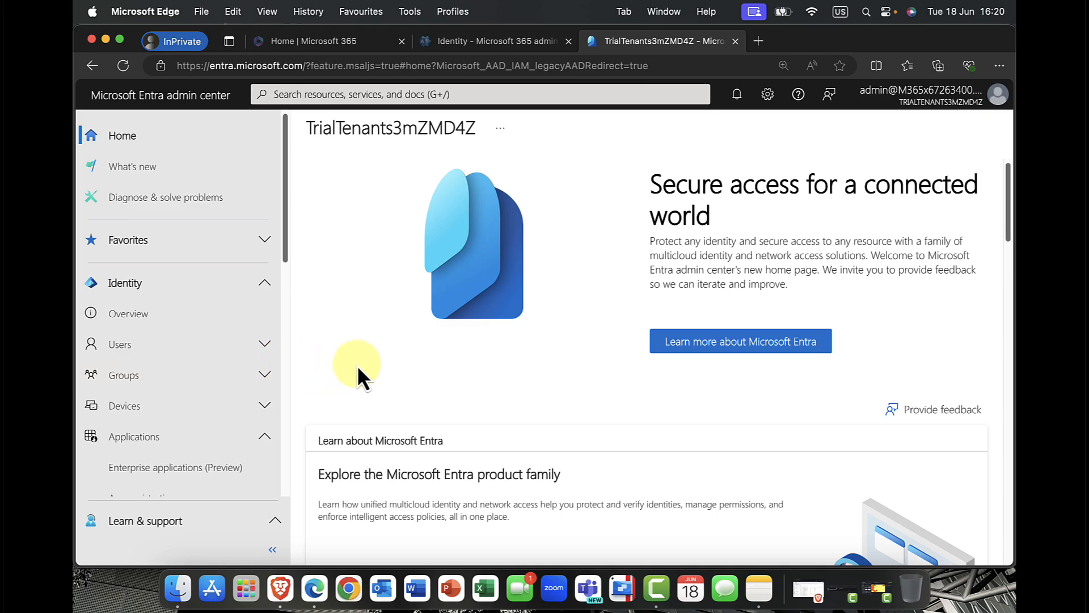